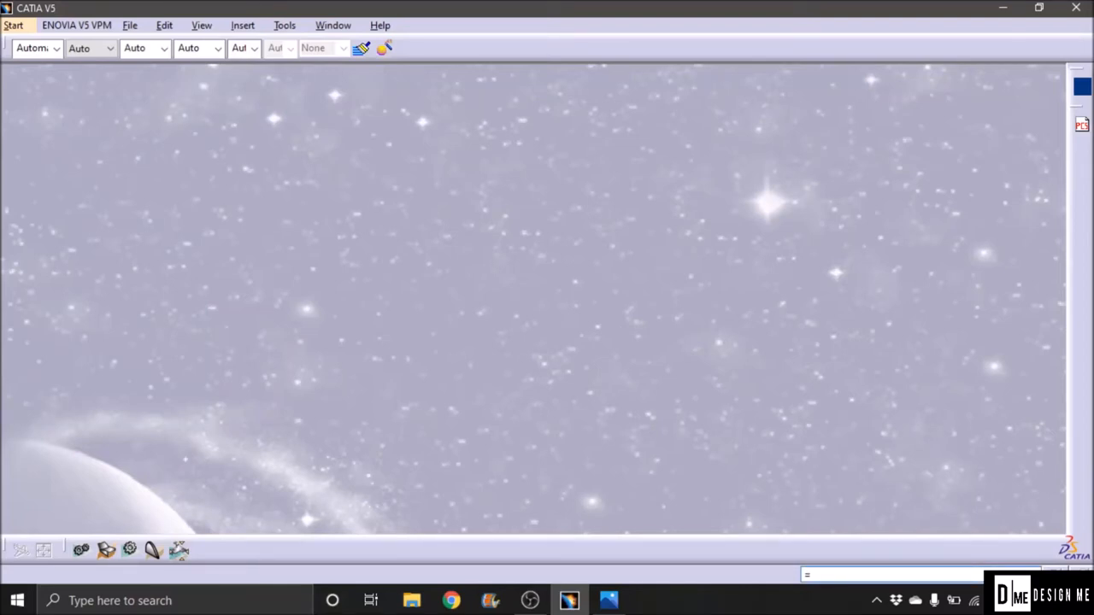
Step: Start the Generative Sheetmetal Design workbench from the Start menu
click(923, 574)
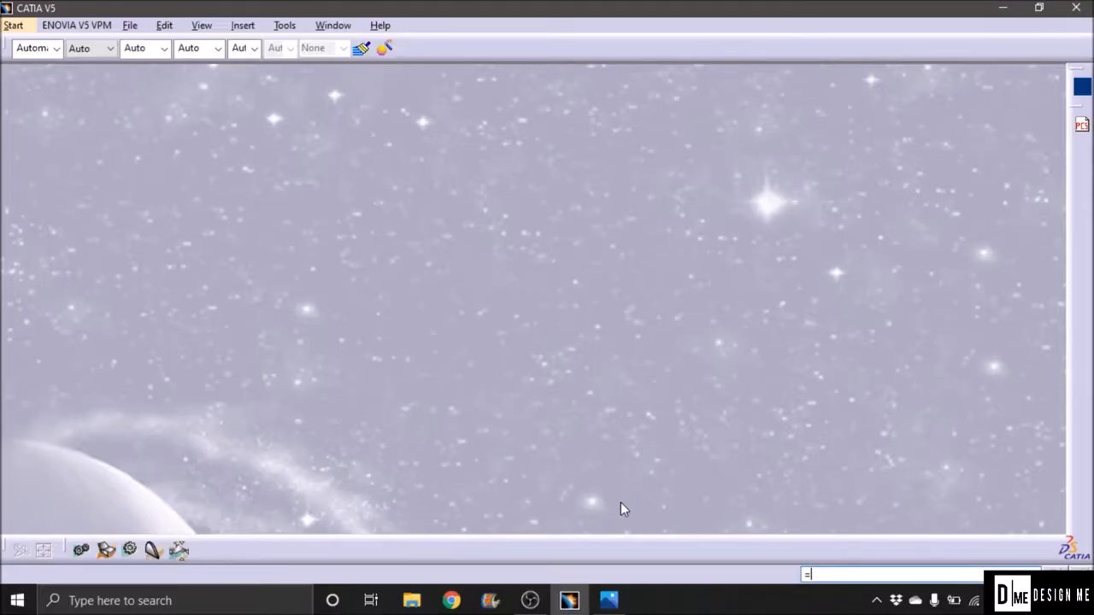
mouse_move(8, 9)
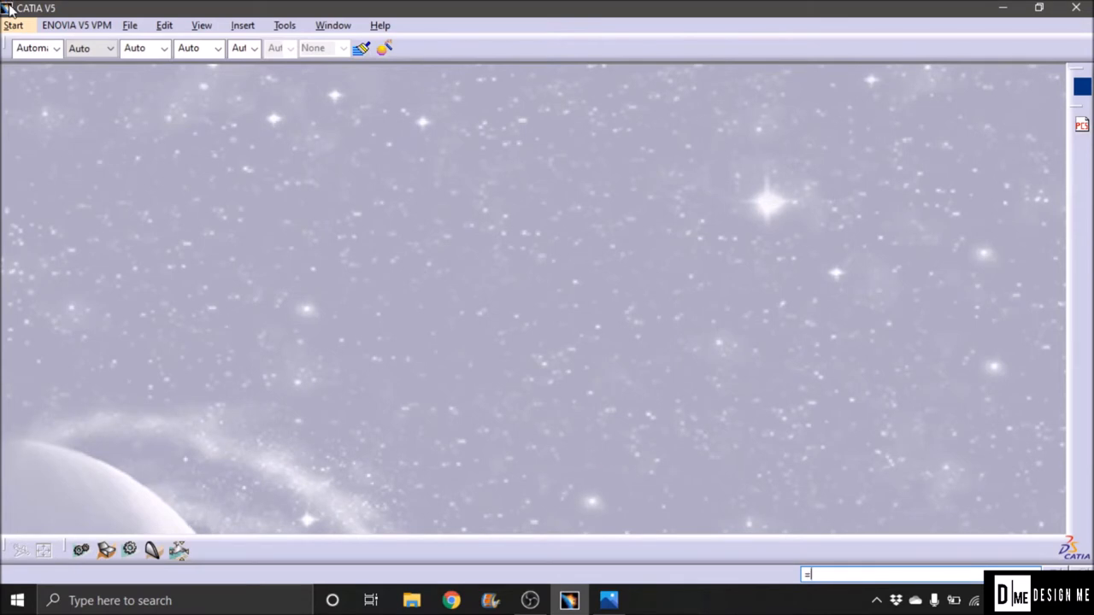
click(14, 25)
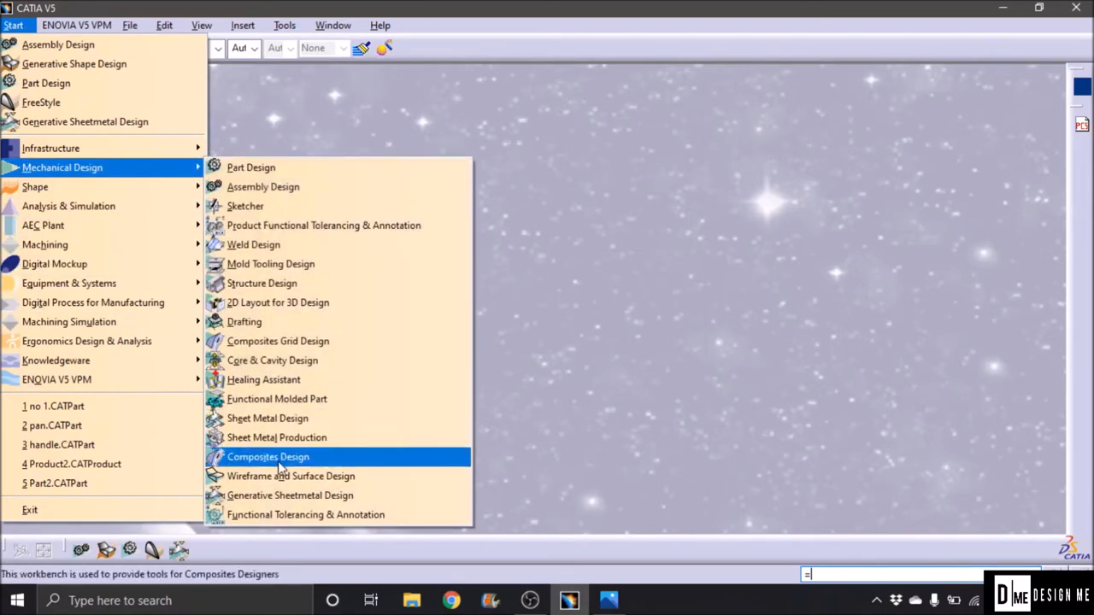
click(291, 495)
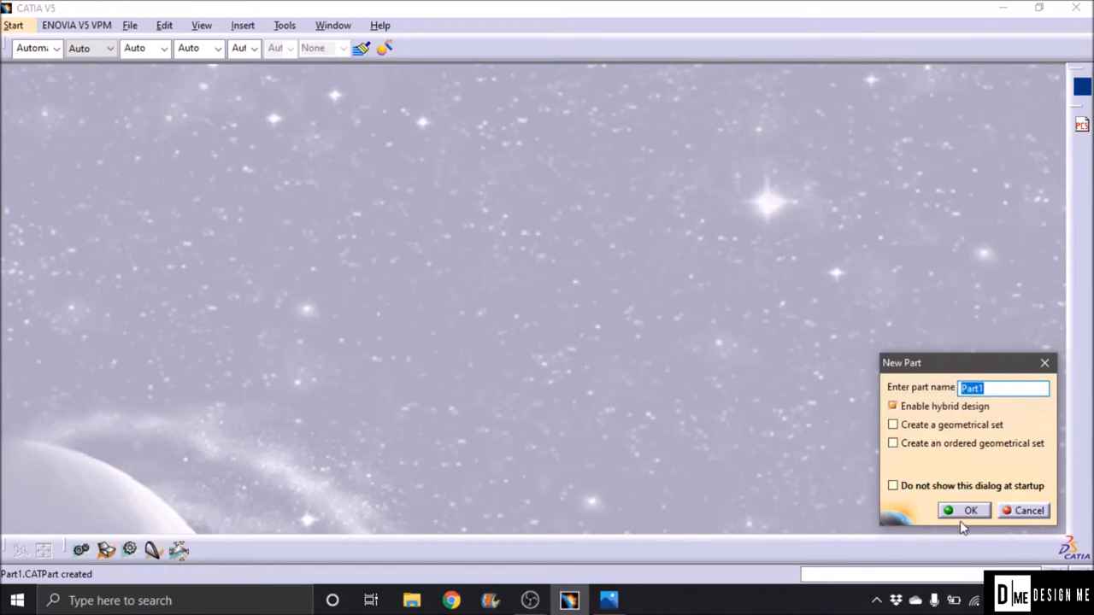
Step: Create the new part keeping the default name Part1
click(964, 509)
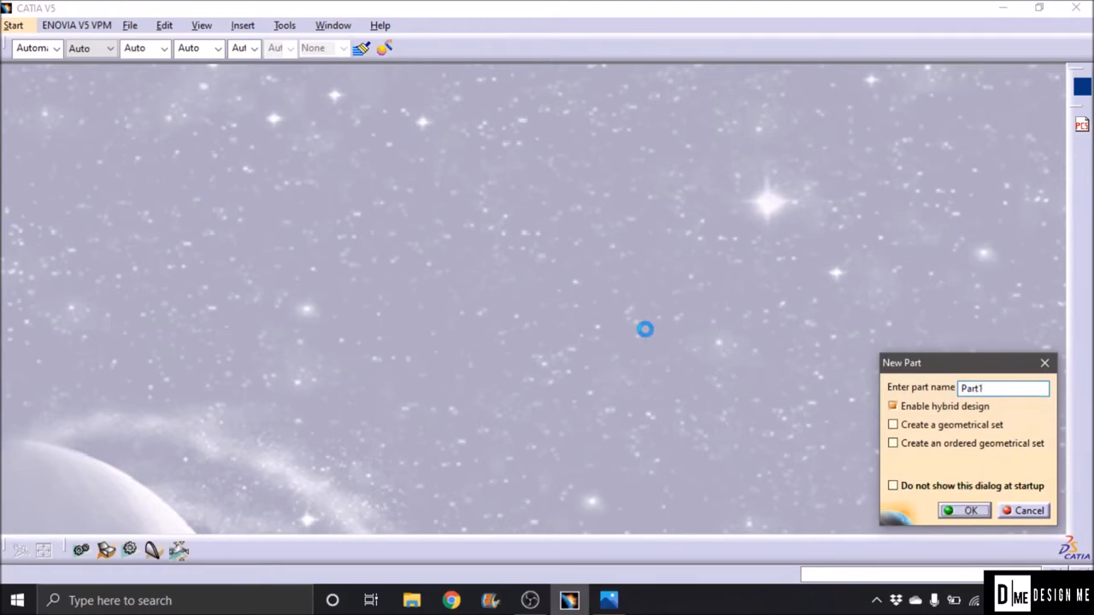
click(971, 510)
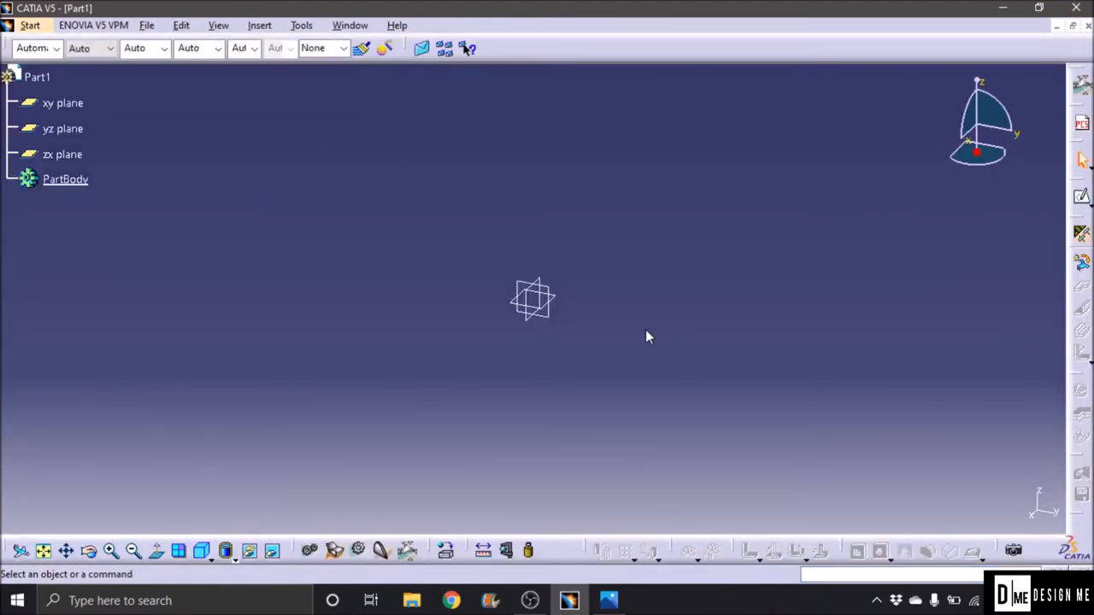
mouse_move(660, 342)
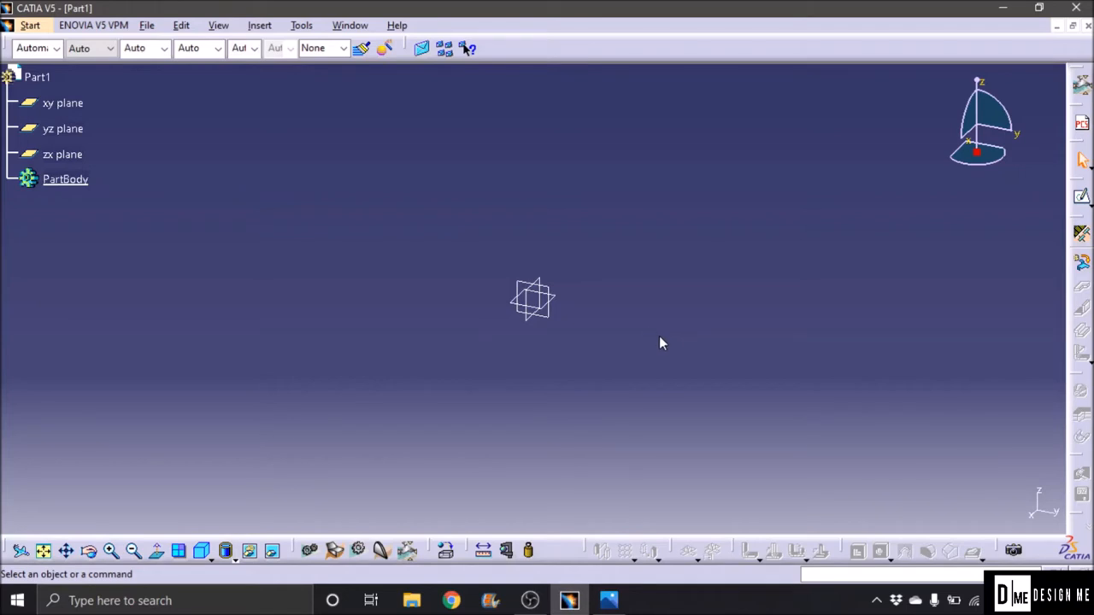
mouse_move(888, 282)
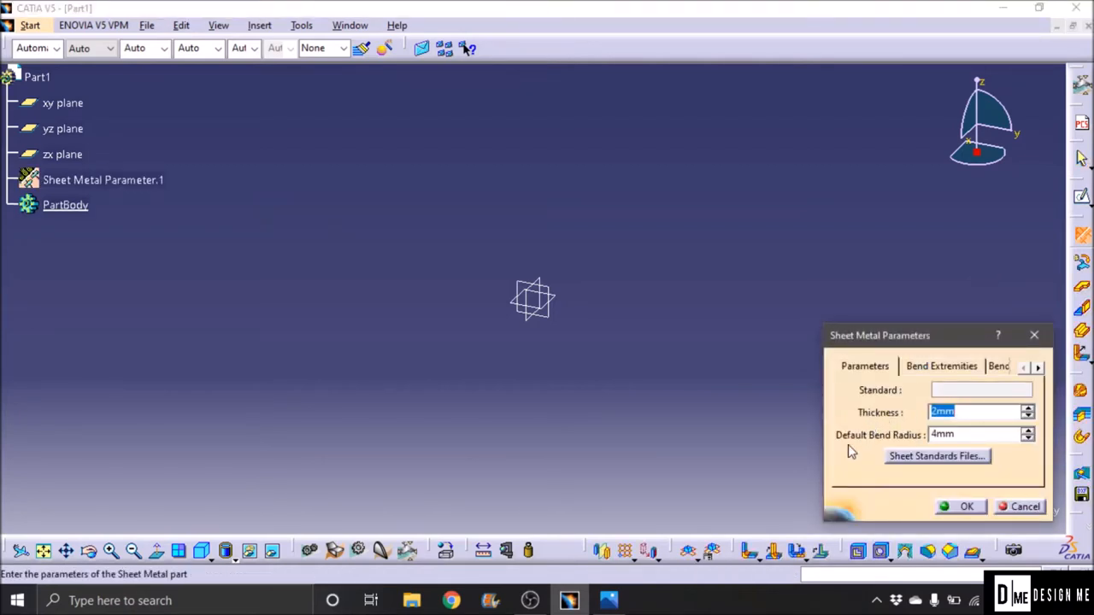
mouse_move(916, 427)
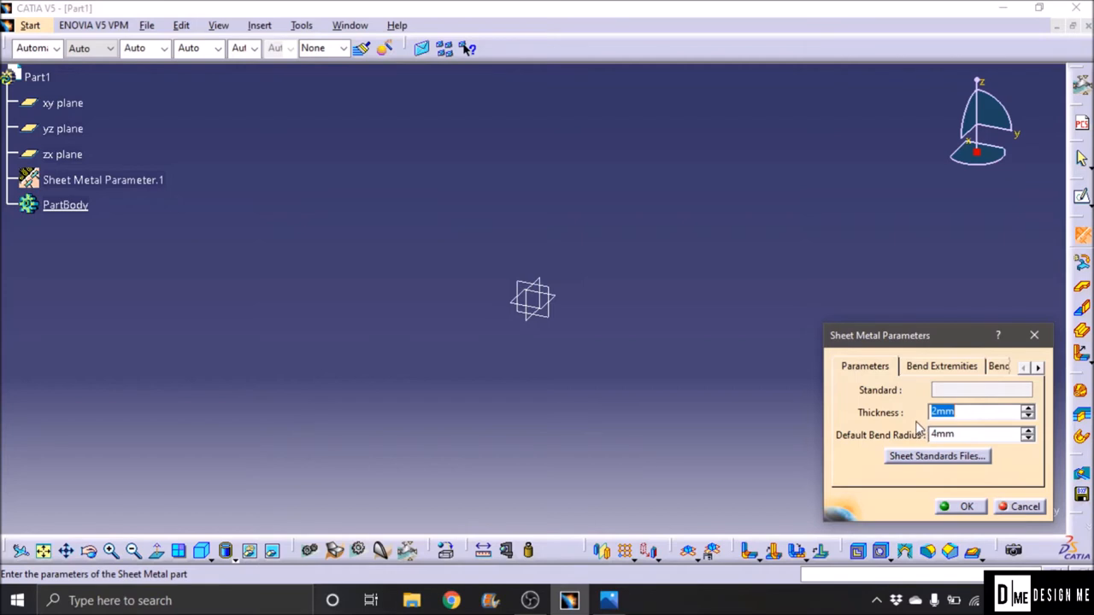
Step: Set sheet metal thickness to 2mm and default bend radius to 4mm, then confirm
click(977, 434)
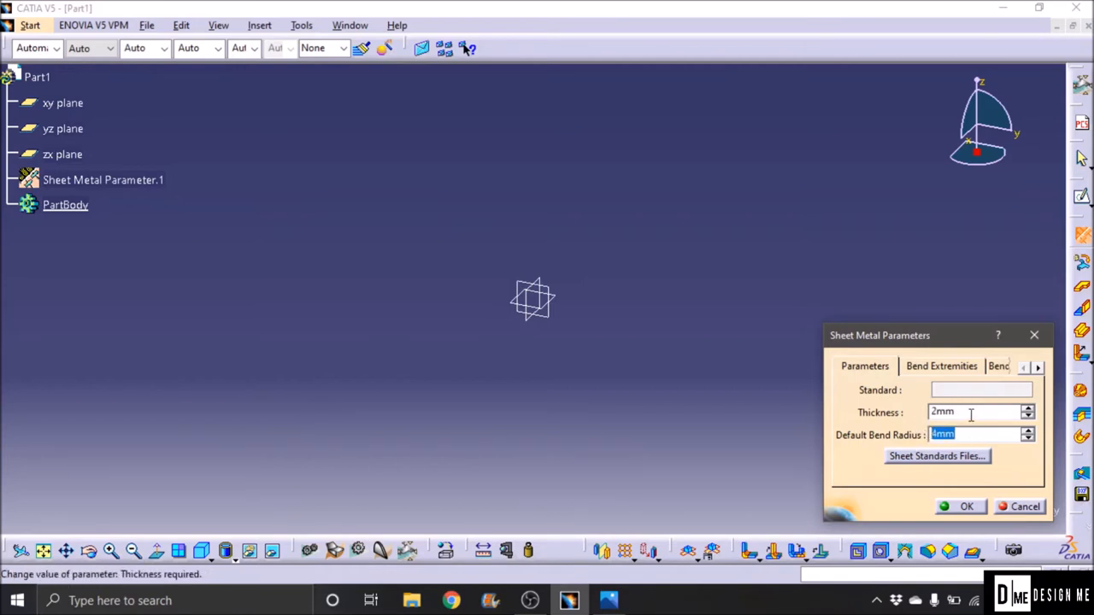
click(970, 434)
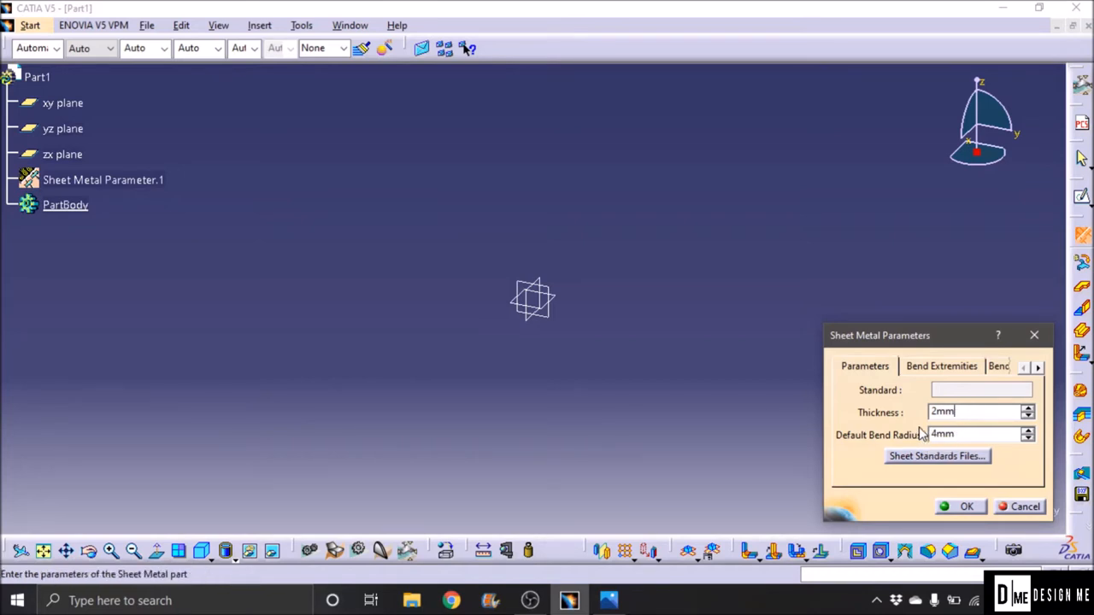
click(1028, 434)
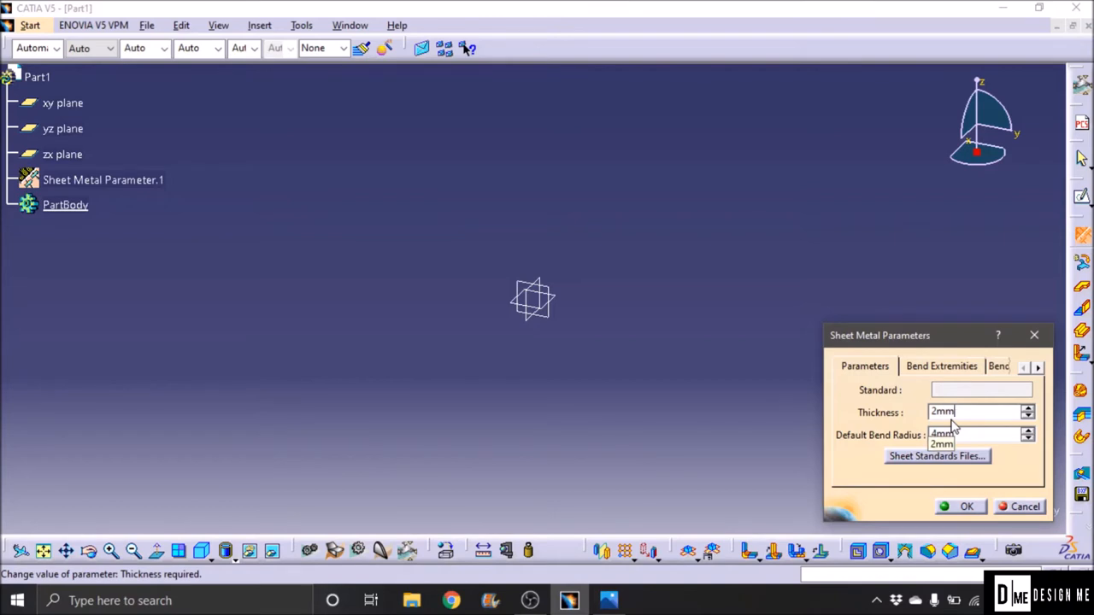
click(943, 434)
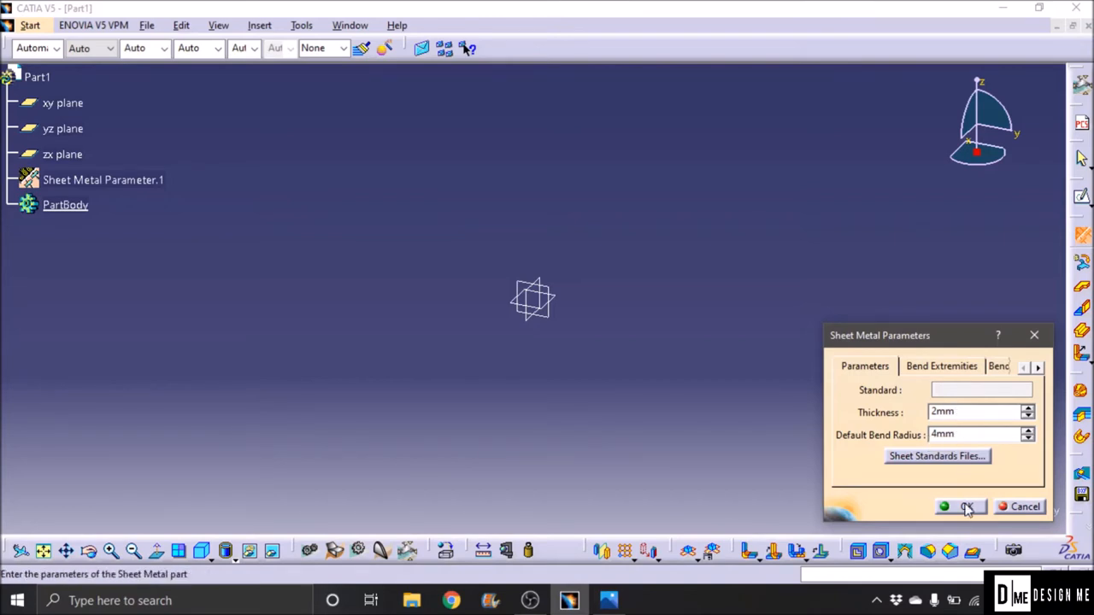
click(960, 506)
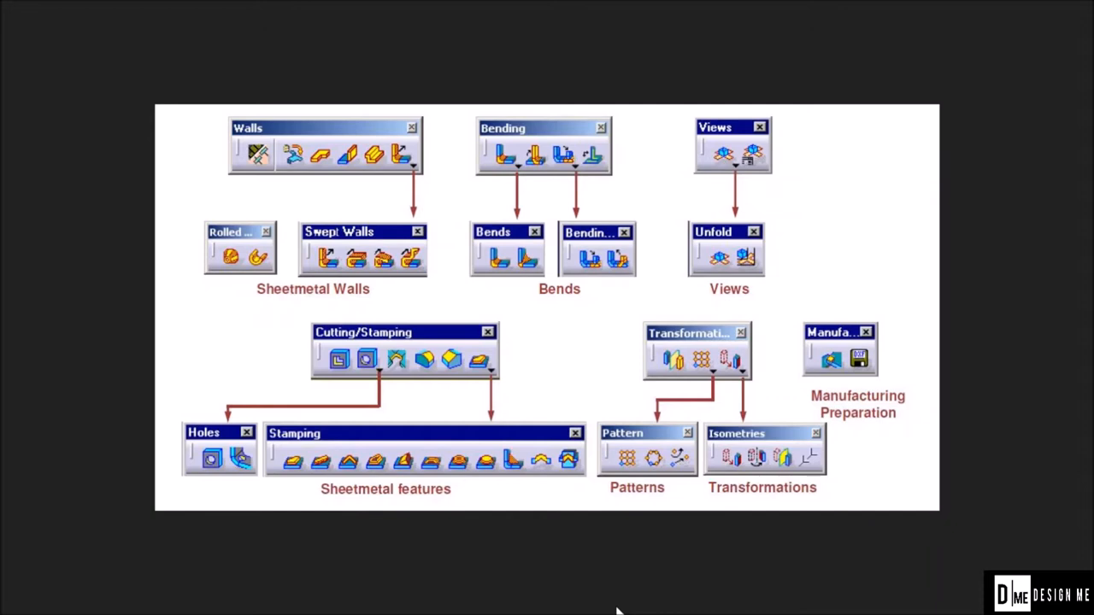
mouse_move(318, 147)
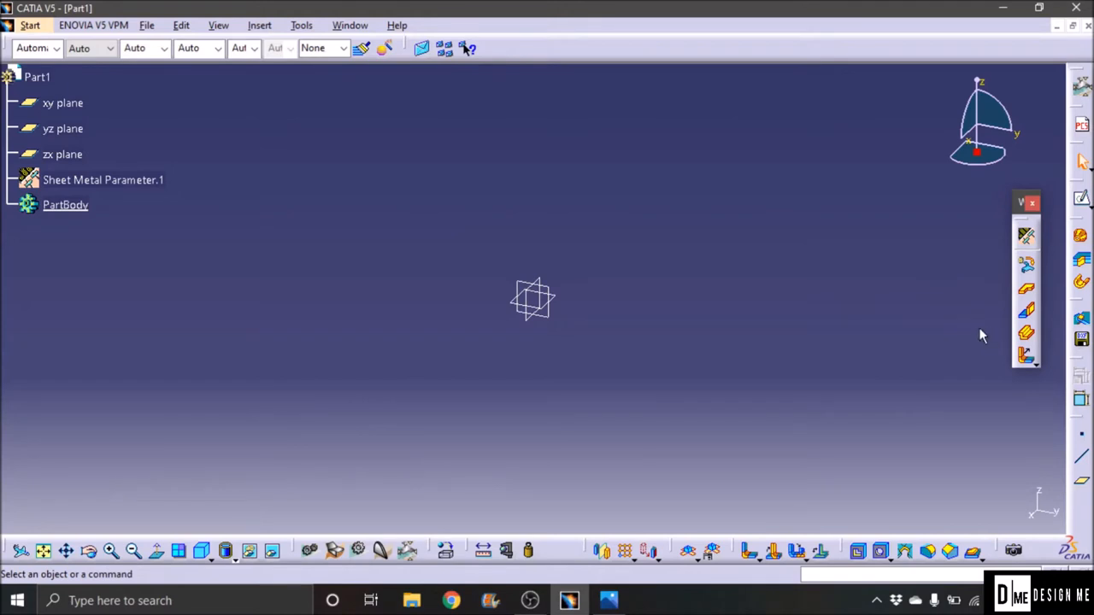
mouse_move(1025, 289)
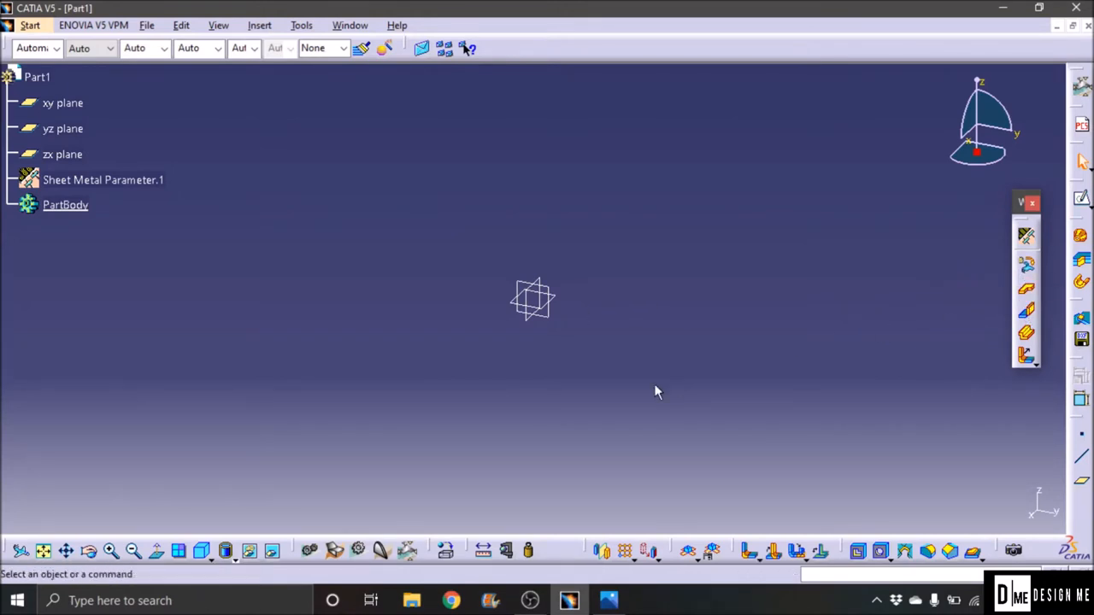
mouse_move(725, 335)
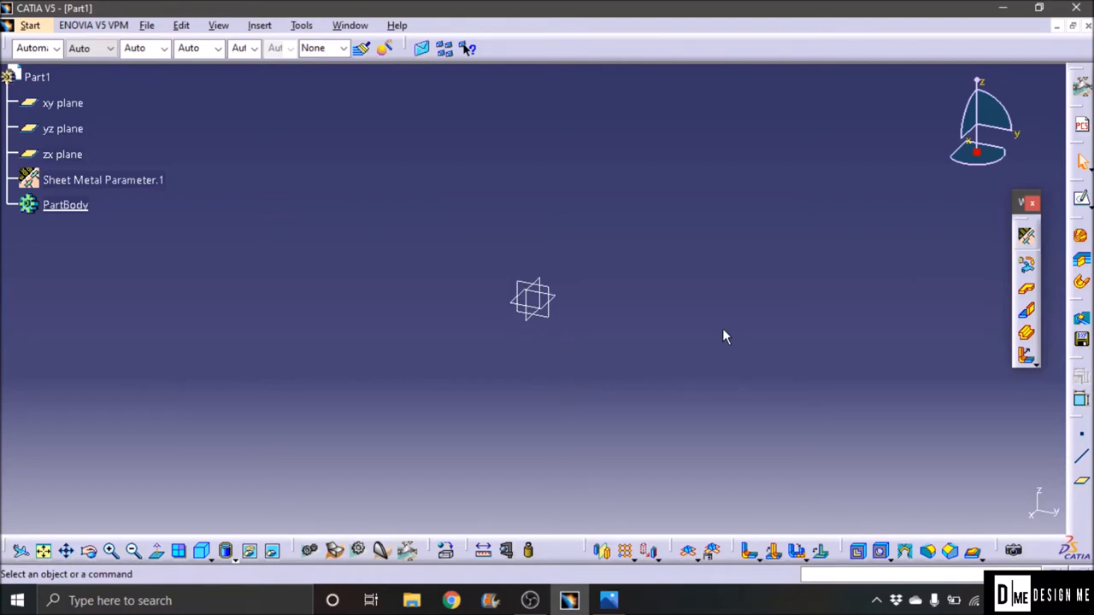
Step: Sketch a centred rectangle on a reference plane constrained to 150 by 100
click(62, 102)
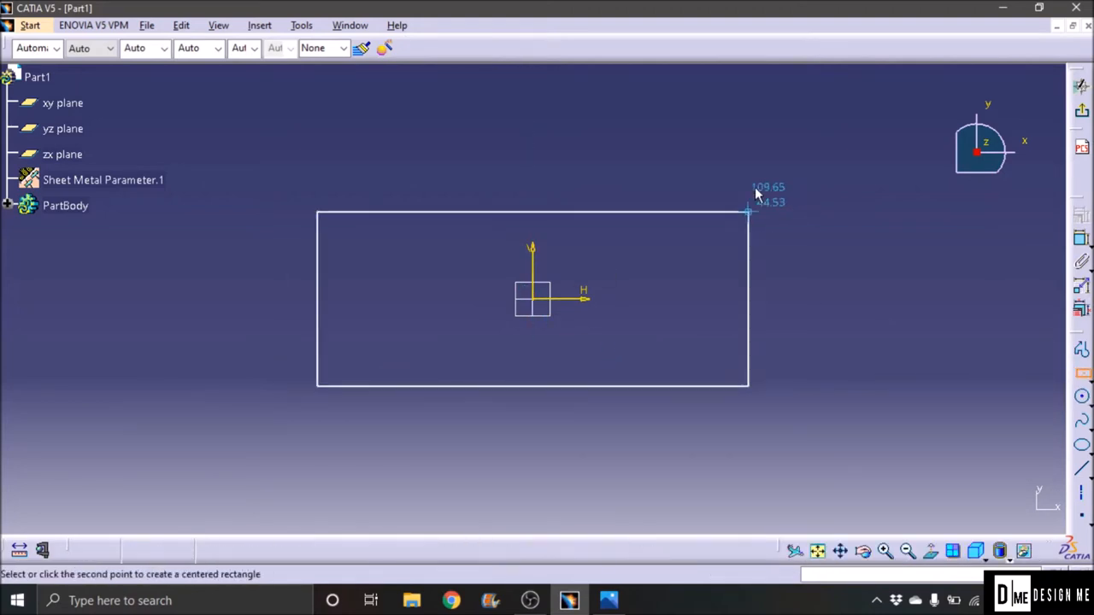
click(748, 211)
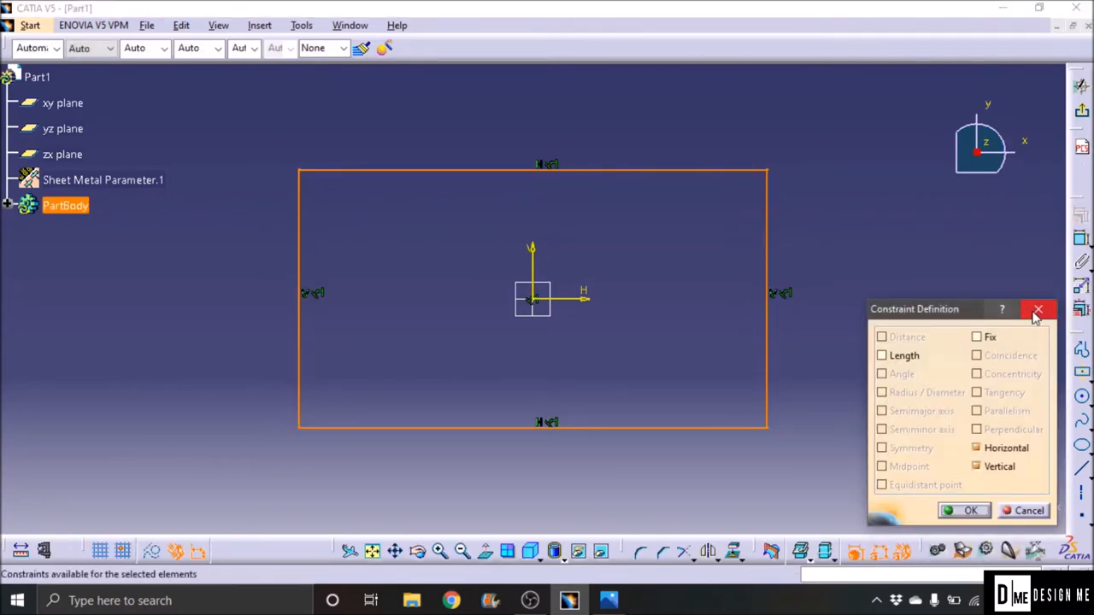
click(1039, 310)
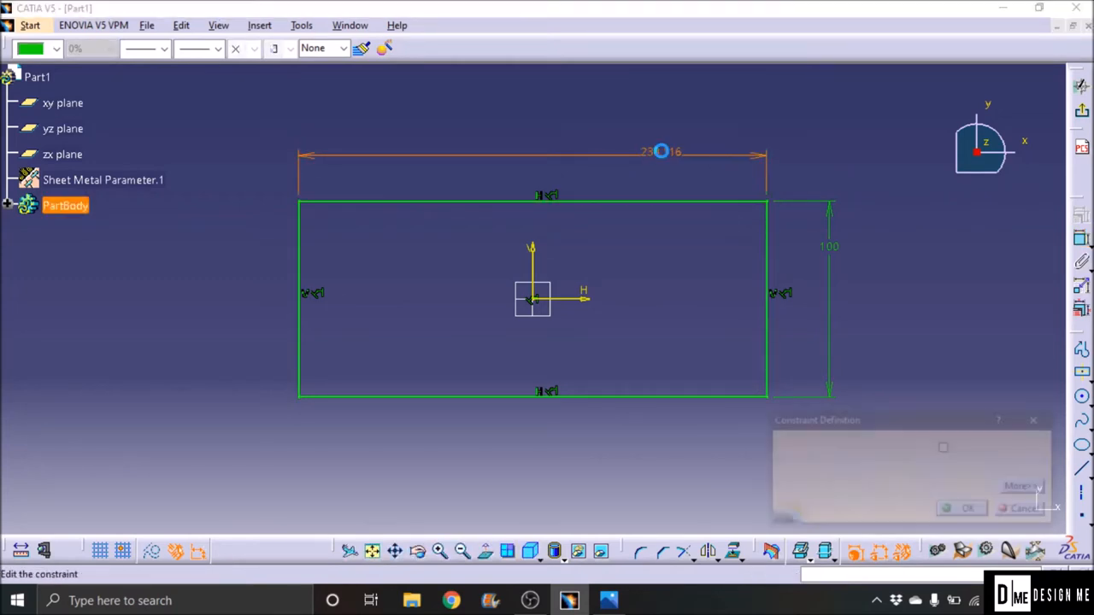
click(960, 507)
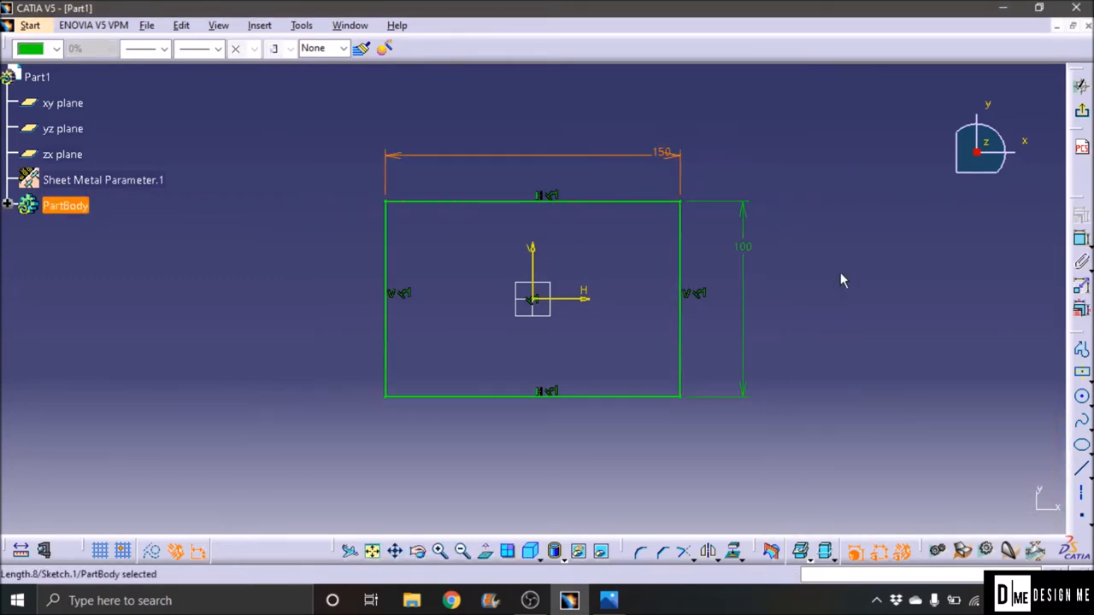
click(1080, 113)
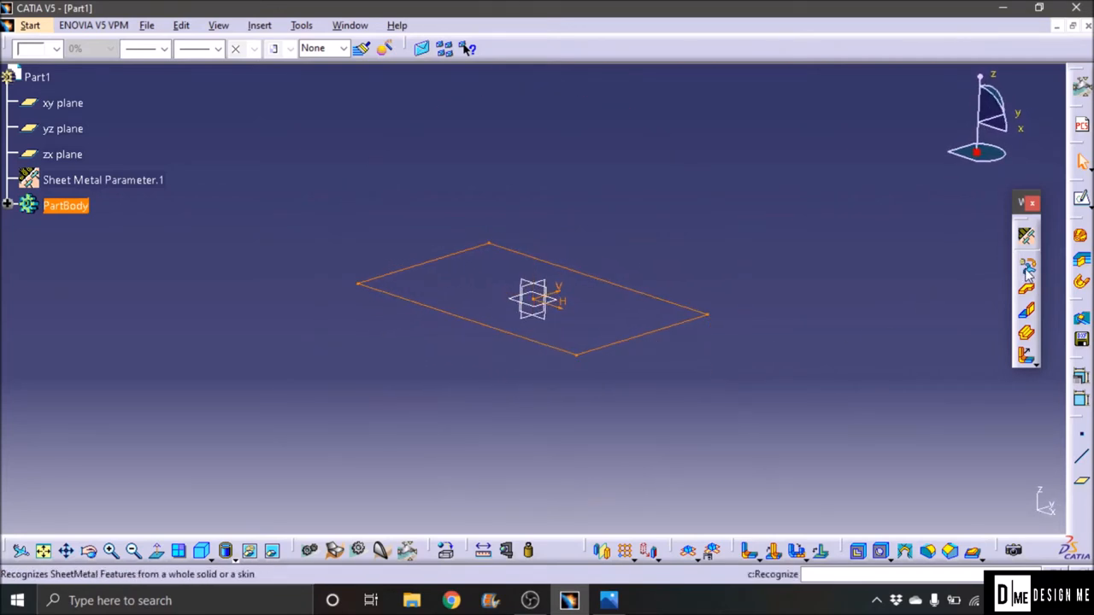
mouse_move(1025, 291)
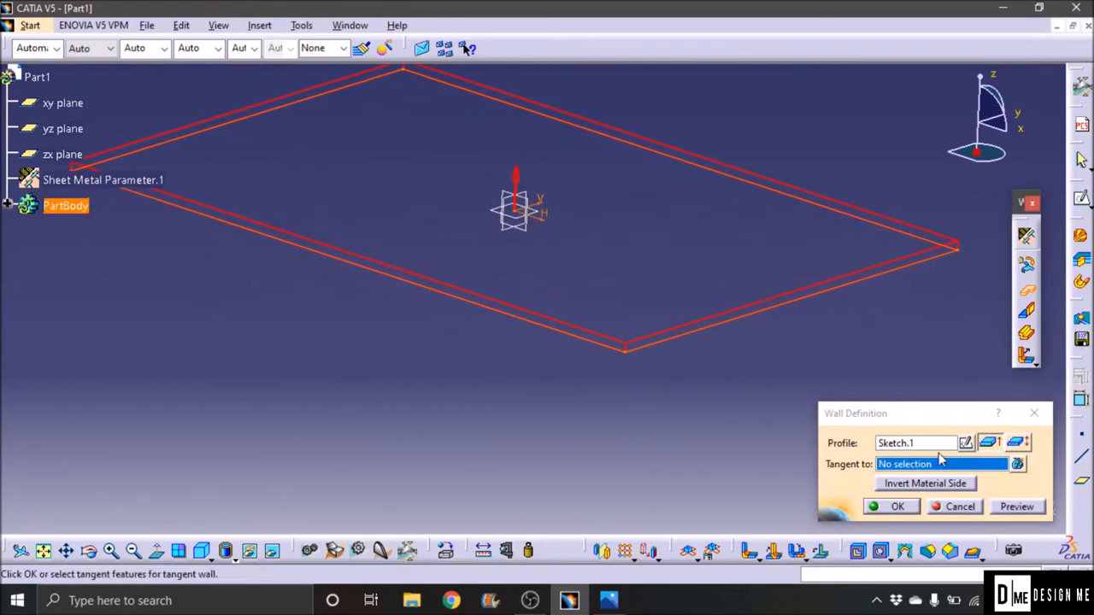
Step: Create the flat base wall from Sketch.1 with the material side inverted, then inspect it
click(1015, 506)
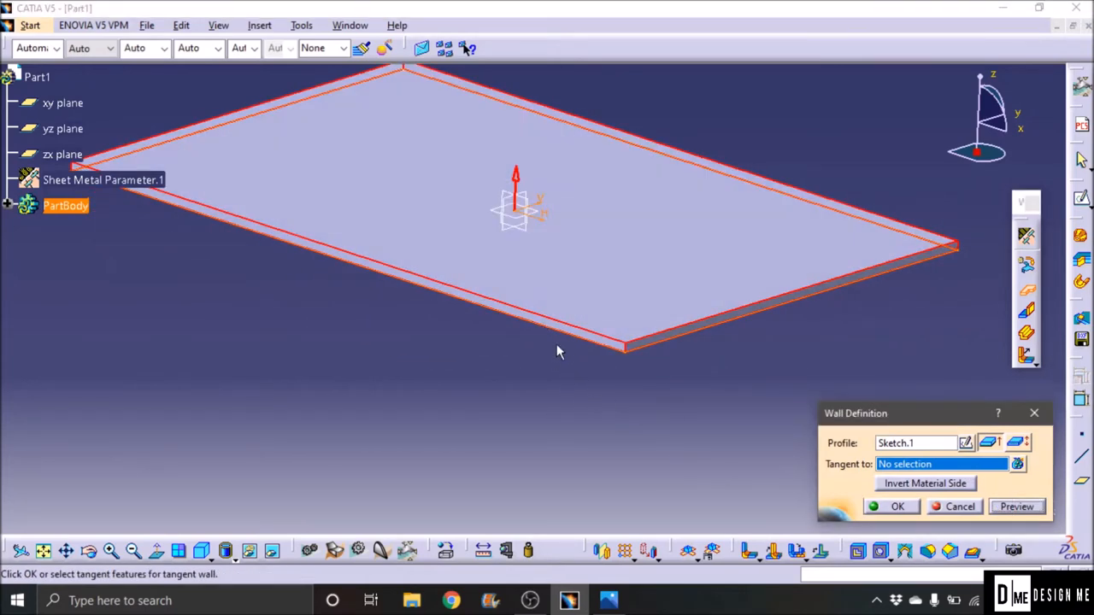
mouse_move(889, 466)
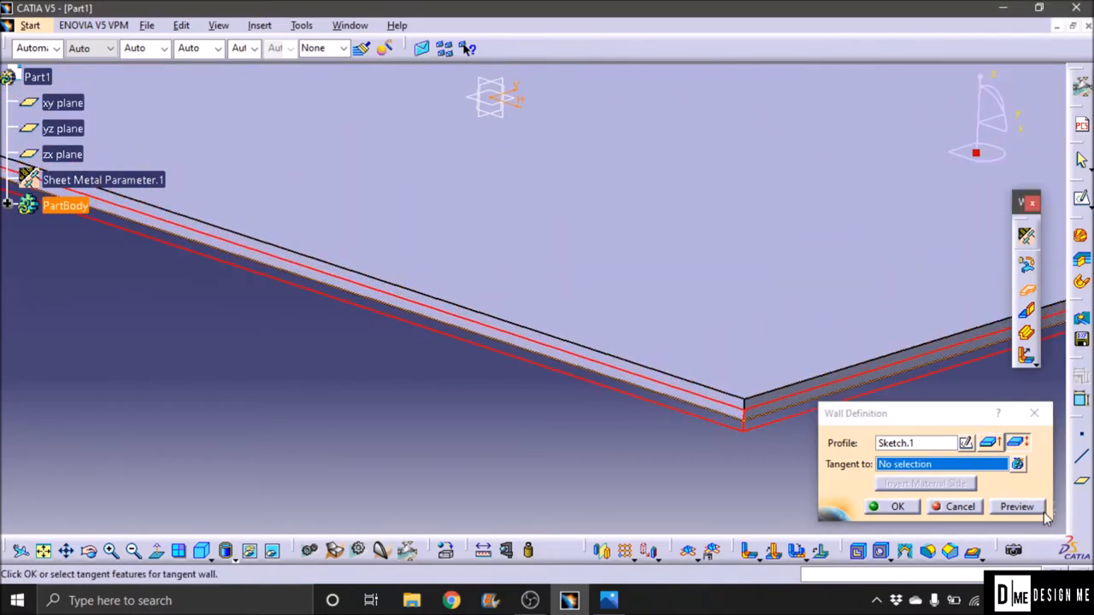
click(1015, 506)
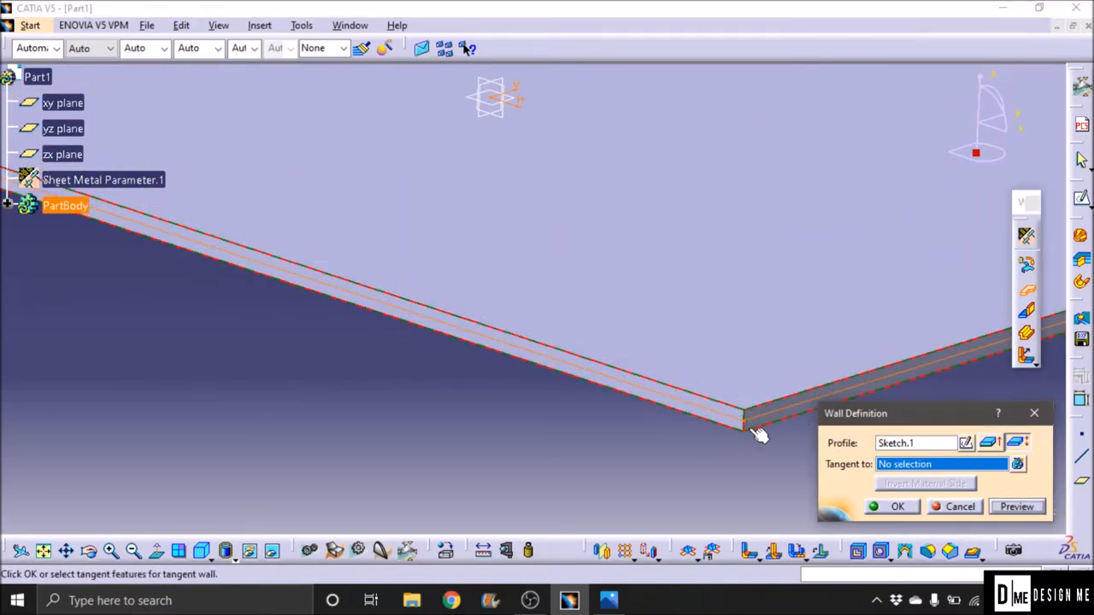
mouse_move(752, 431)
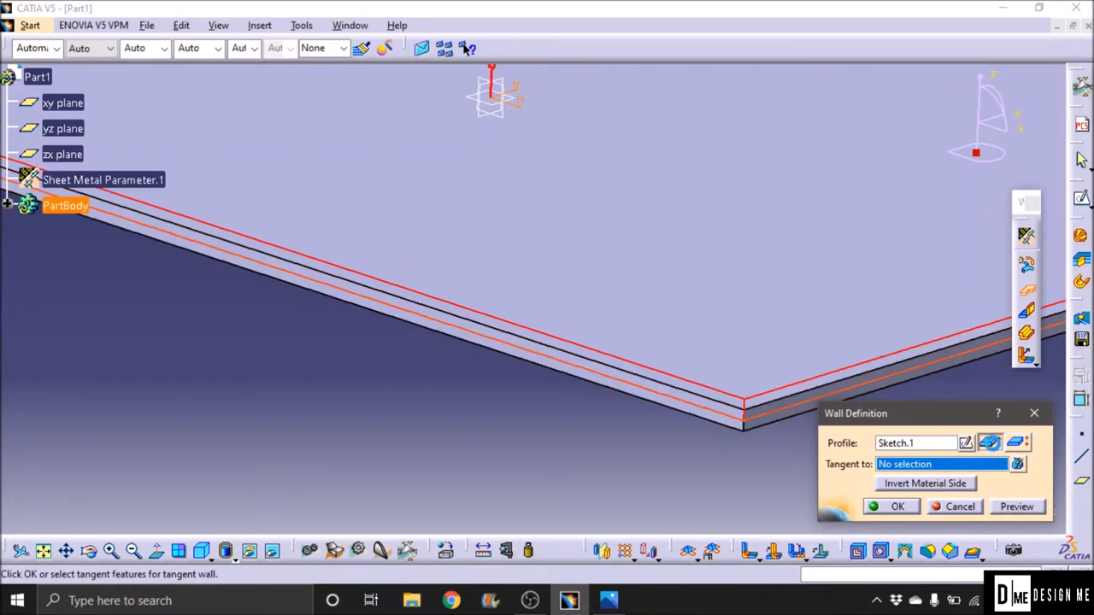
click(926, 482)
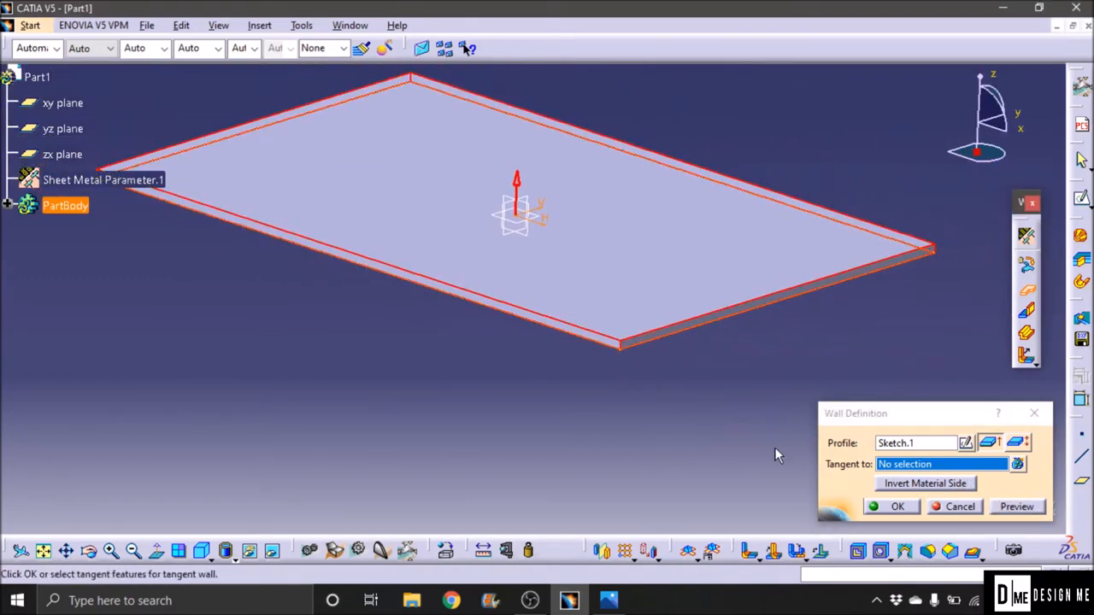
click(897, 505)
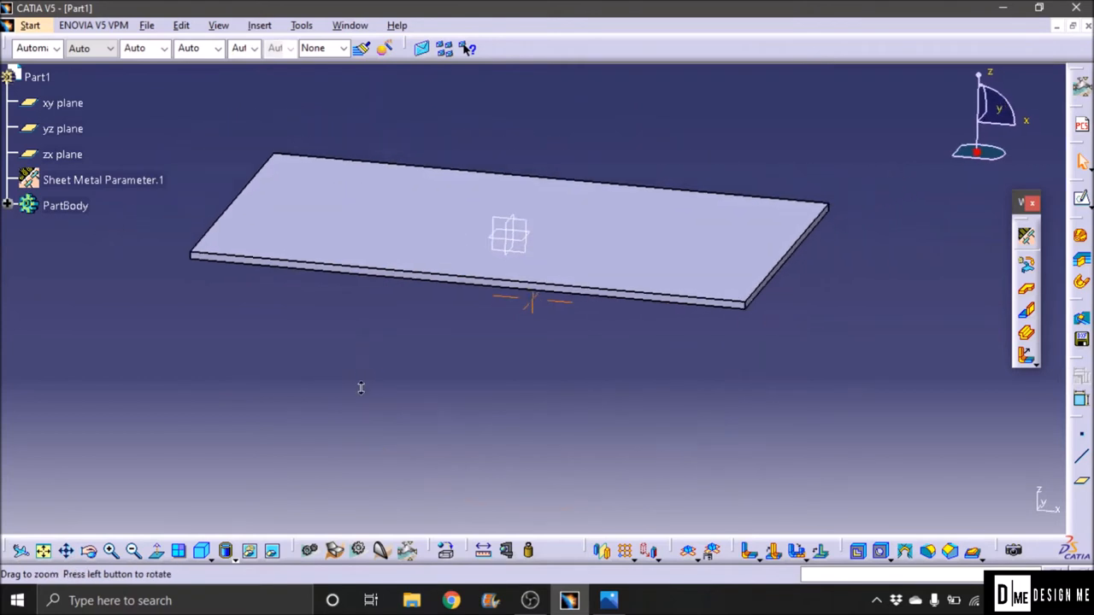
drag(359, 387, 584, 375)
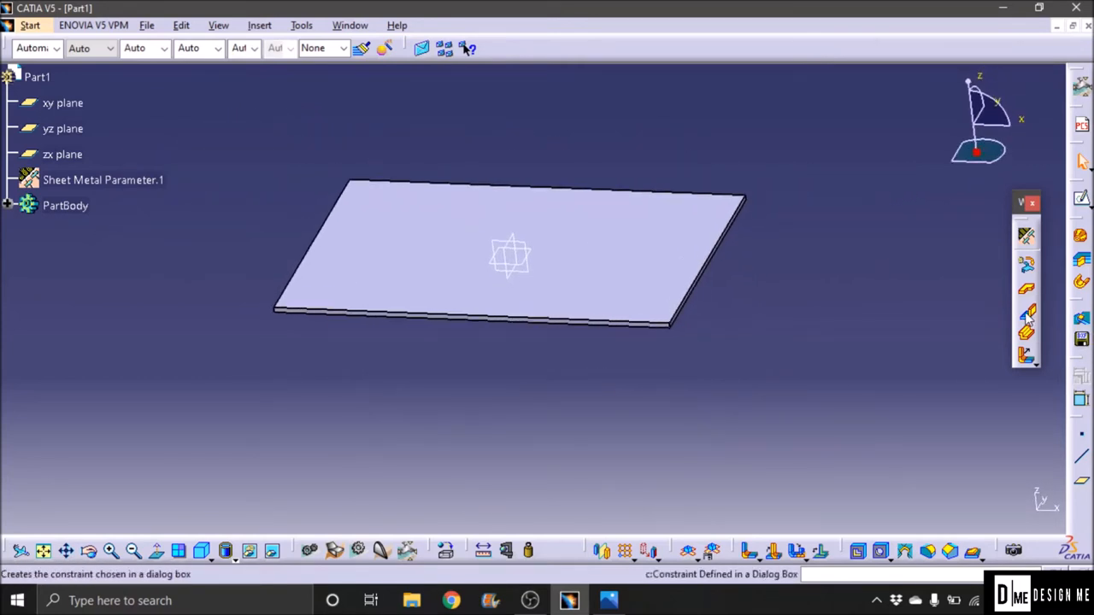
mouse_move(1025, 314)
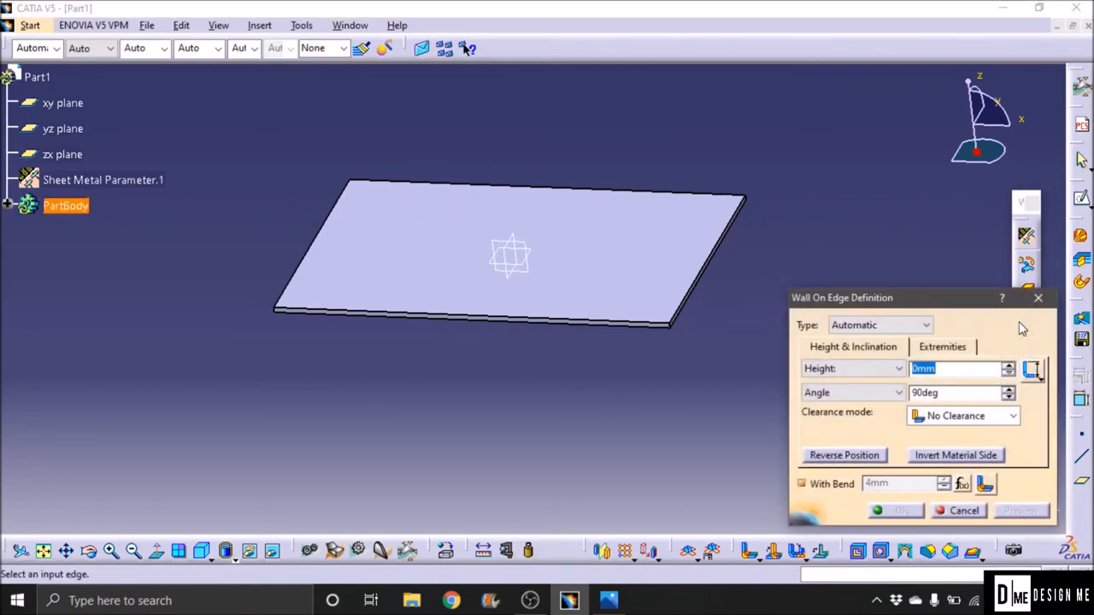
mouse_move(810, 353)
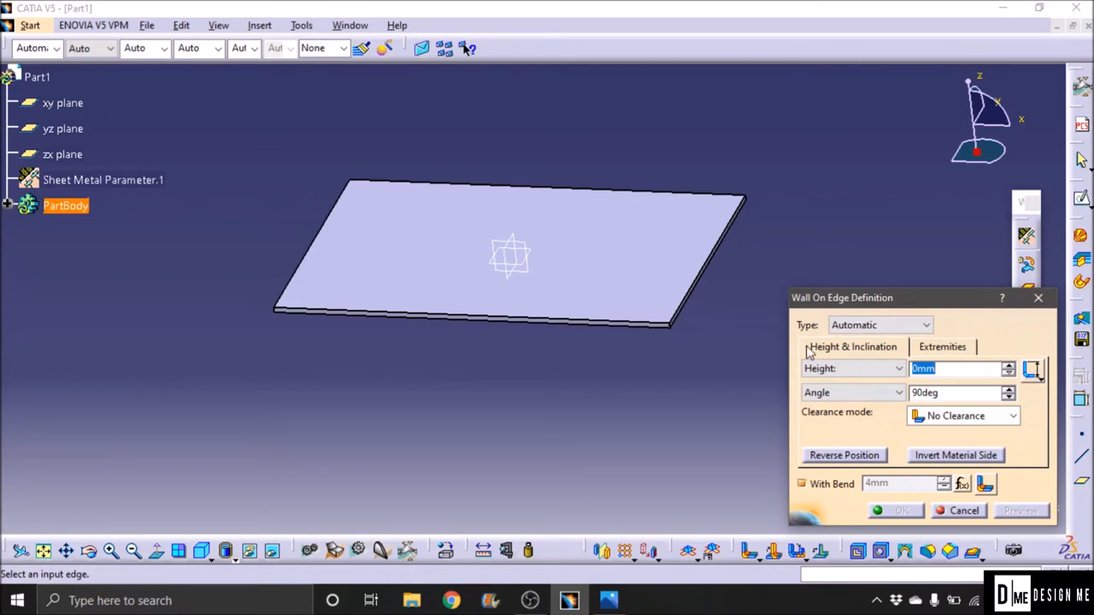
Step: Enter the wall-on-edge height and angle values and preview the 50 mm, 90° wall
scroll(up, 3)
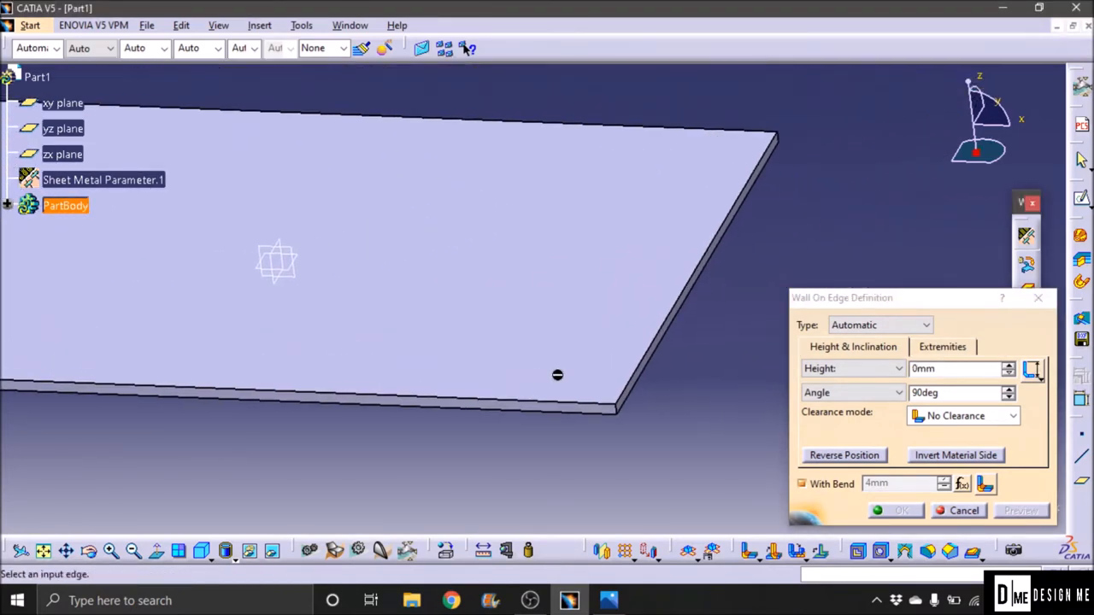
mouse_move(664, 357)
text(100)
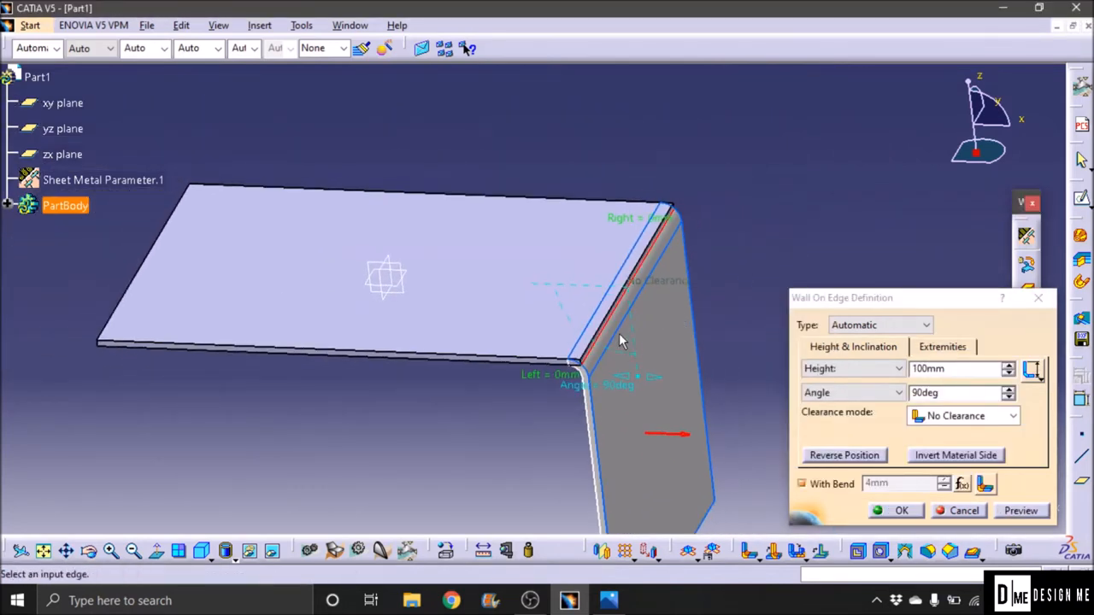
mouse_move(618, 316)
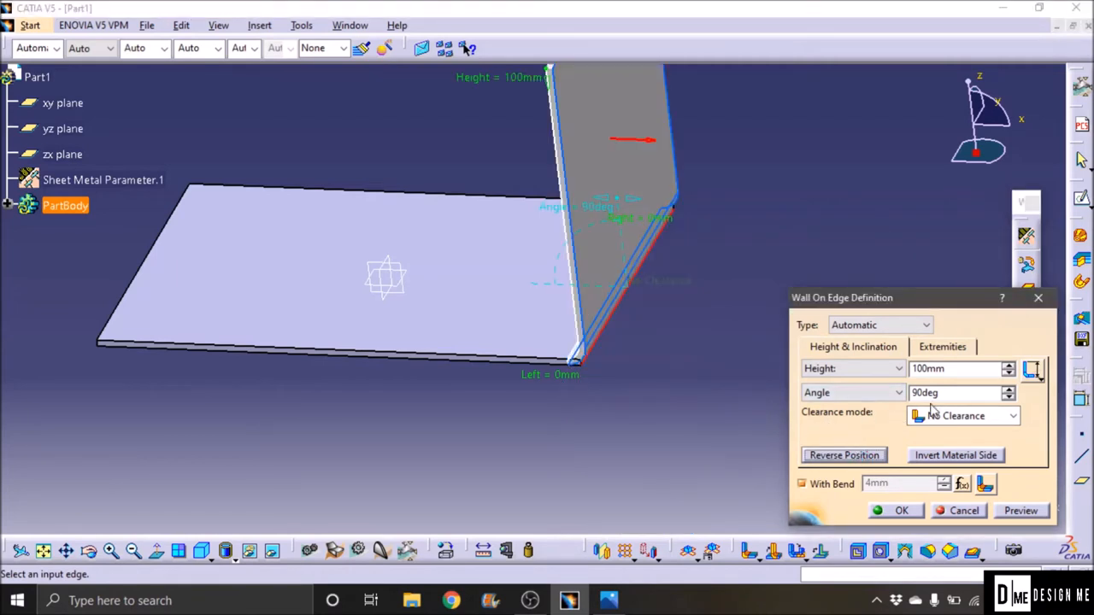
triple_click(957, 369)
text(50)
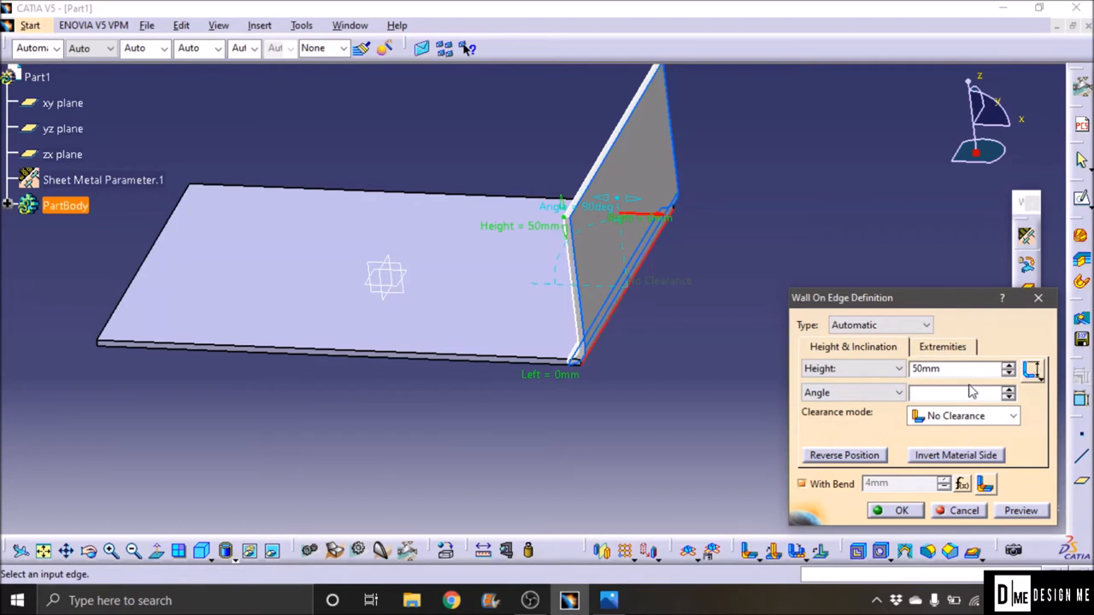
text(130)
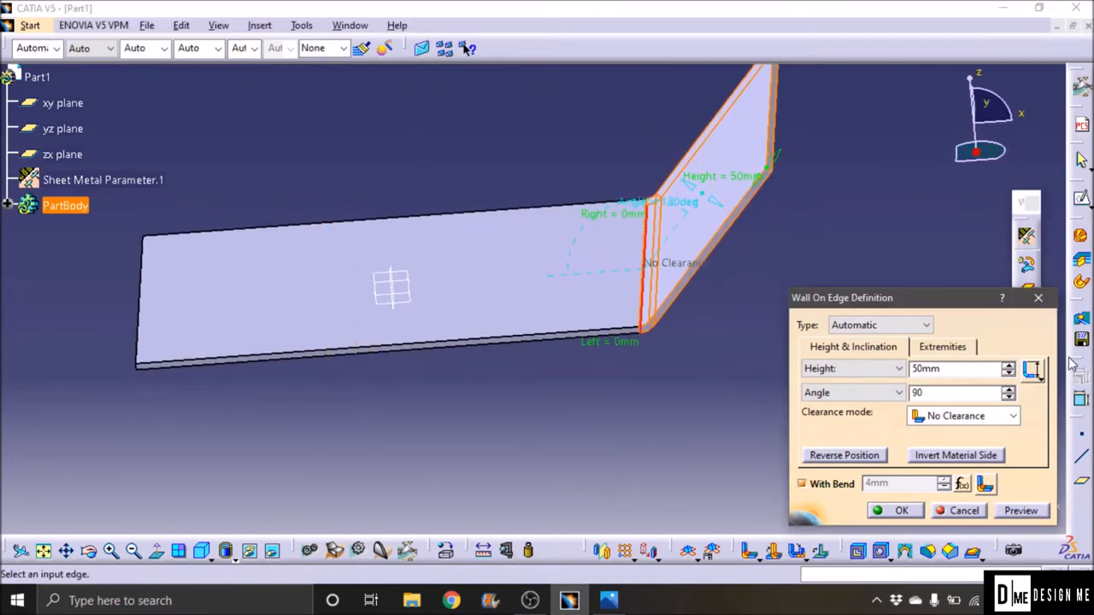
click(957, 391)
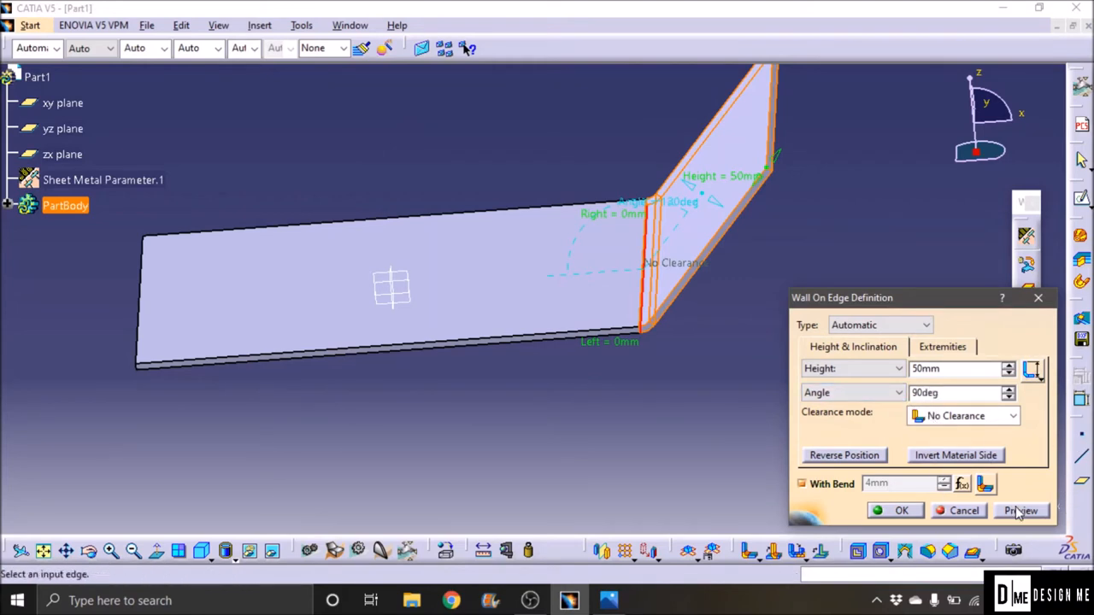
click(1020, 509)
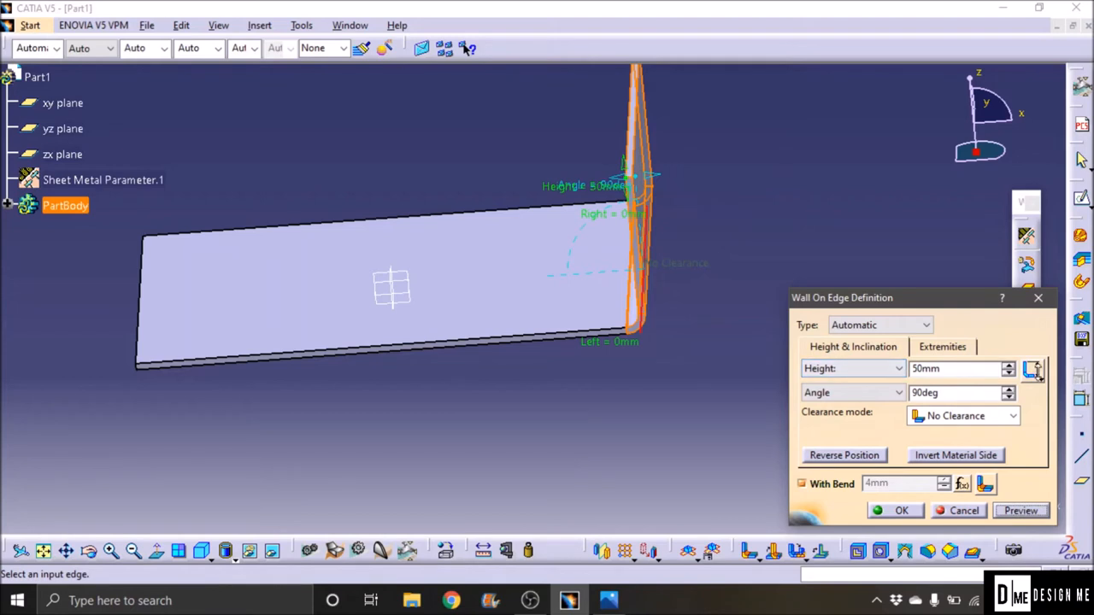
mouse_move(1032, 369)
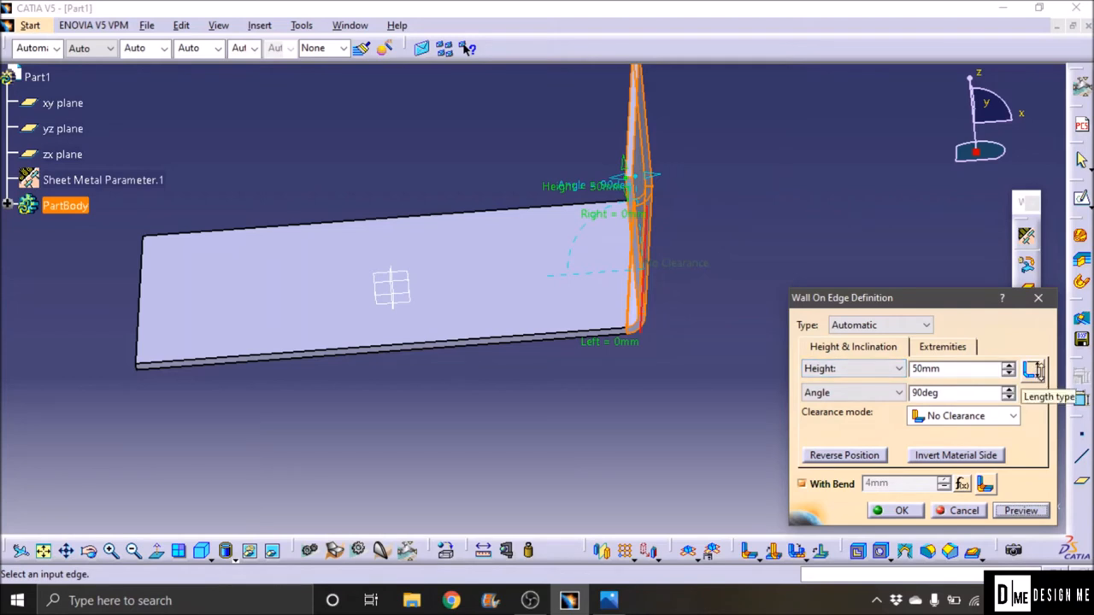
click(1032, 370)
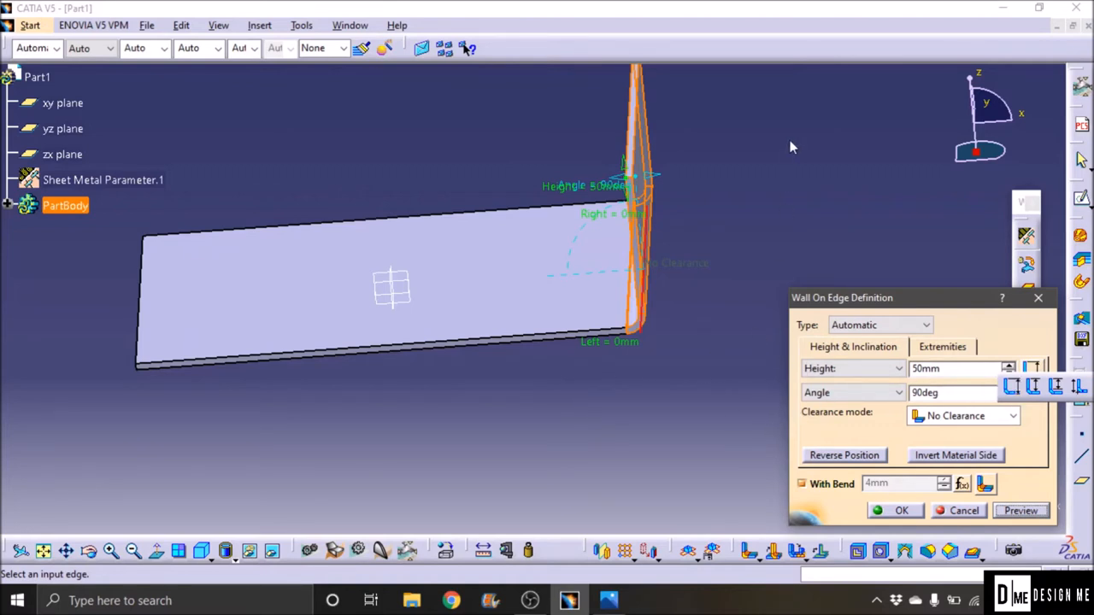
mouse_move(762, 137)
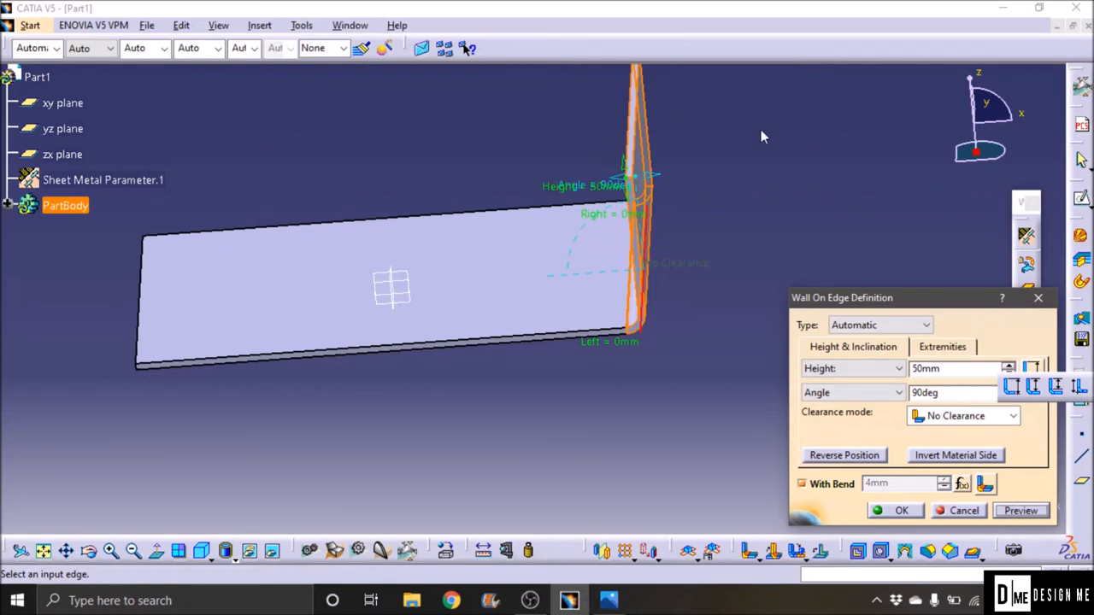
mouse_move(1034, 410)
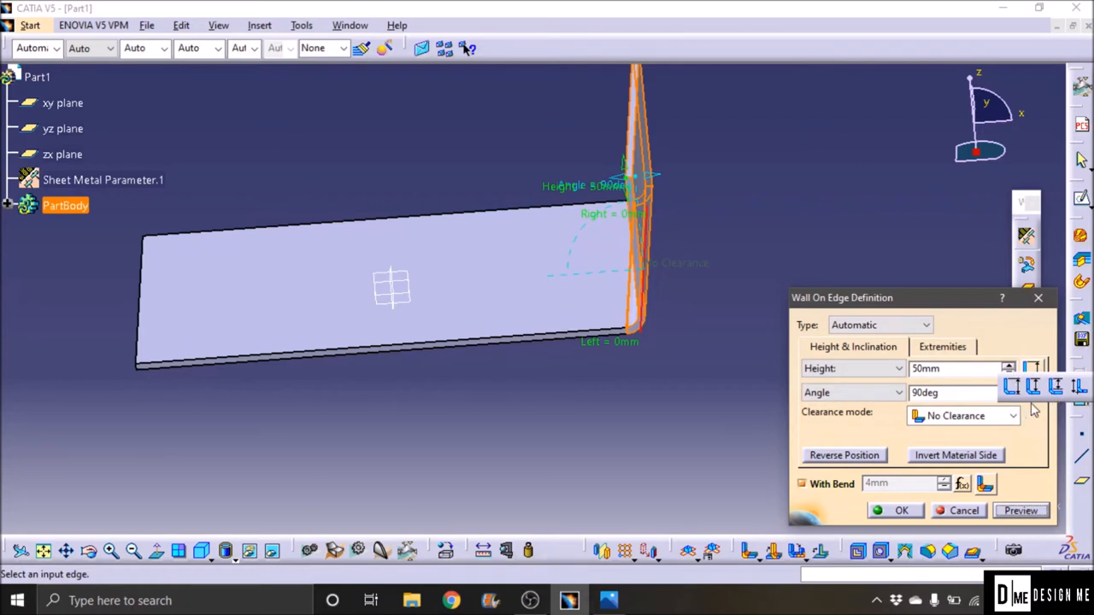
mouse_move(1034, 393)
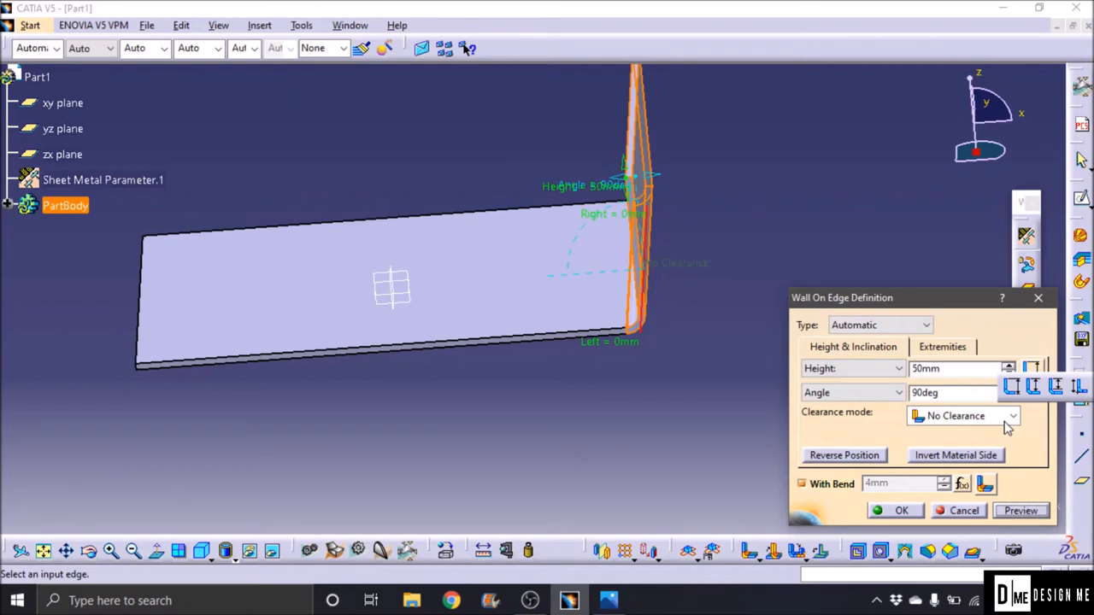
mouse_move(1052, 415)
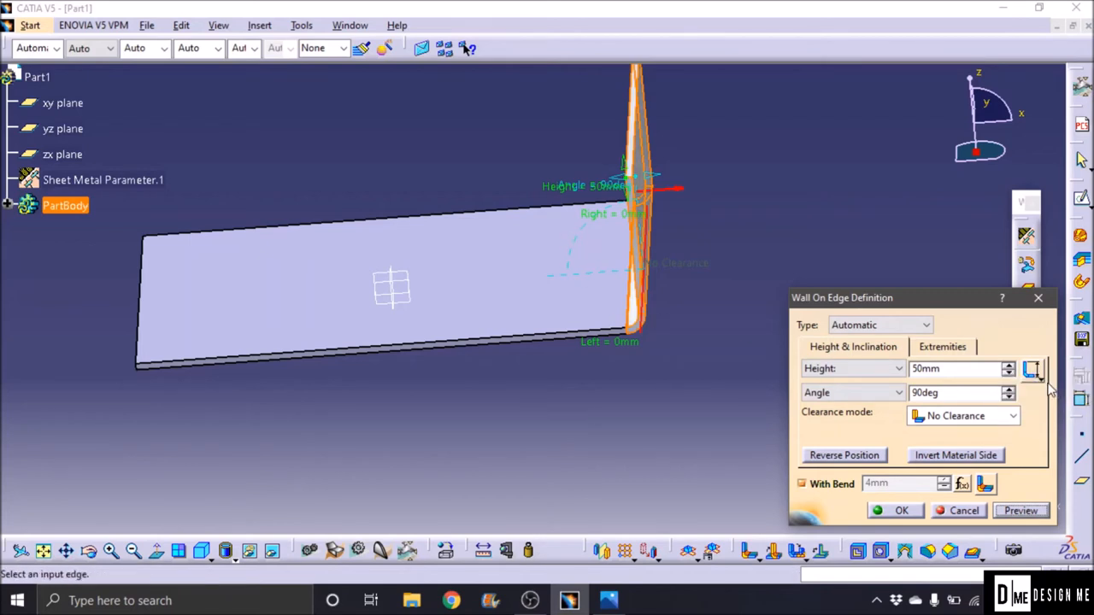
mouse_move(833, 425)
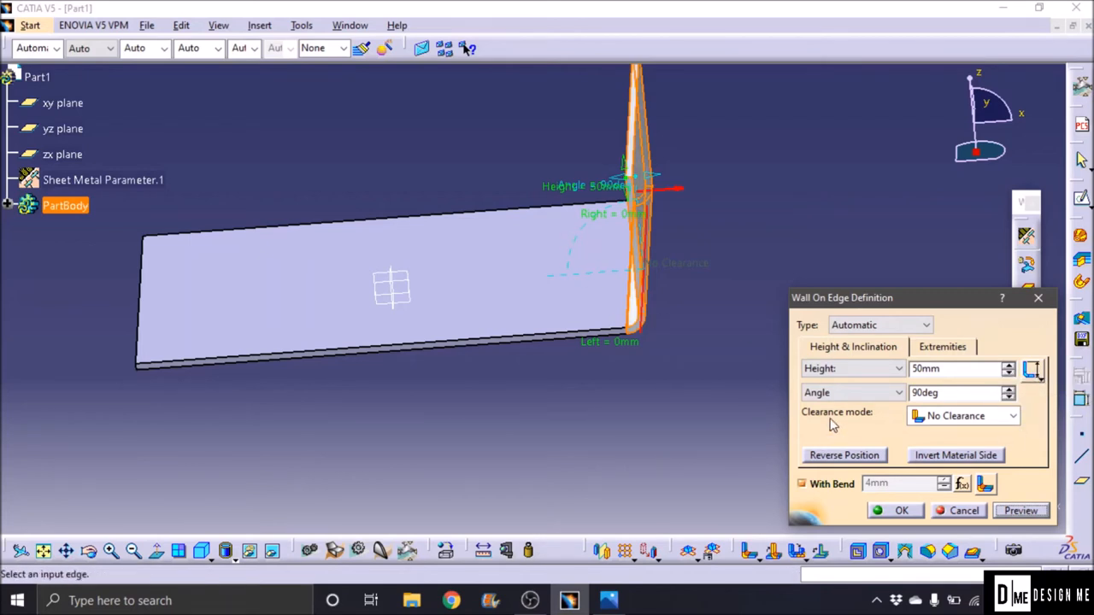
click(1013, 415)
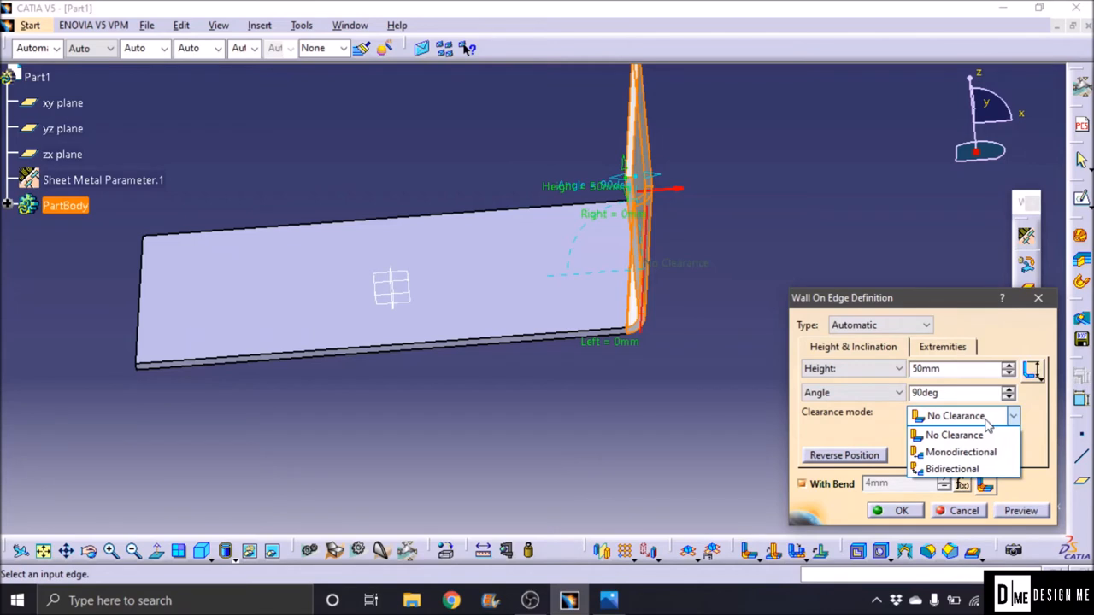
click(954, 436)
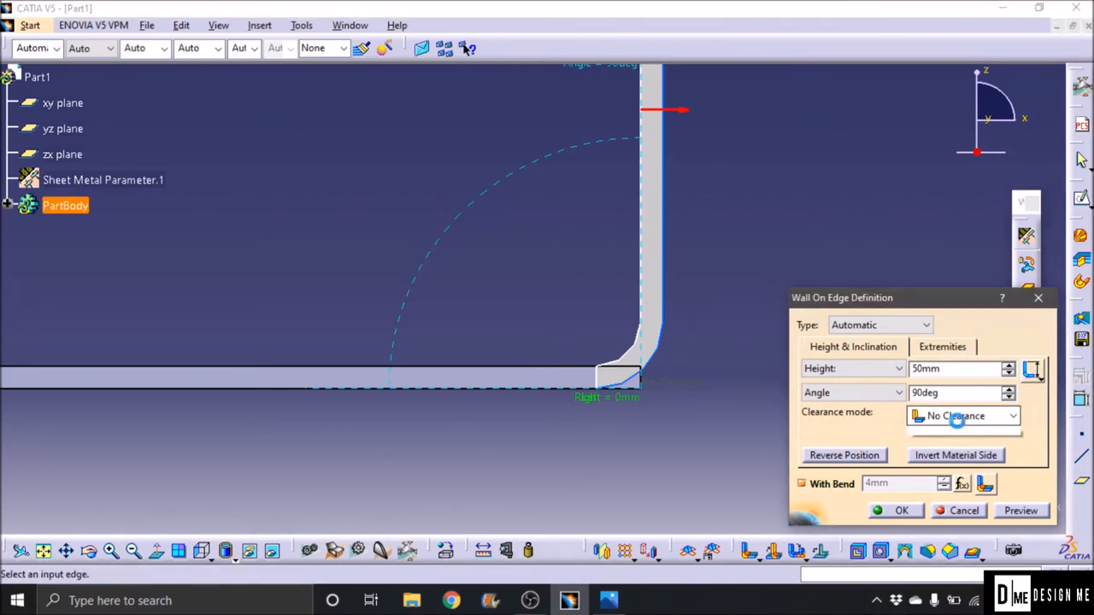
click(964, 415)
text(10)
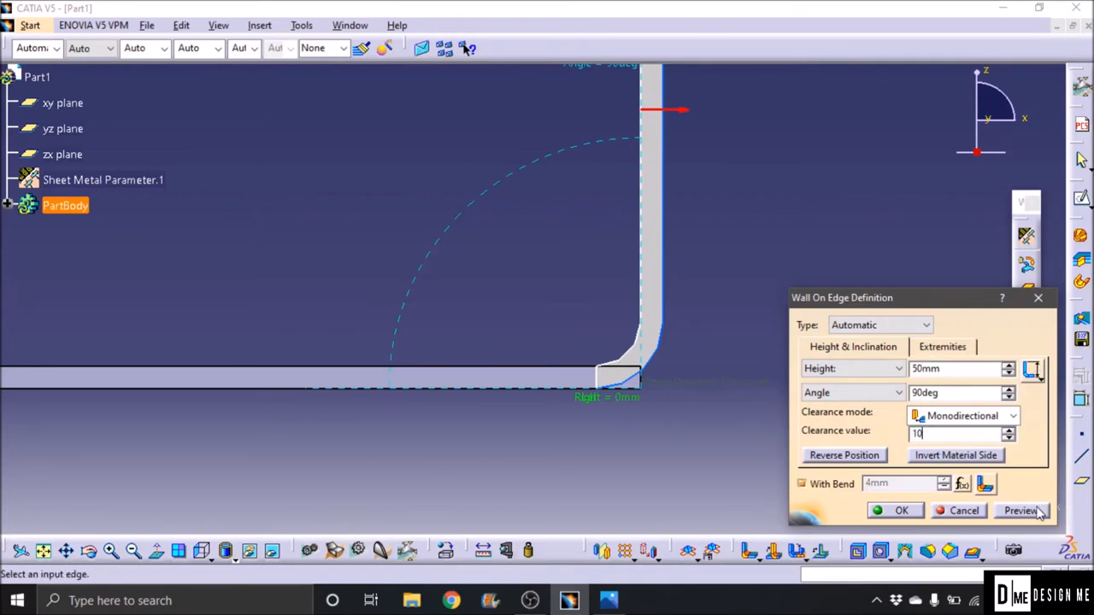
click(1019, 510)
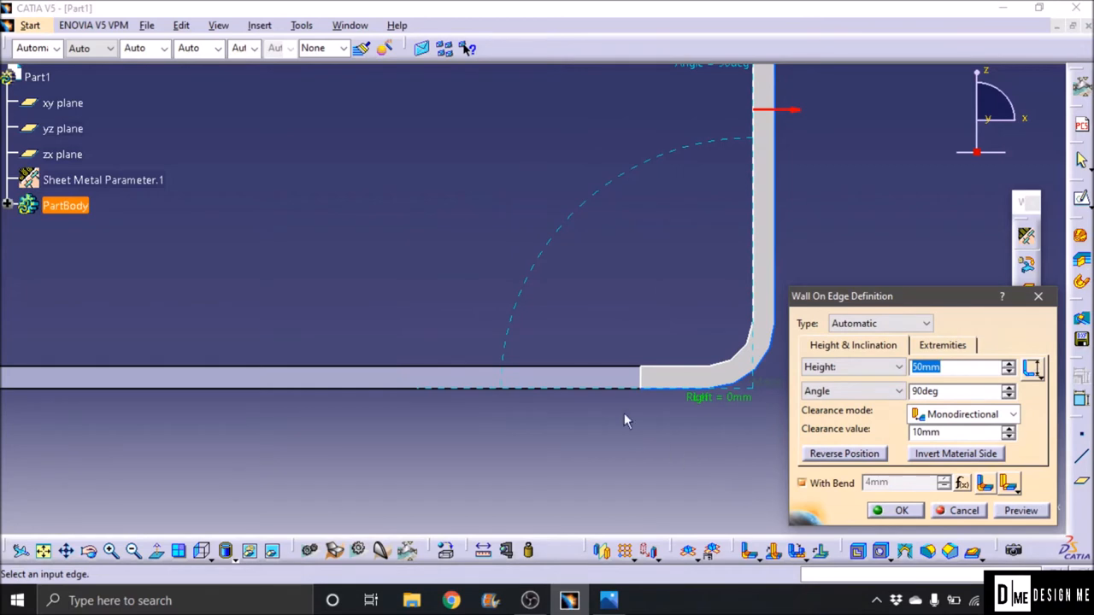
mouse_move(499, 395)
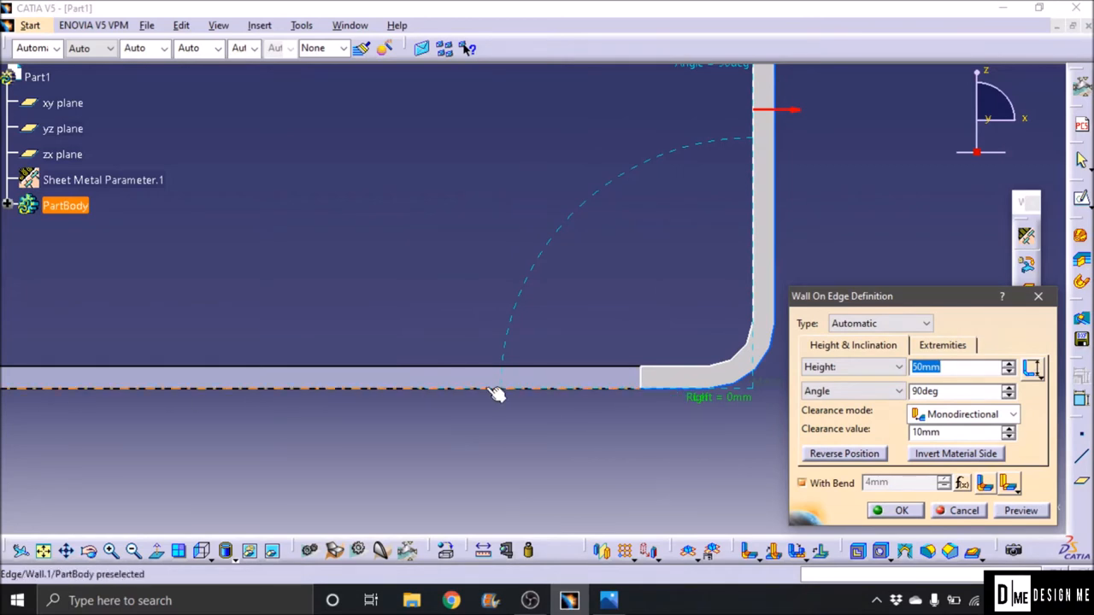
mouse_move(687, 386)
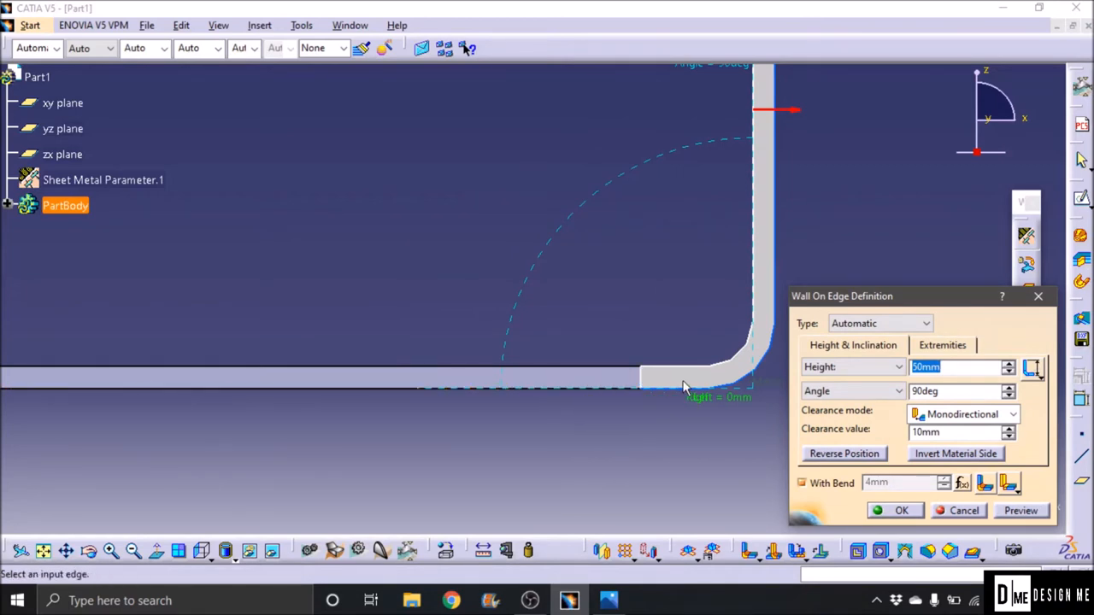
mouse_move(760, 385)
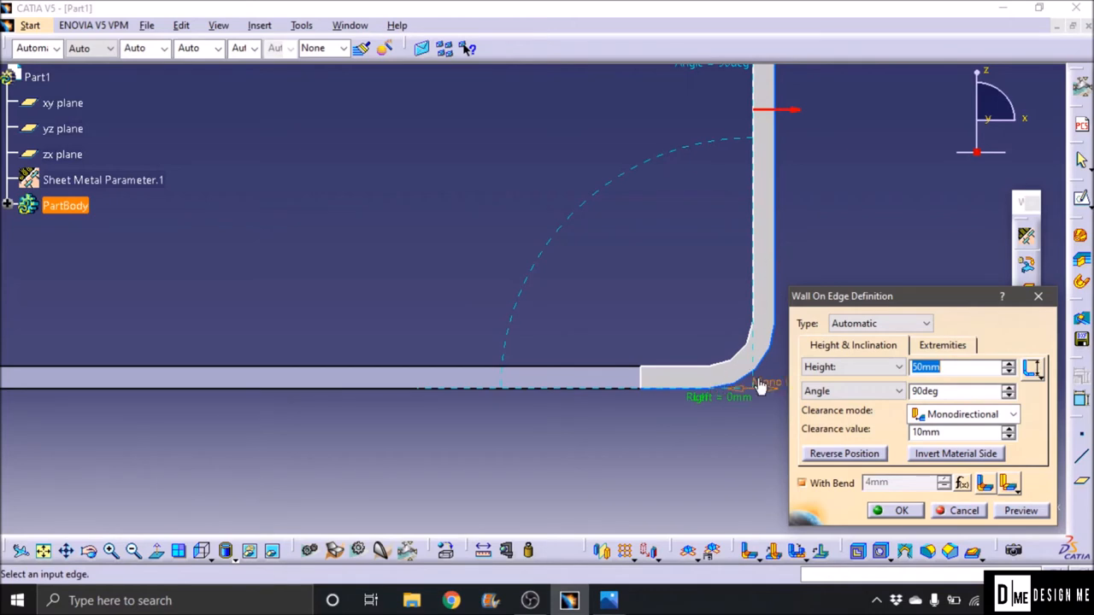
click(1011, 414)
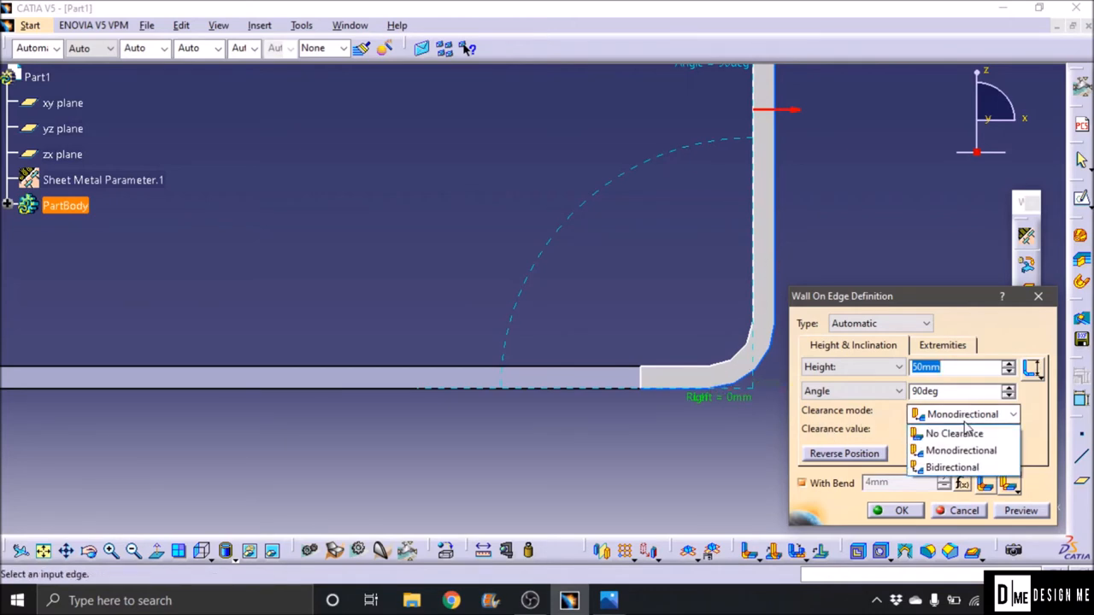
mouse_move(952, 468)
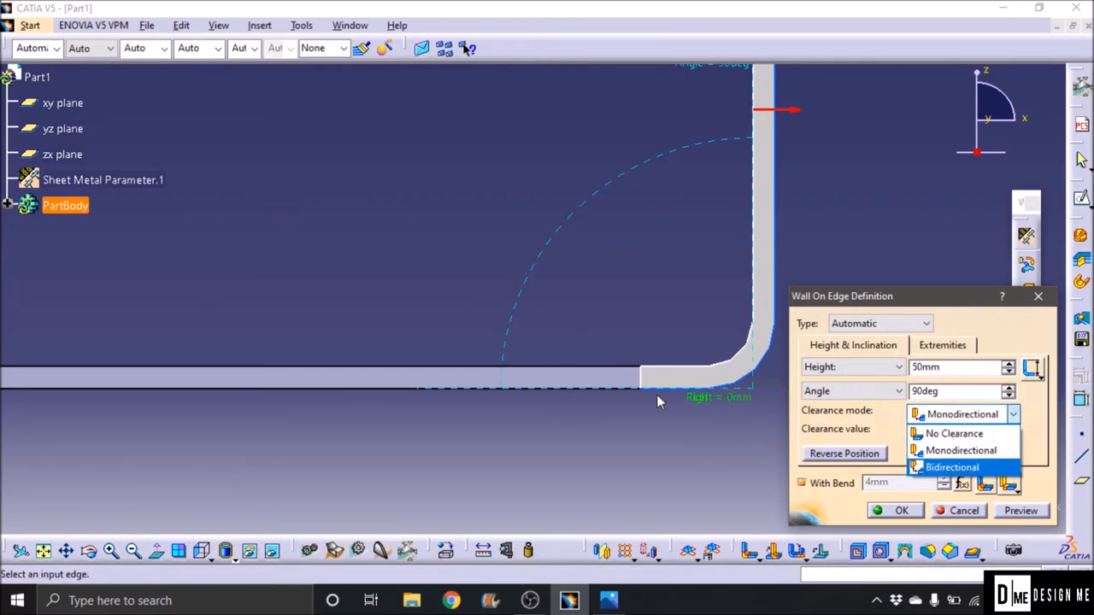
mouse_move(692, 376)
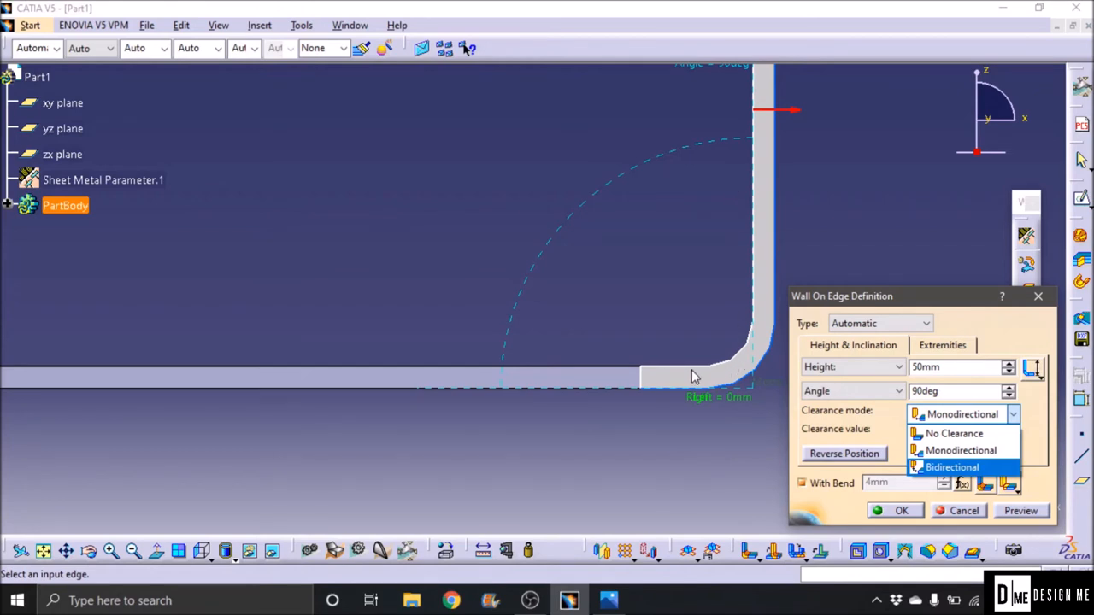
mouse_move(923, 415)
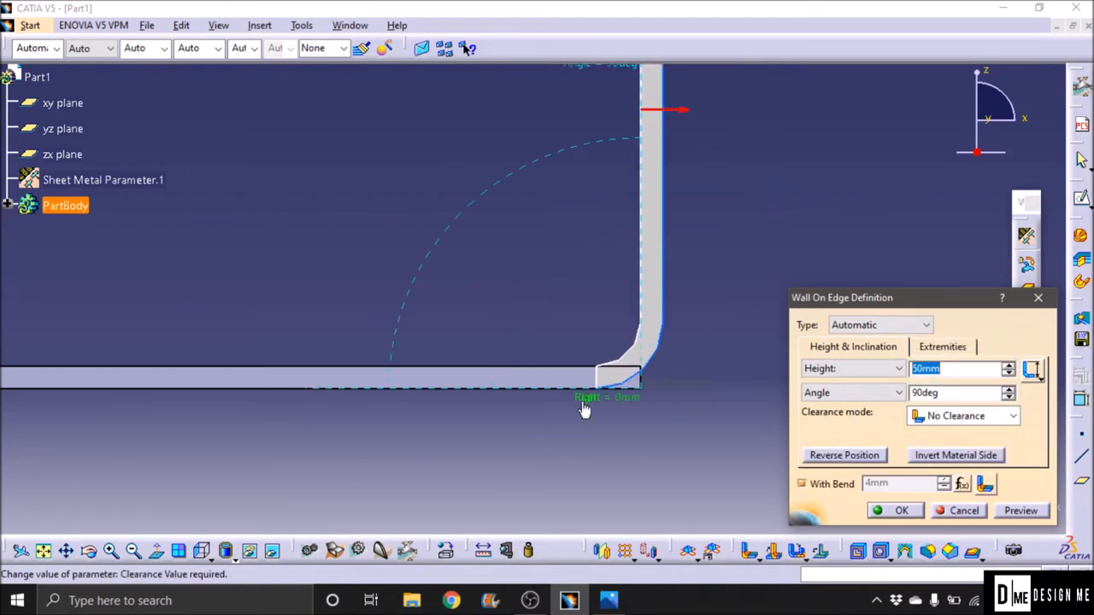
Step: Flip the edge wall to the other side and back upward
click(844, 455)
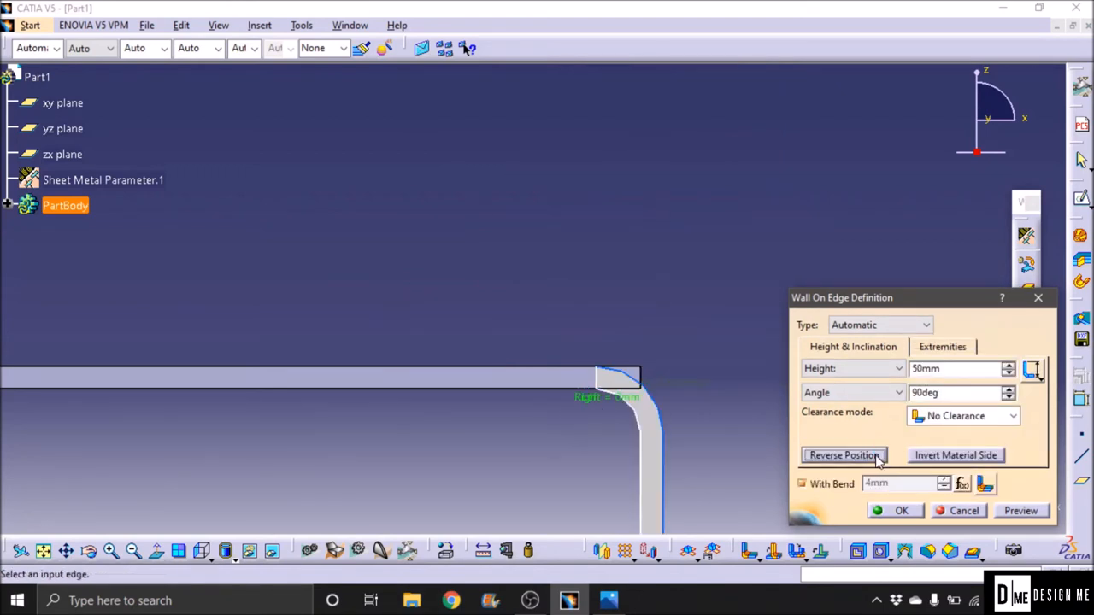
click(955, 454)
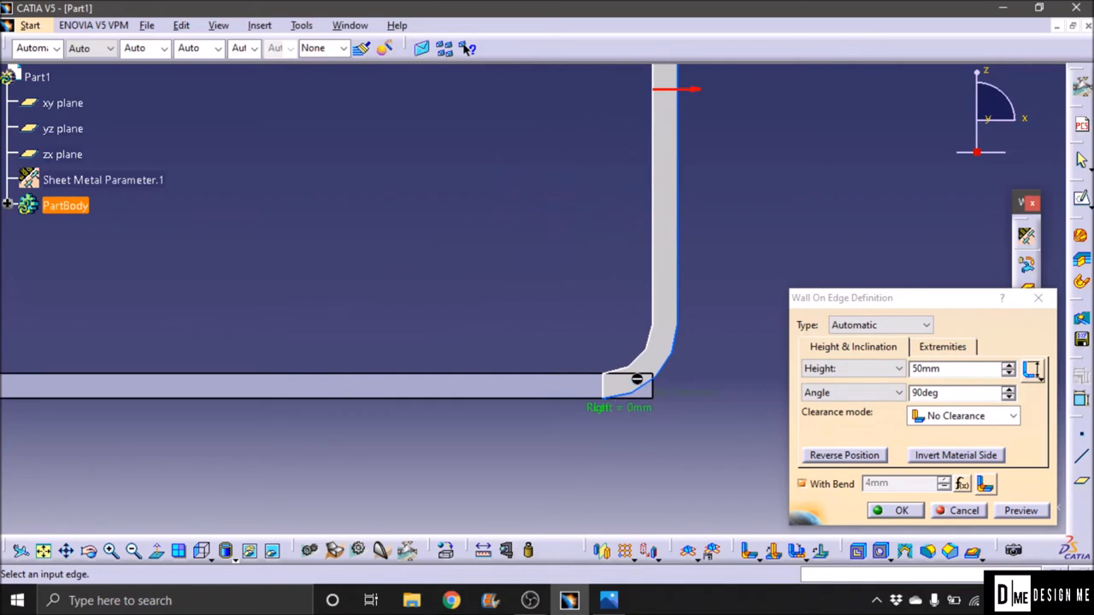
mouse_move(623, 407)
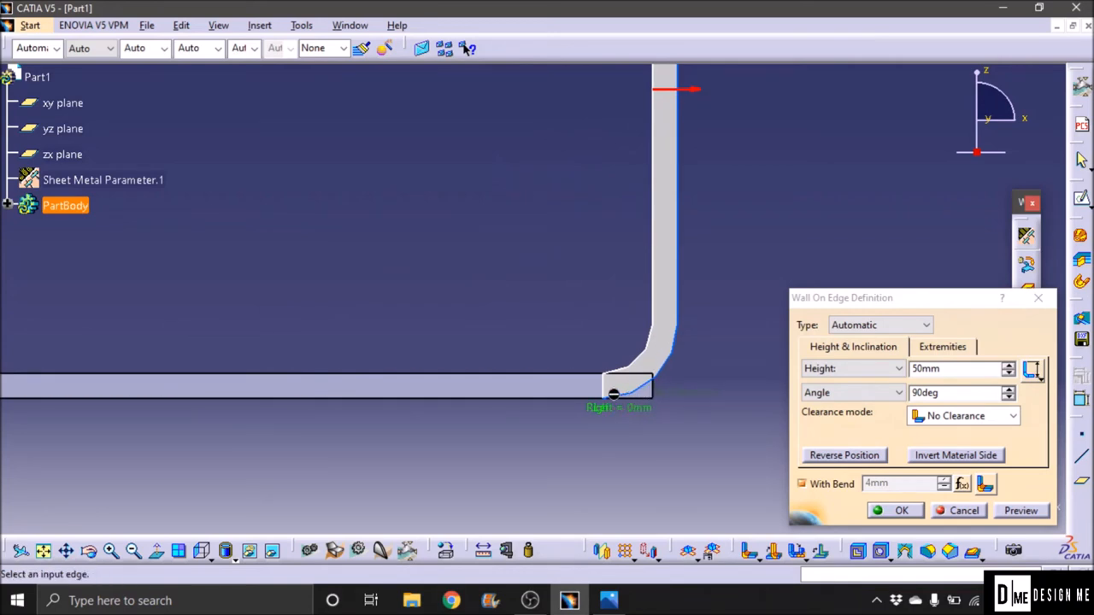
mouse_move(658, 404)
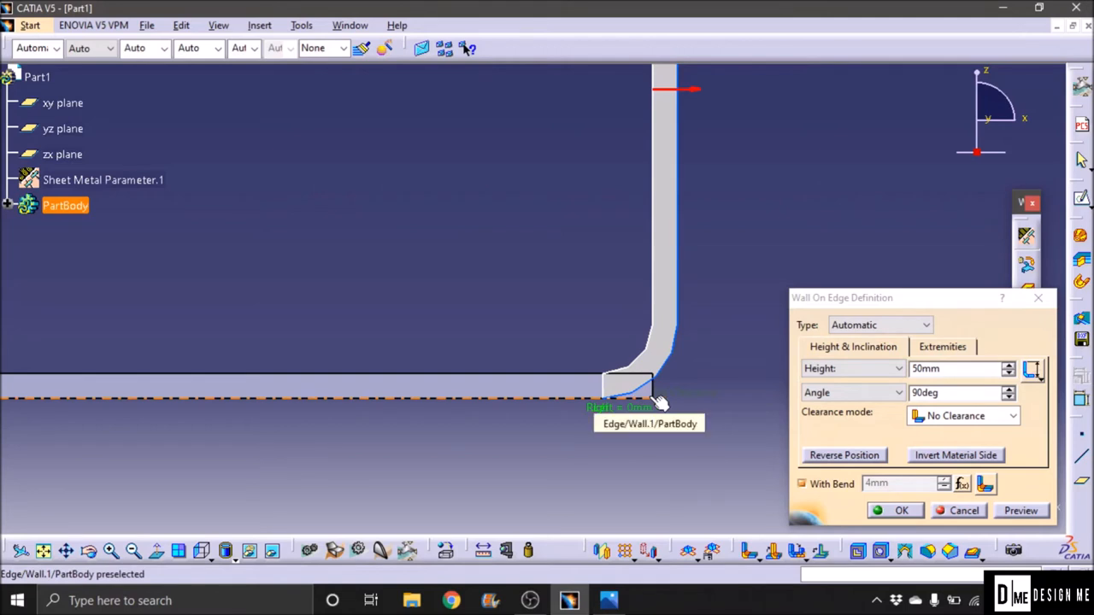
mouse_move(683, 380)
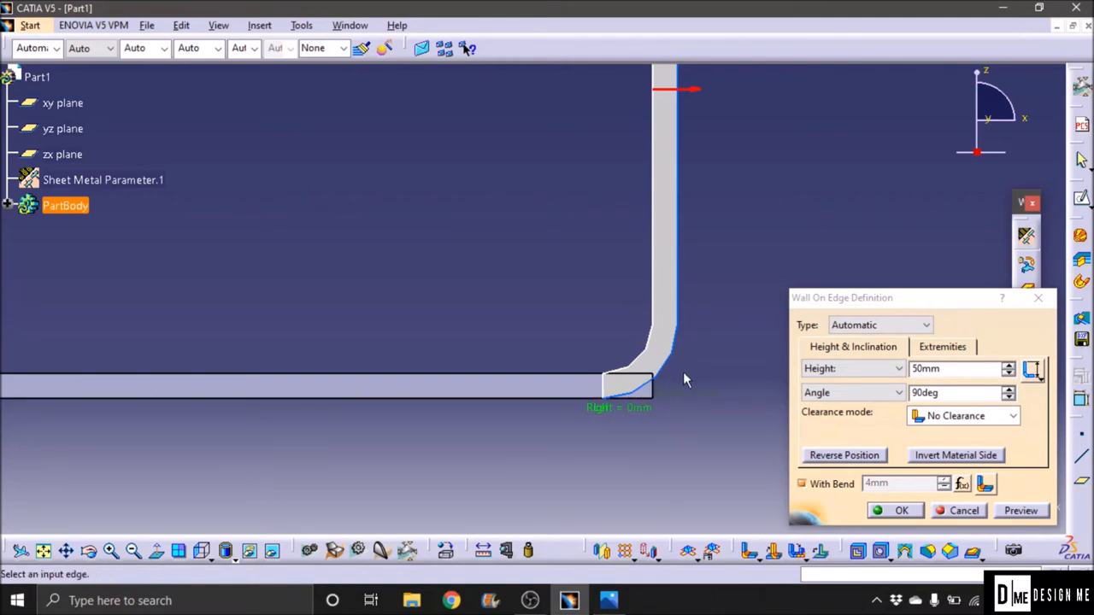
mouse_move(957, 465)
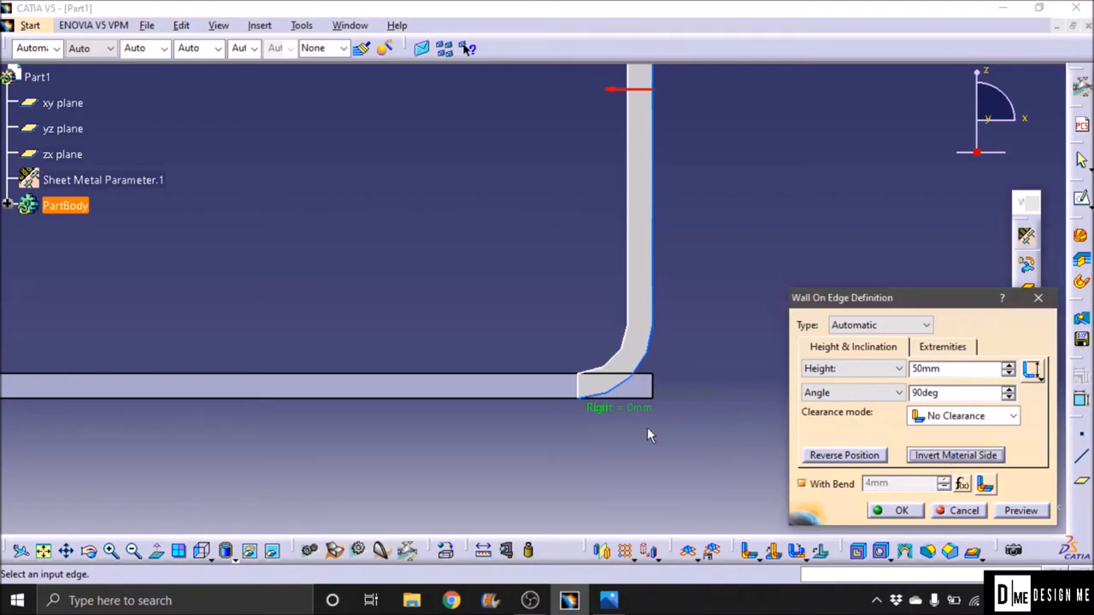
mouse_move(658, 408)
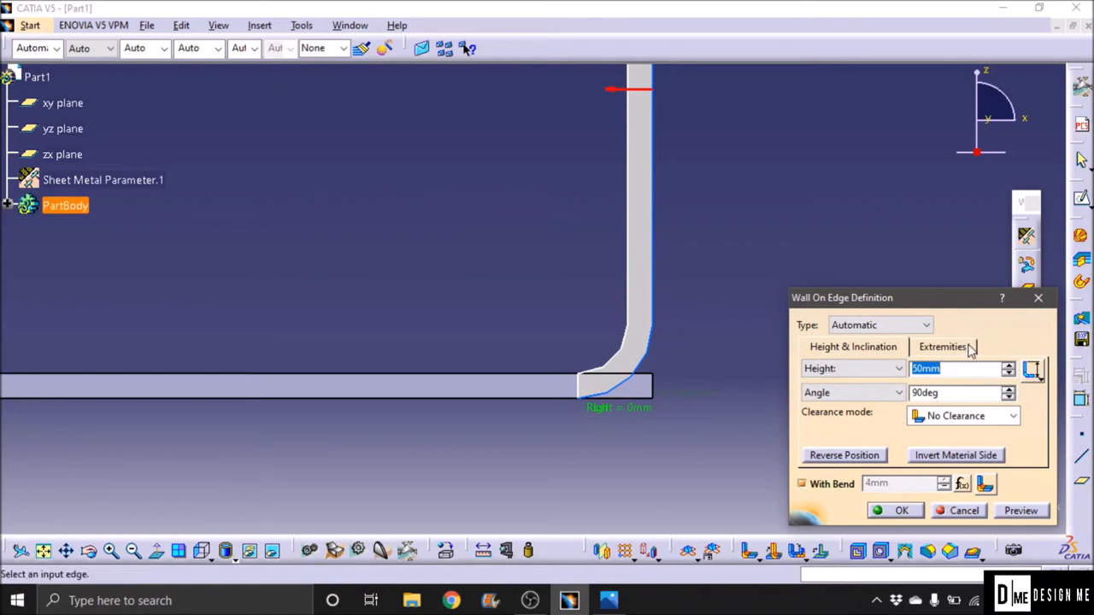
Step: In Extremities, set the left offset to 10mm and preview the wall
click(942, 346)
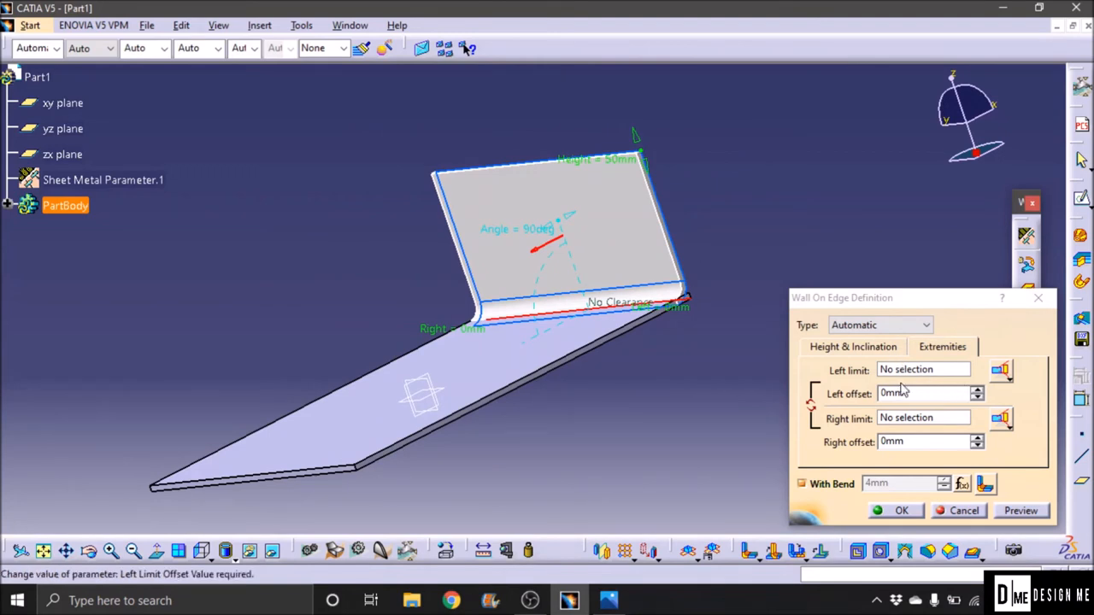
triple_click(922, 393)
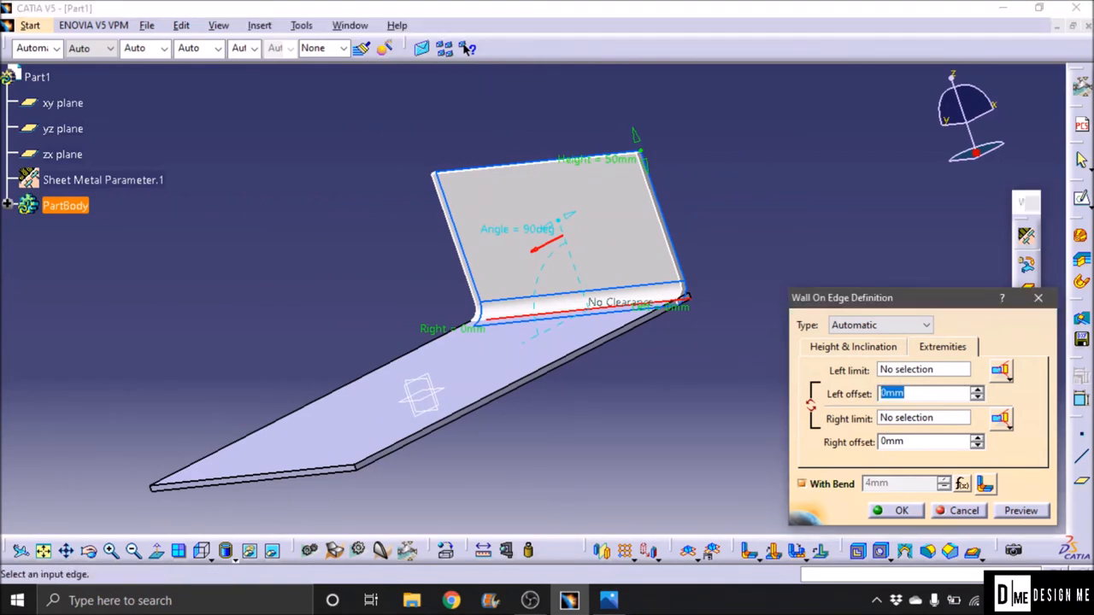
text(10mm)
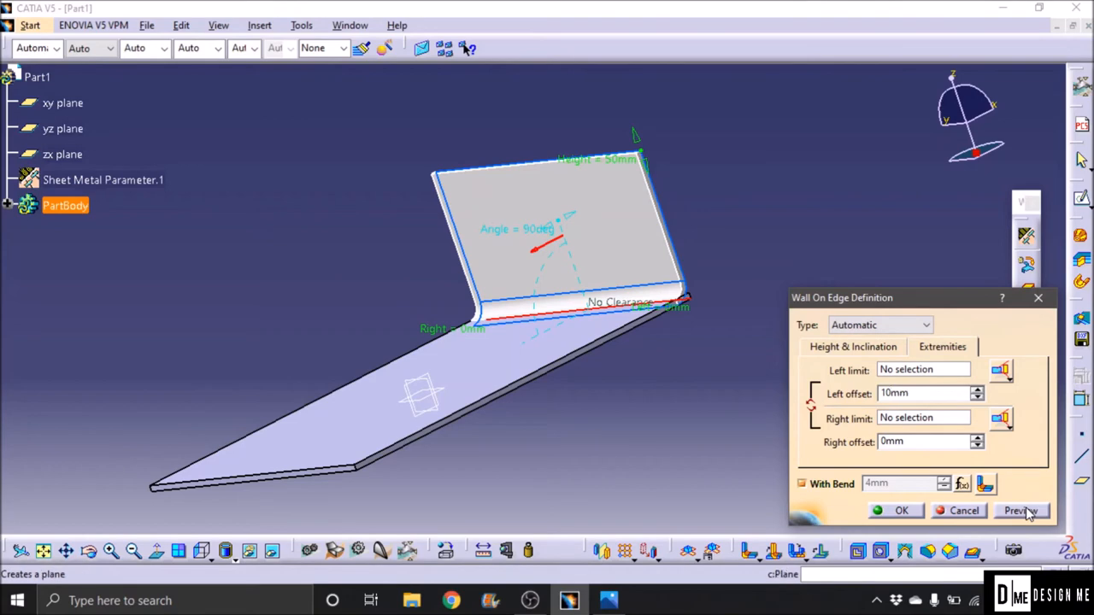
click(1020, 509)
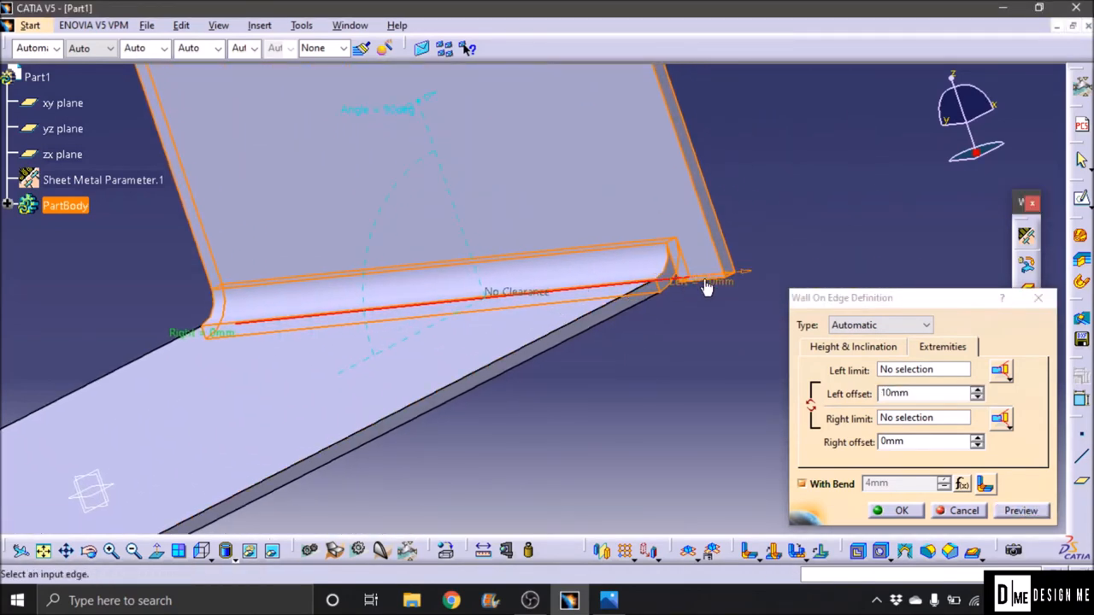
Step: Limit the wall's left and right ends by the zx plane and revisit both offset values
click(922, 391)
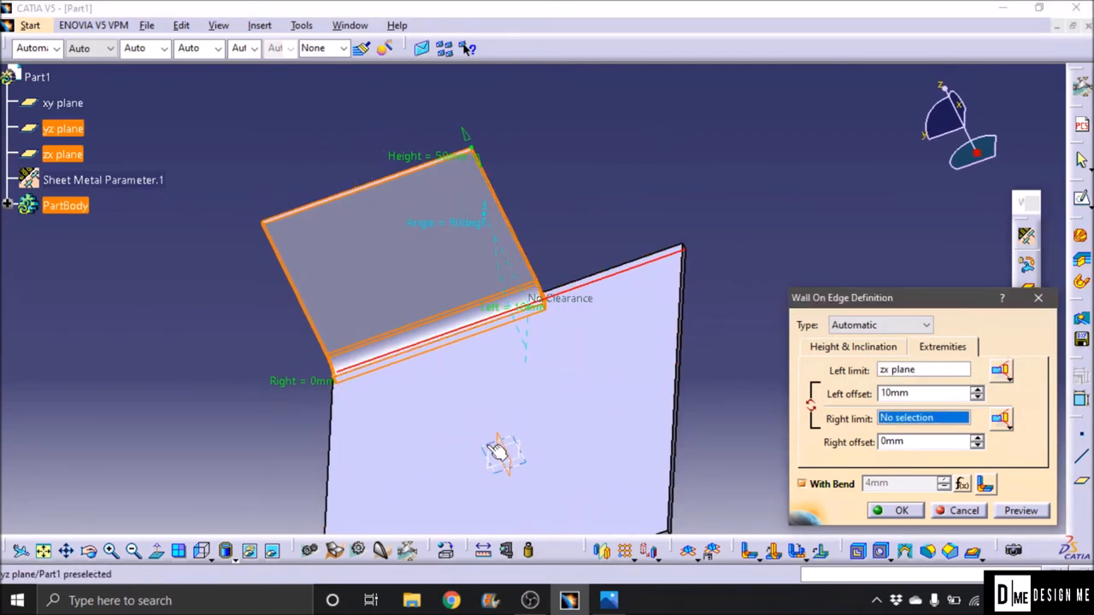
click(61, 153)
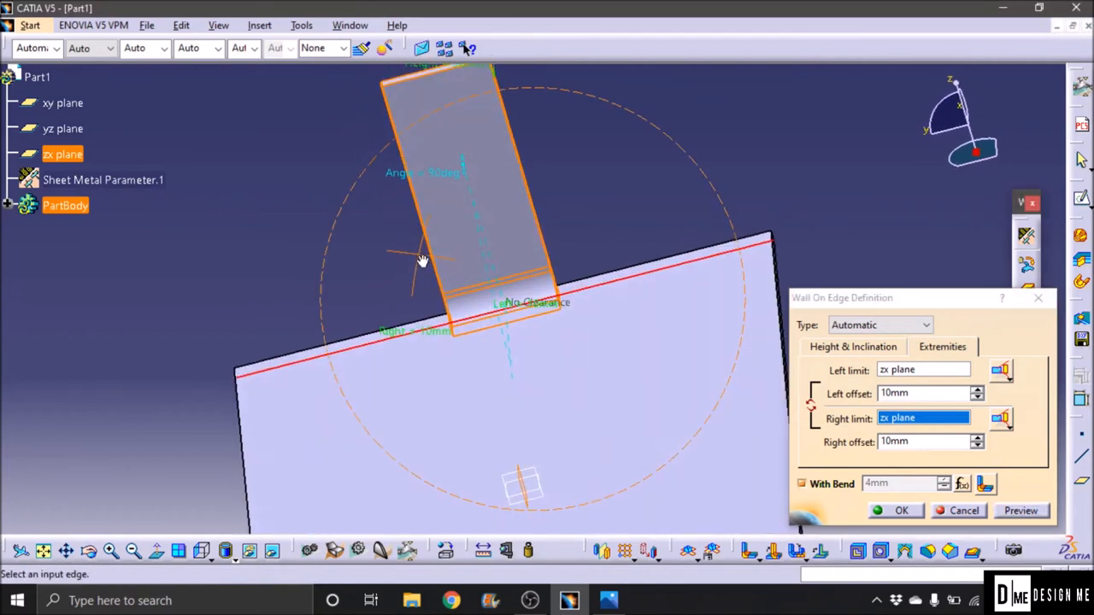
mouse_move(461, 270)
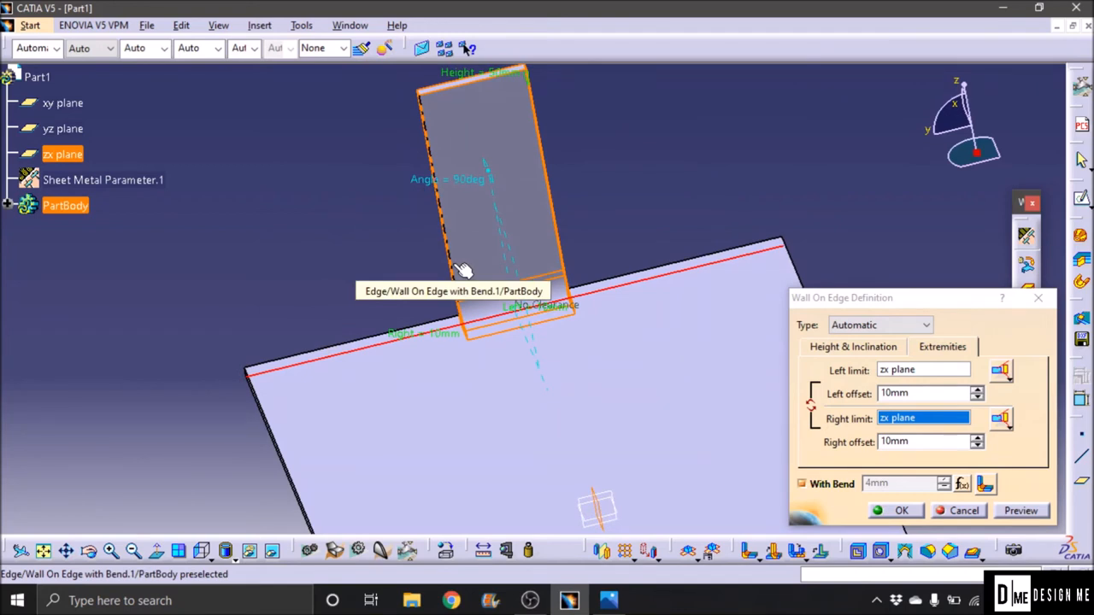
click(926, 441)
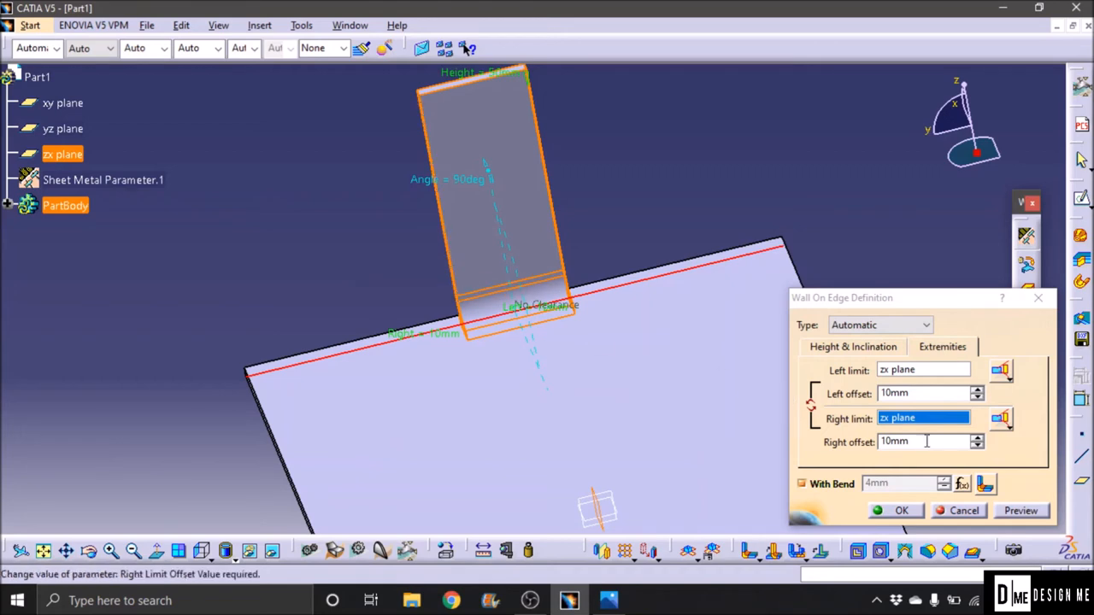
click(922, 393)
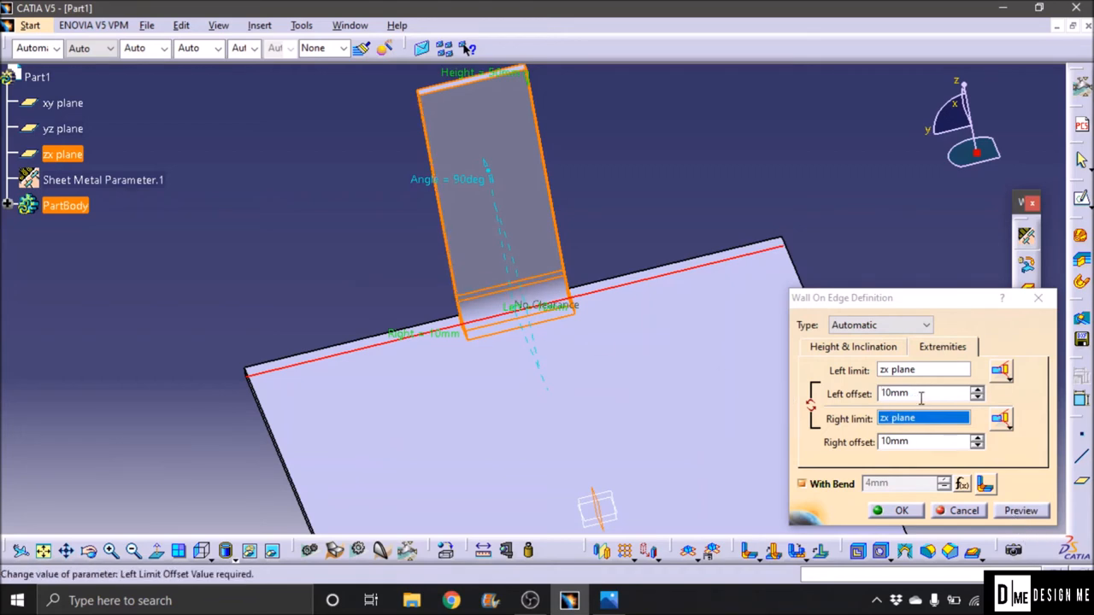
triple_click(919, 394)
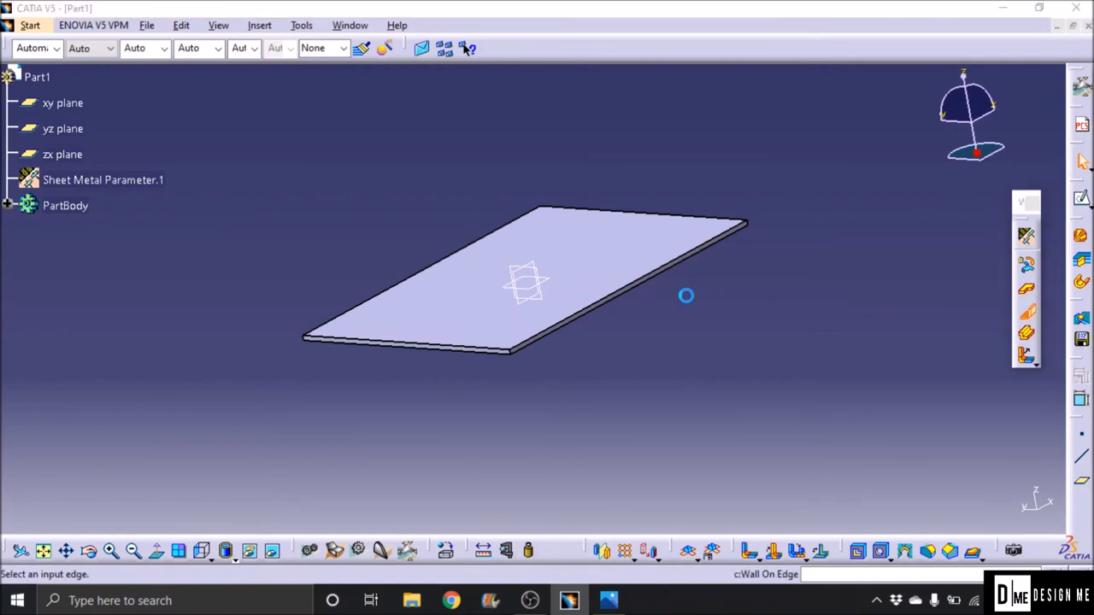
Step: Create 50 mm, 90° walls on all base plate edges with material side inverted, forming an open box
click(687, 294)
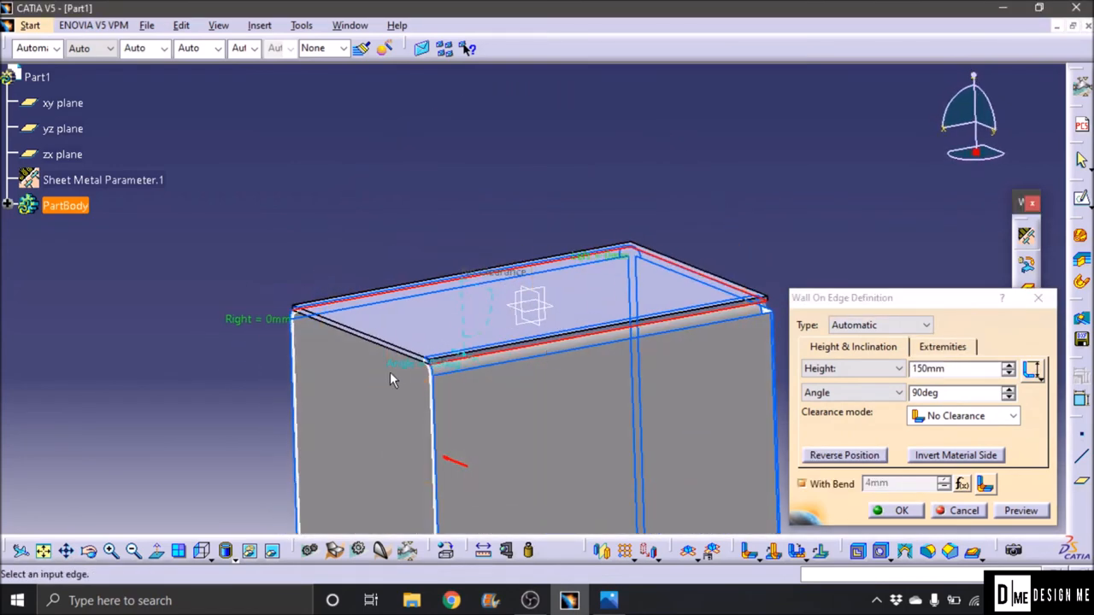
click(796, 327)
text(50)
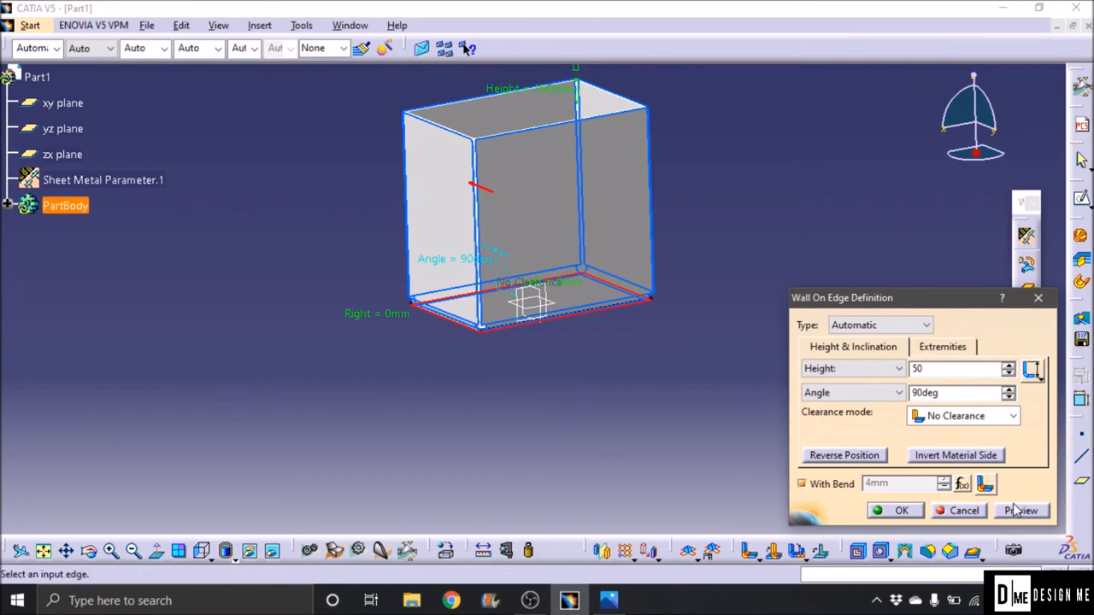
click(1020, 509)
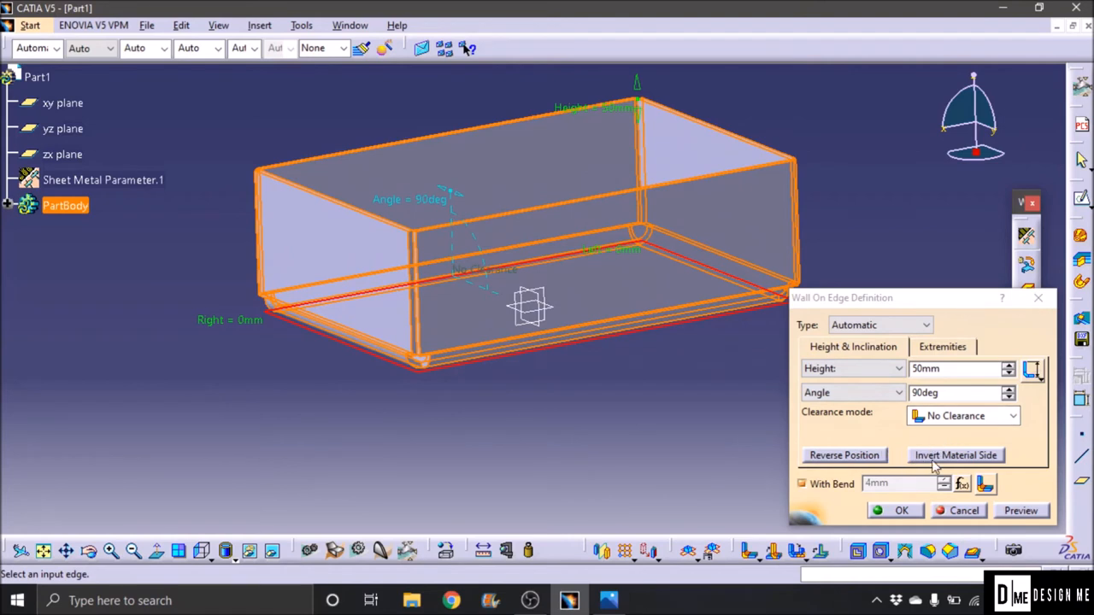
click(1021, 509)
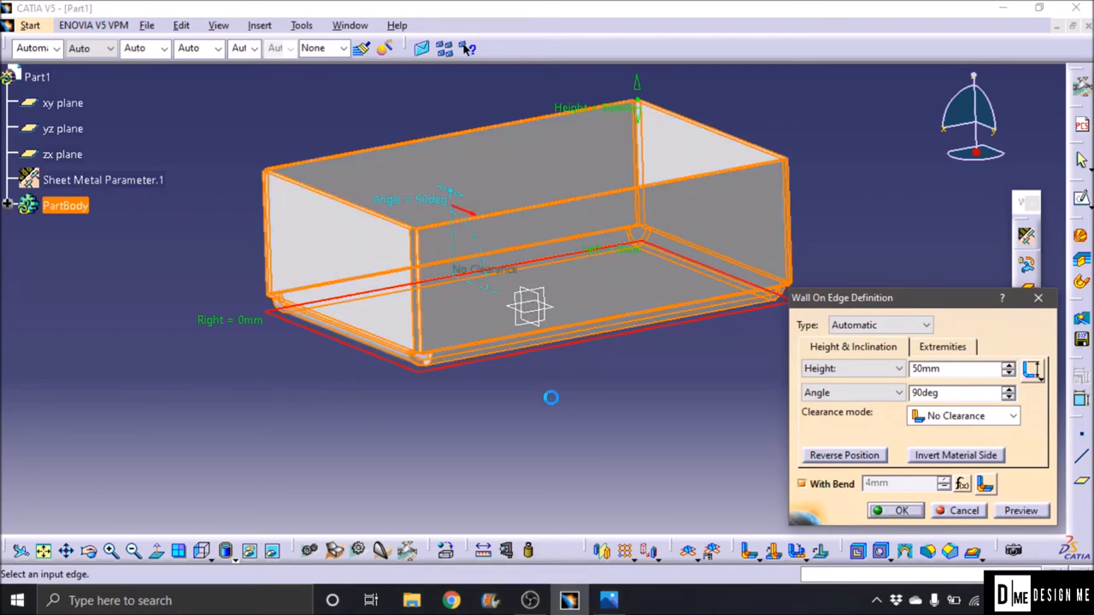
click(895, 509)
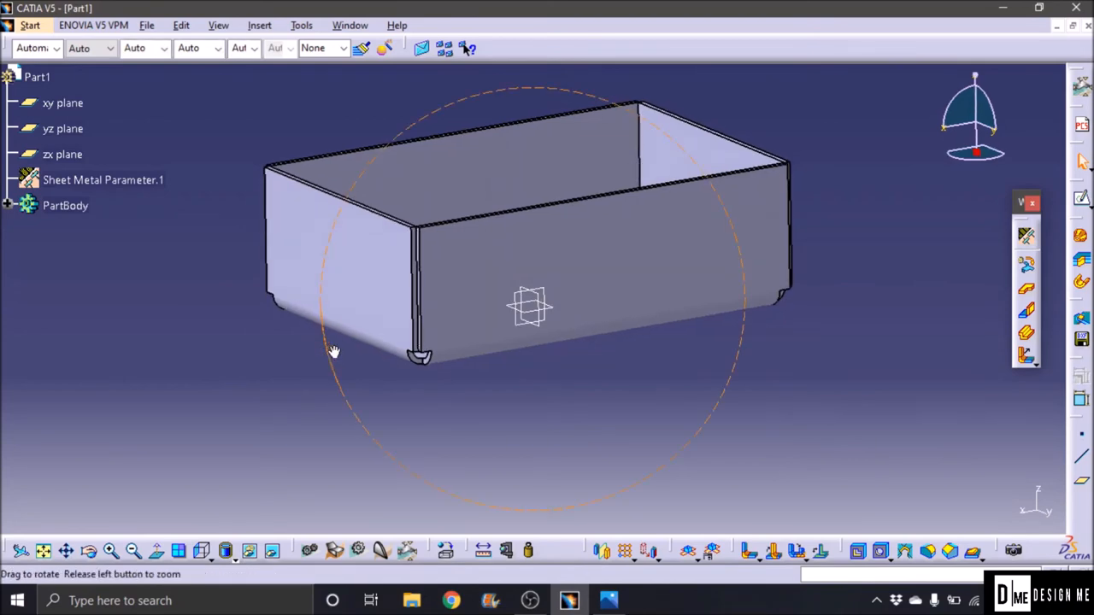
drag(335, 352, 562, 415)
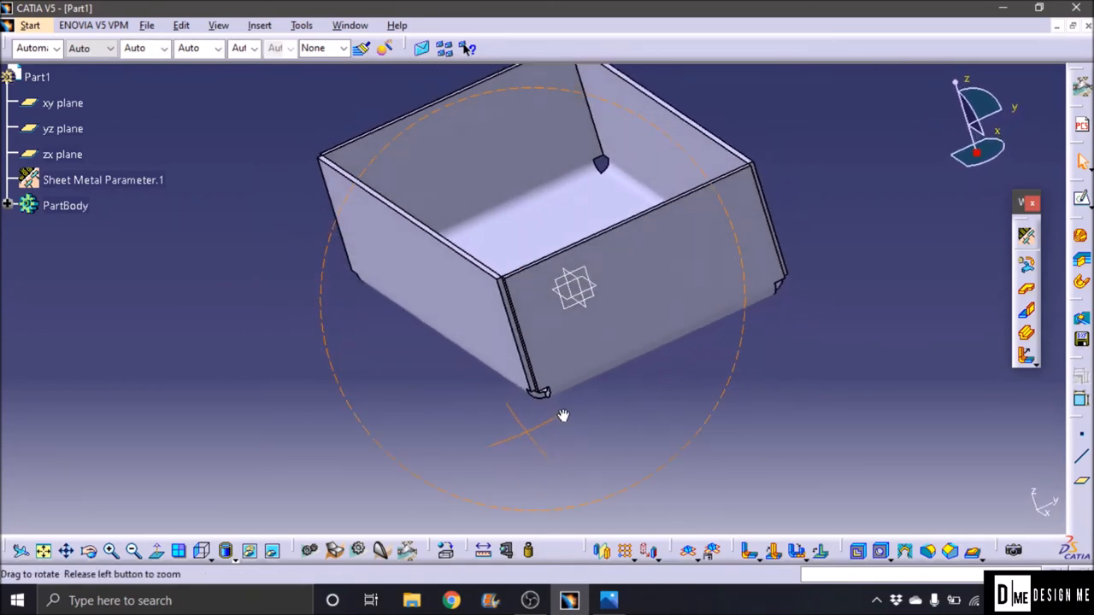
drag(563, 417, 684, 316)
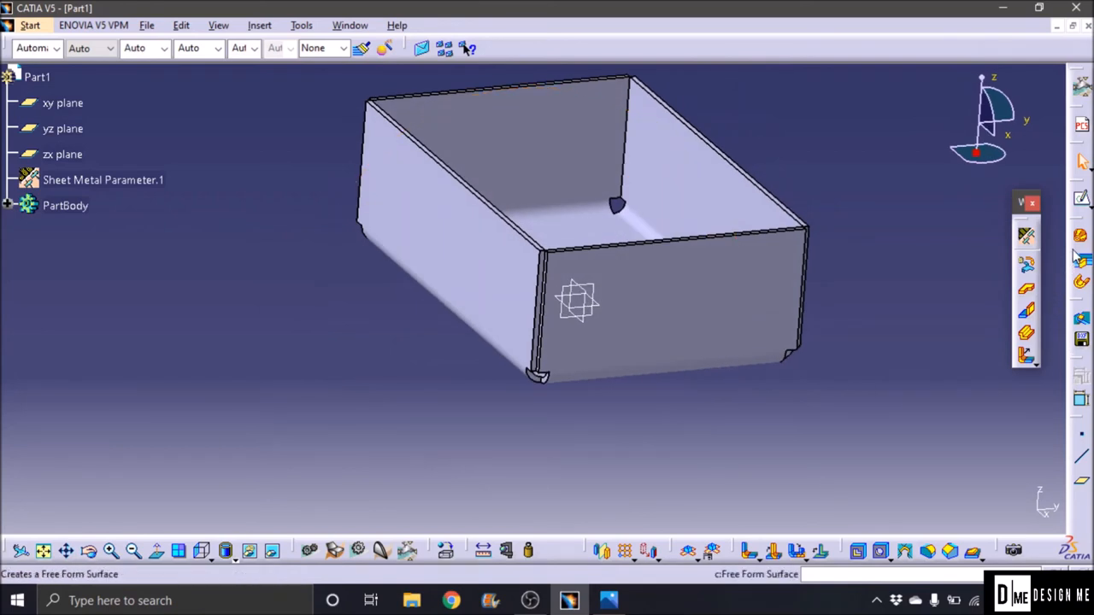
Step: Edit the Sheet Metal Parameter and set Bend Extremities to Closed
click(103, 180)
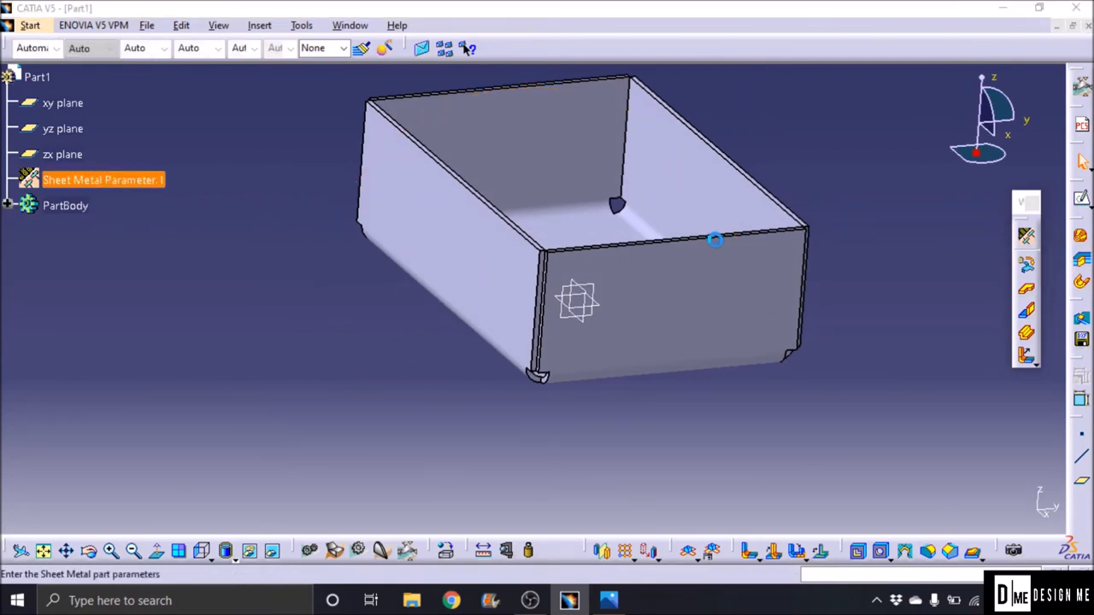
double_click(102, 179)
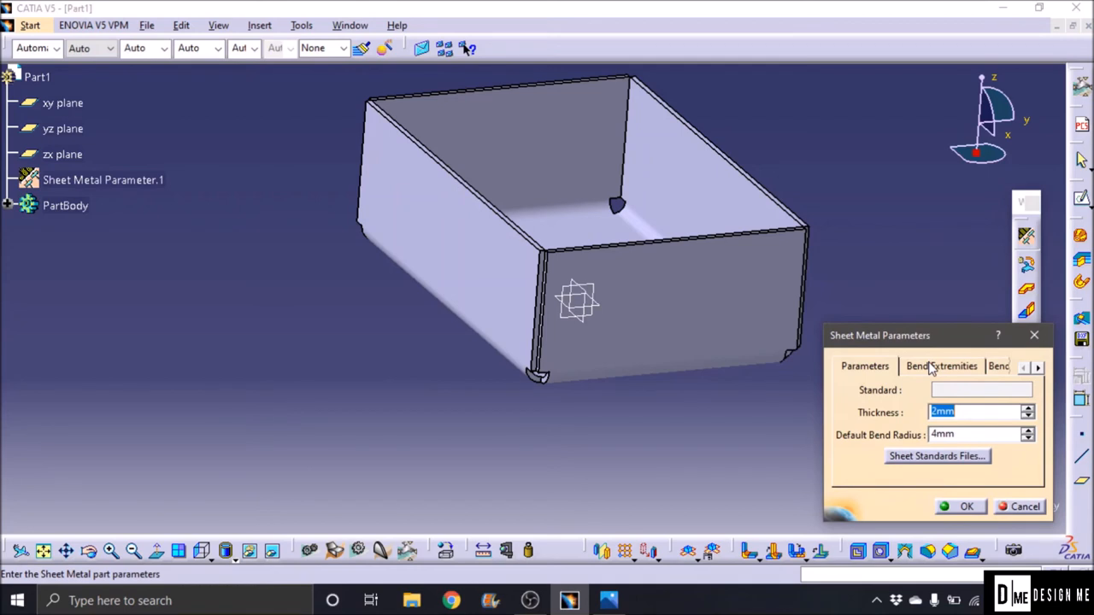
click(940, 365)
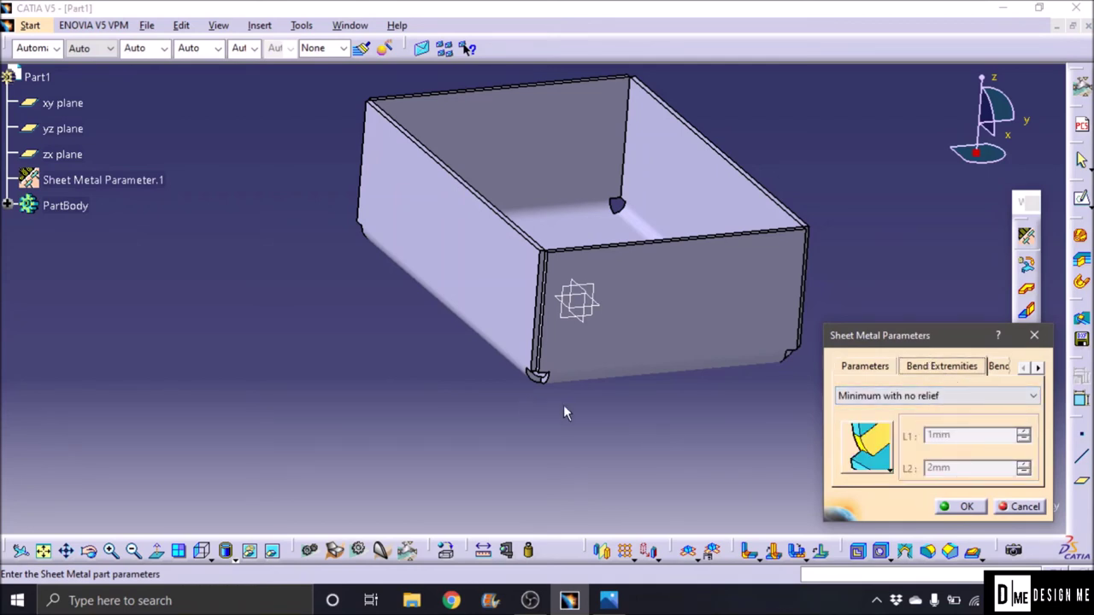
mouse_move(619, 438)
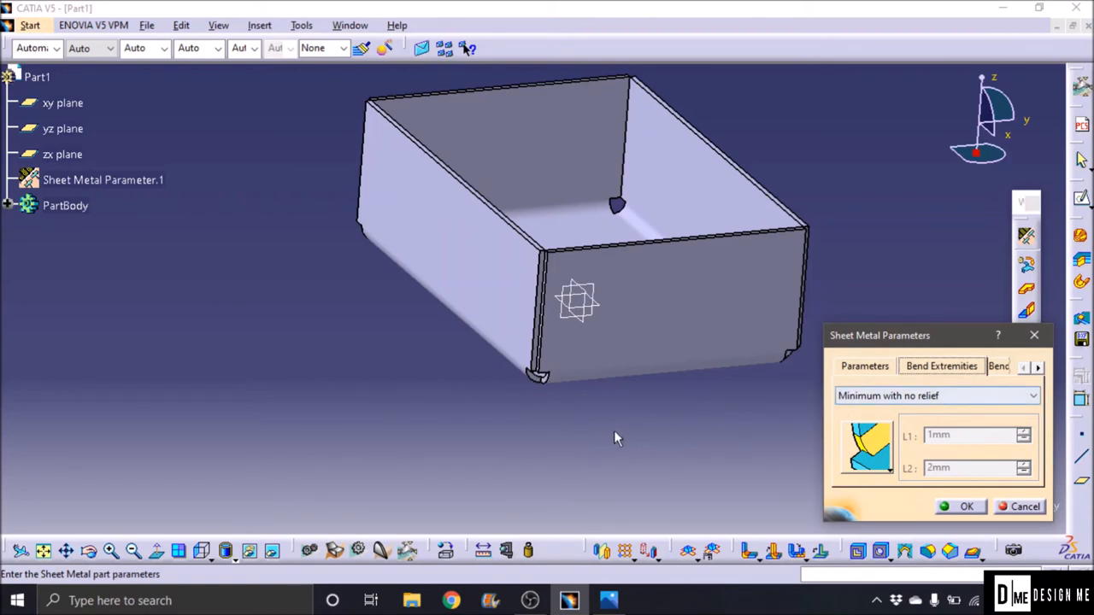
mouse_move(601, 411)
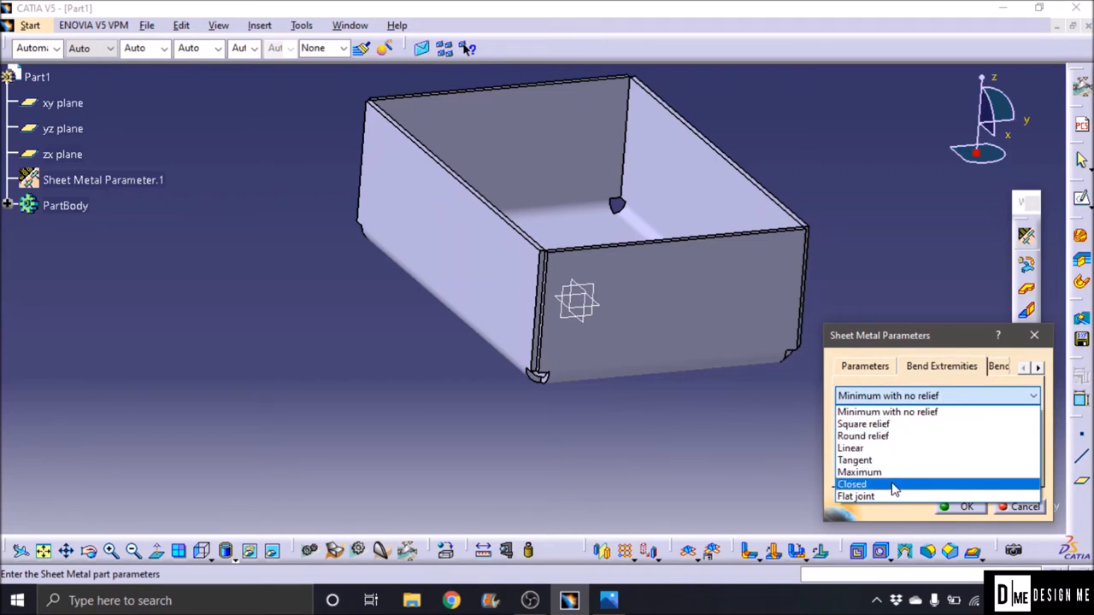
click(851, 483)
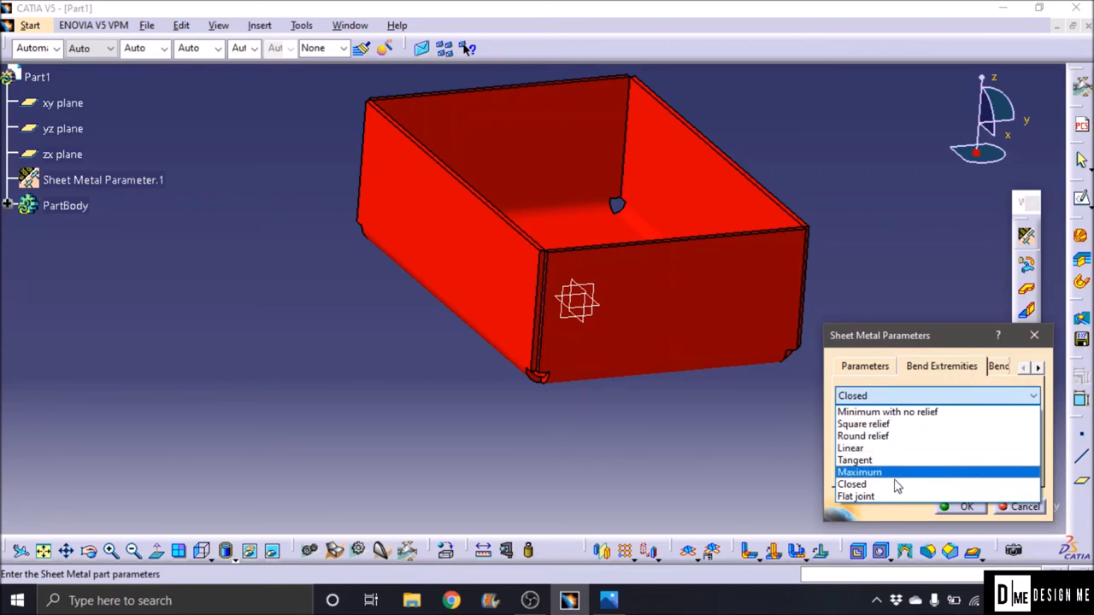
click(851, 483)
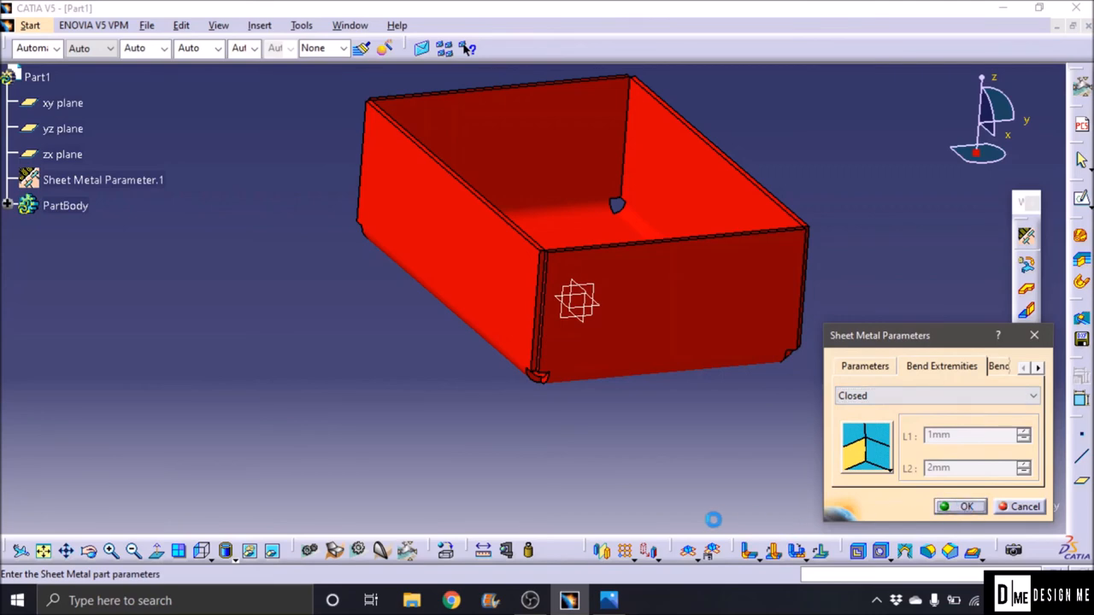
click(967, 506)
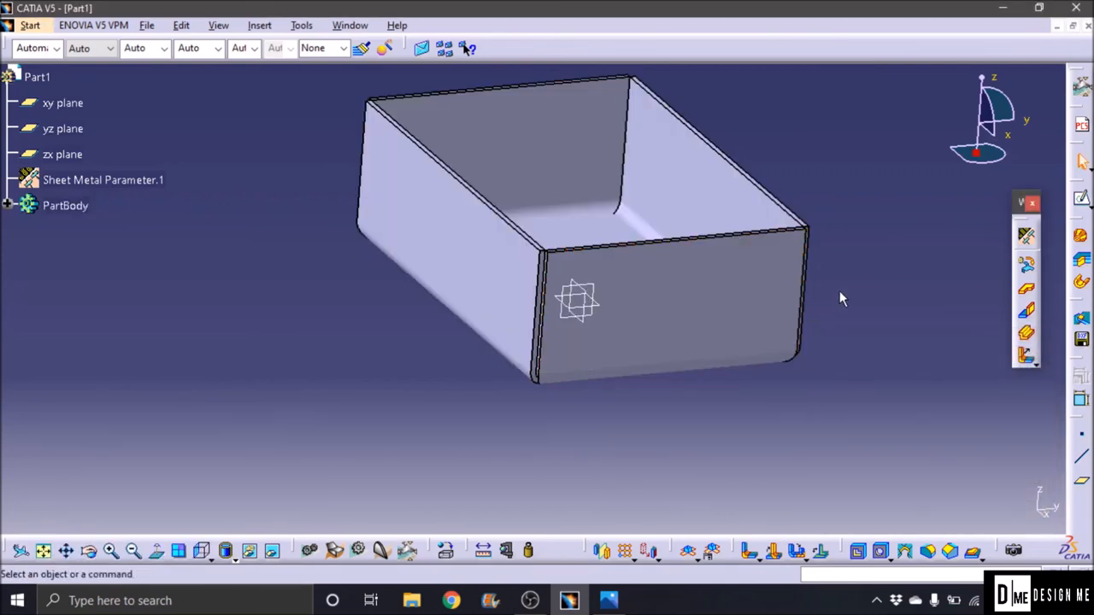
drag(841, 297, 607, 346)
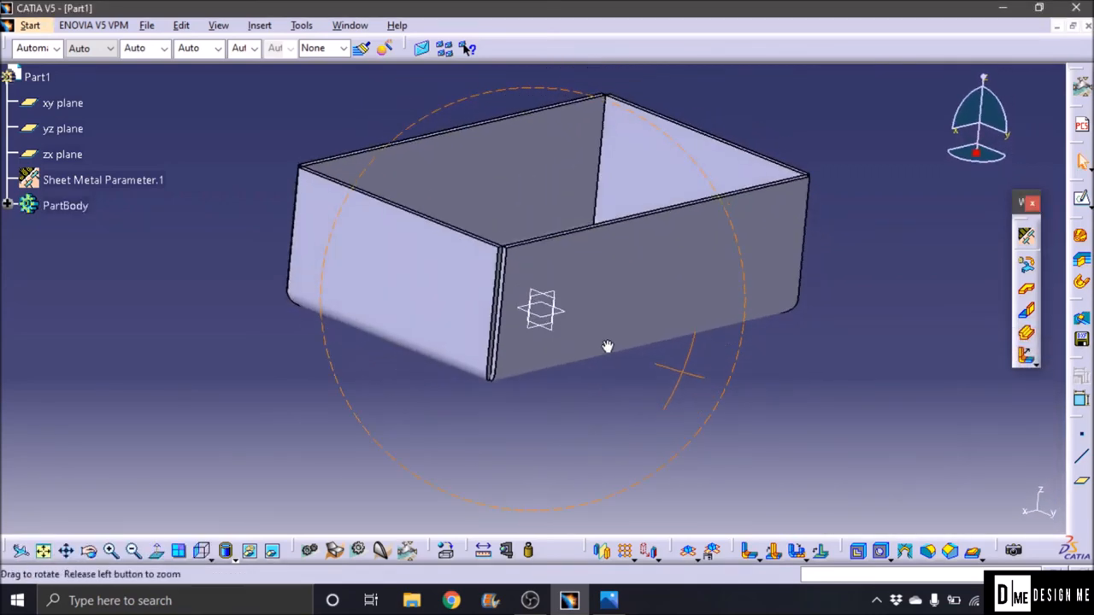
drag(607, 345, 737, 328)
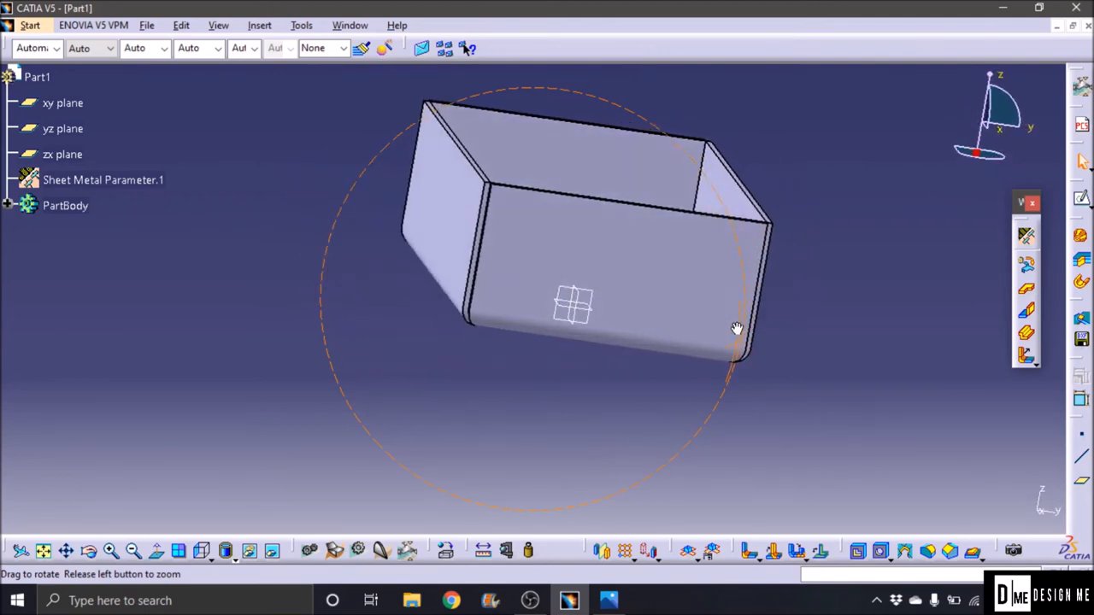
drag(736, 328, 675, 387)
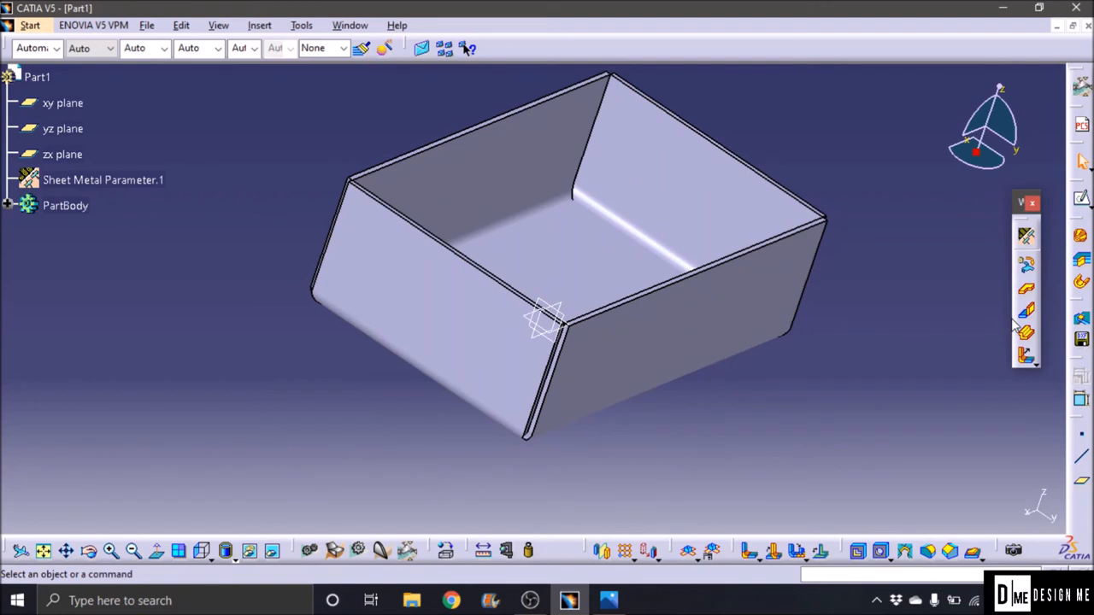
mouse_move(834, 390)
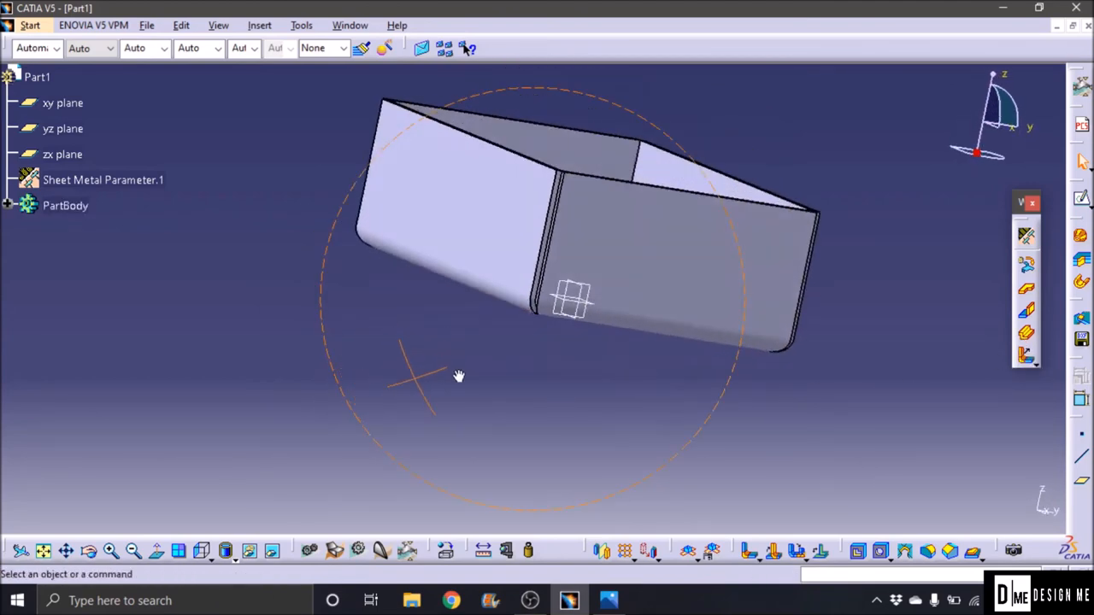
drag(459, 376, 590, 287)
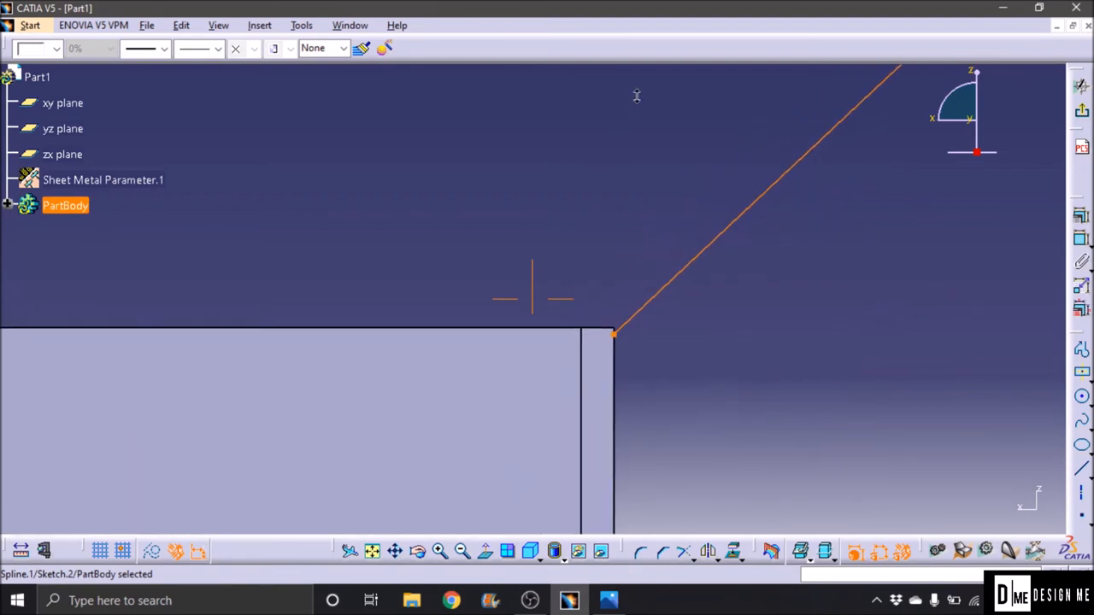
mouse_move(607, 332)
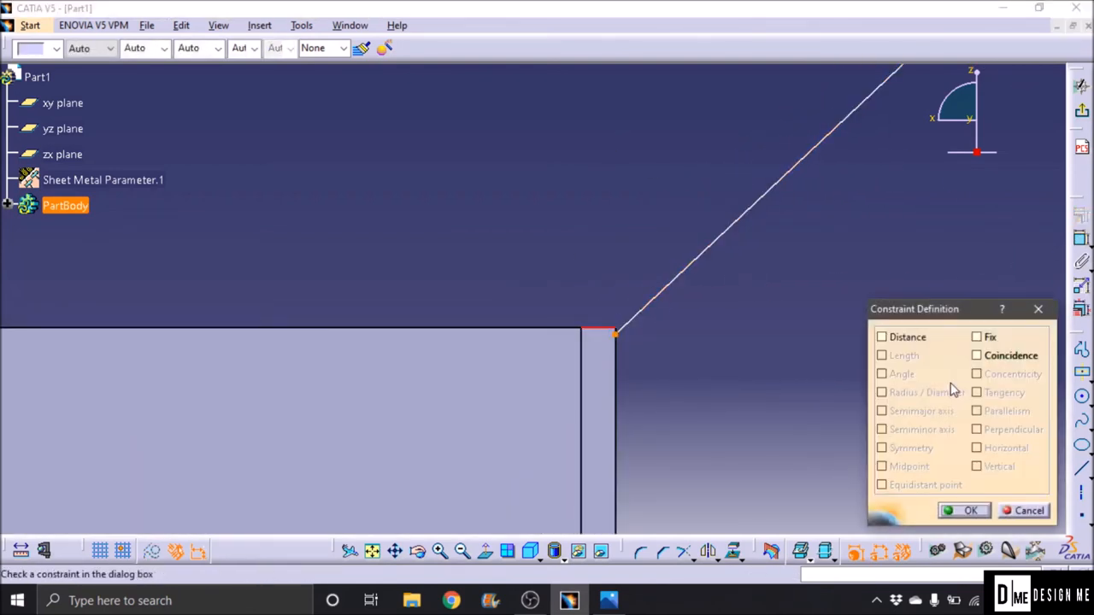
Step: Constrain the spline end coincident with the wall corner point
click(977, 353)
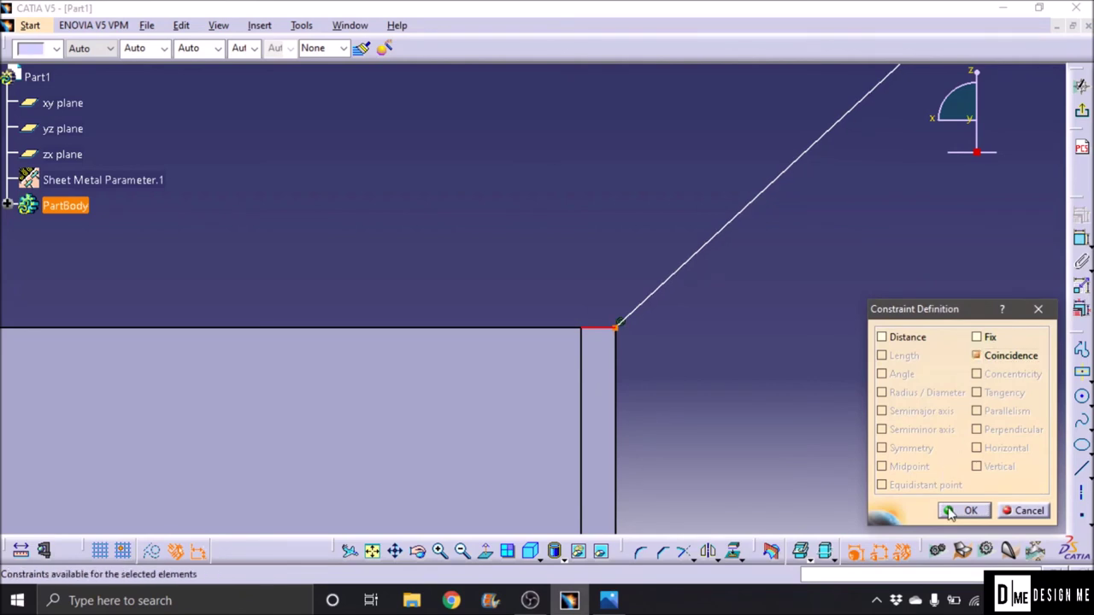
click(970, 509)
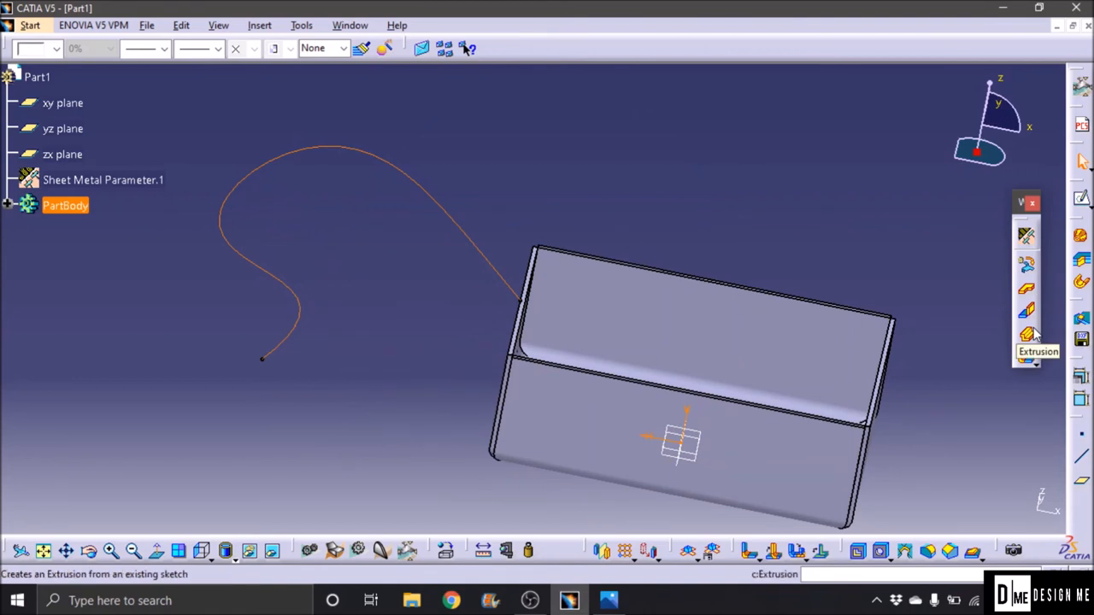
mouse_move(1032, 335)
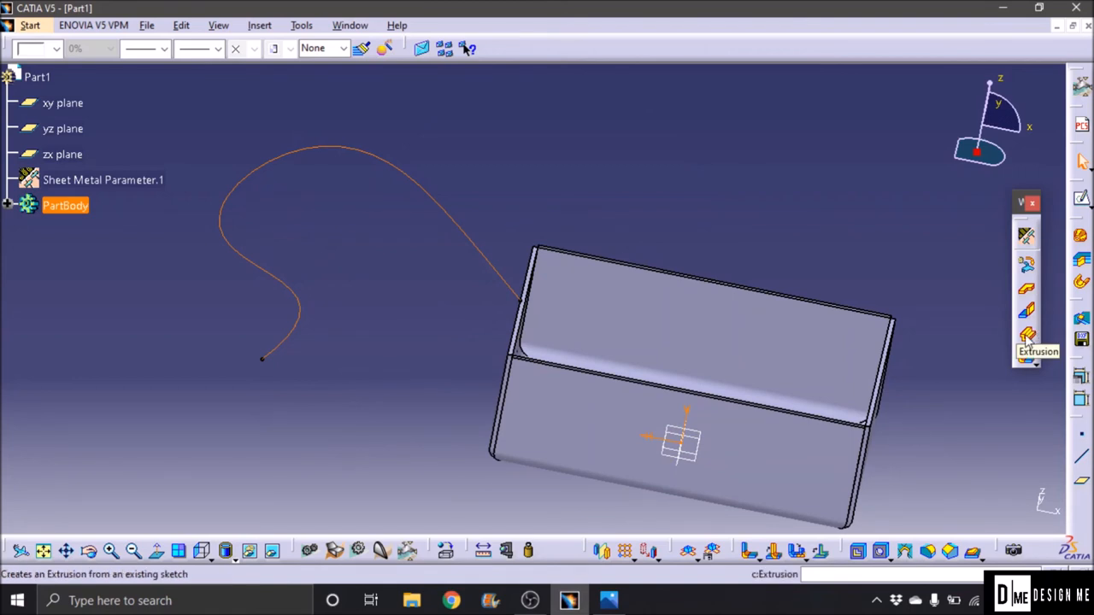
Step: Extrude Sketch.2 into a curved hook-shaped wall with mirrored extent and a 50 mm limit
click(1026, 335)
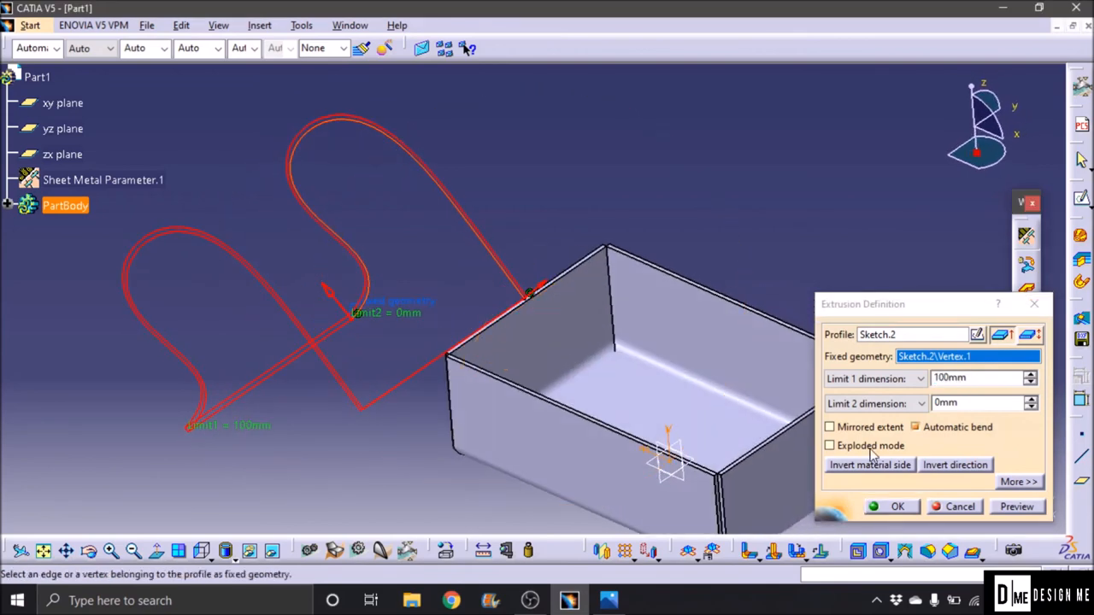
click(829, 427)
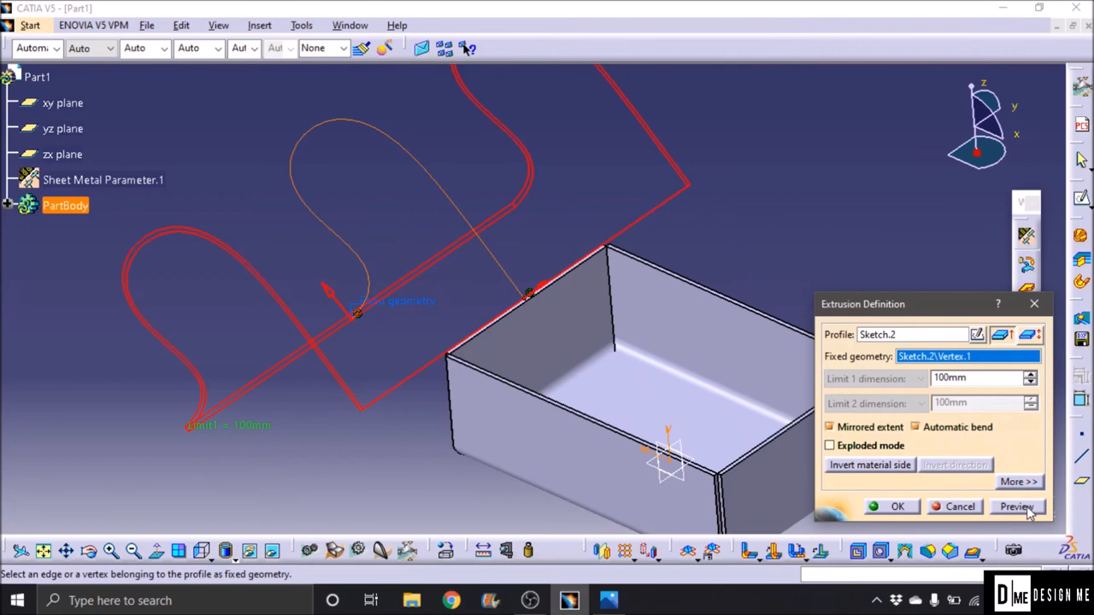
click(1017, 506)
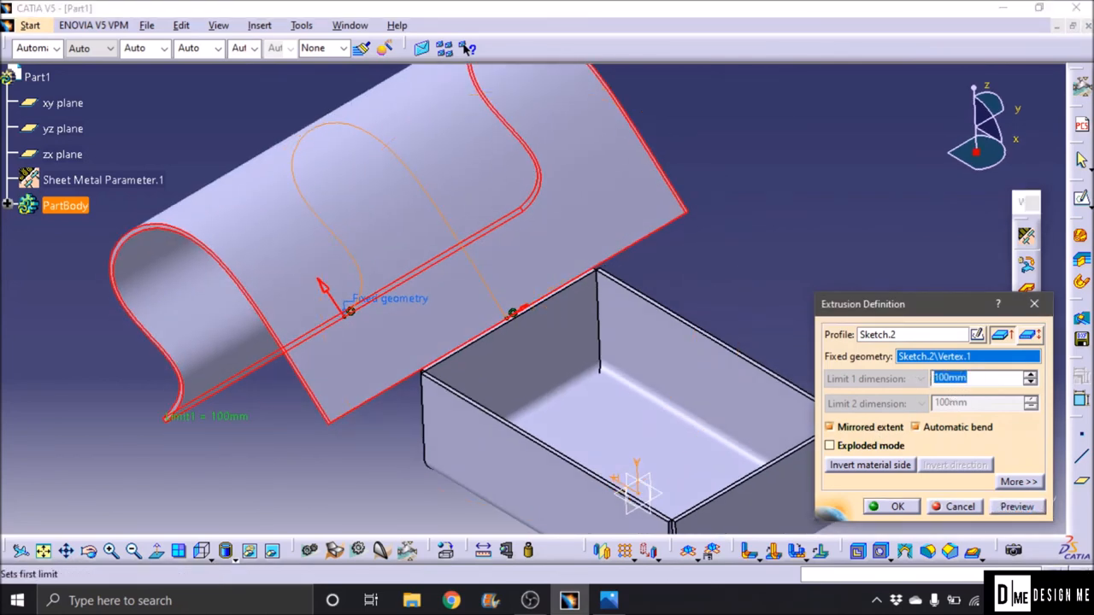
text(50mm)
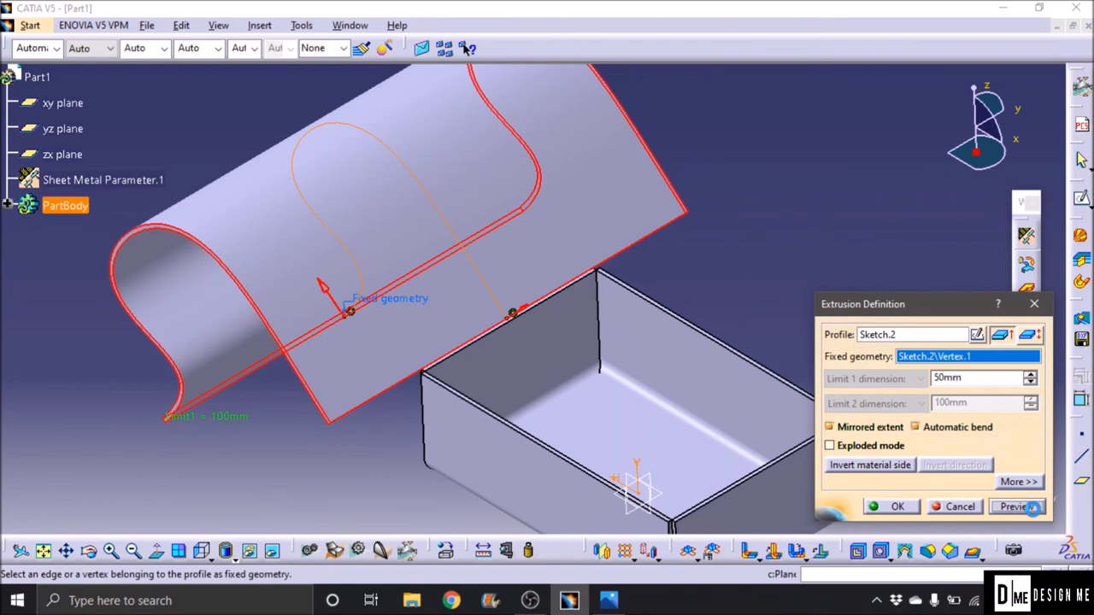
click(896, 506)
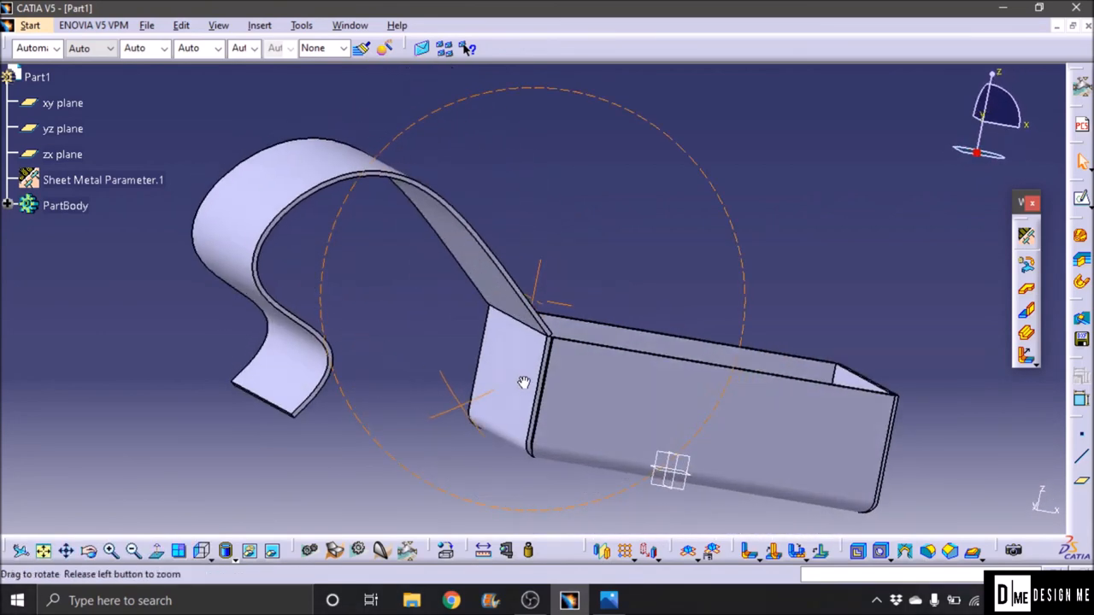
drag(523, 383, 511, 392)
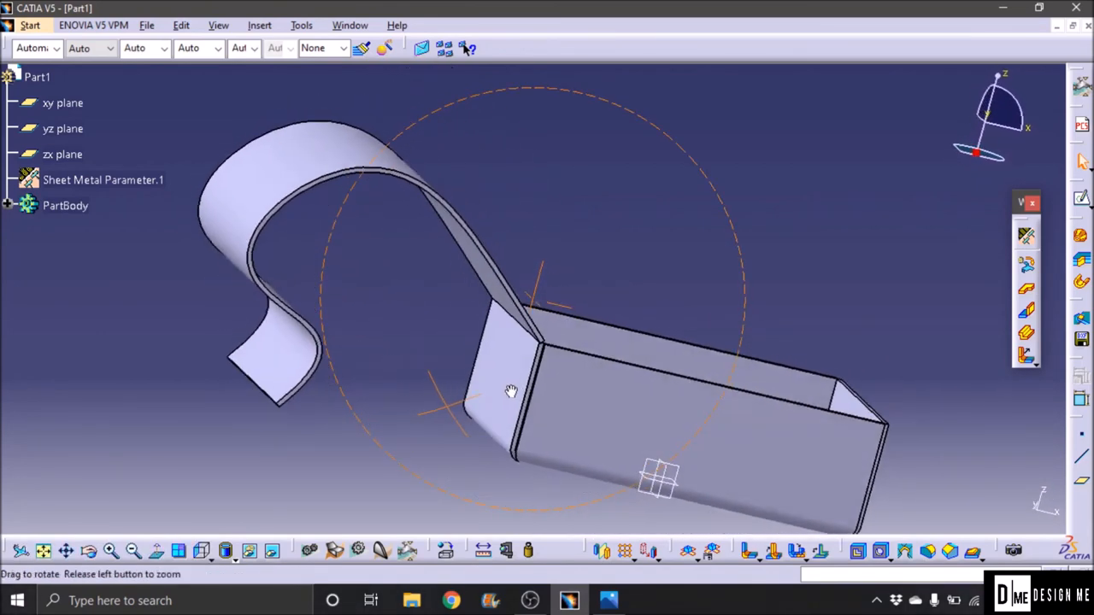
drag(511, 391, 454, 386)
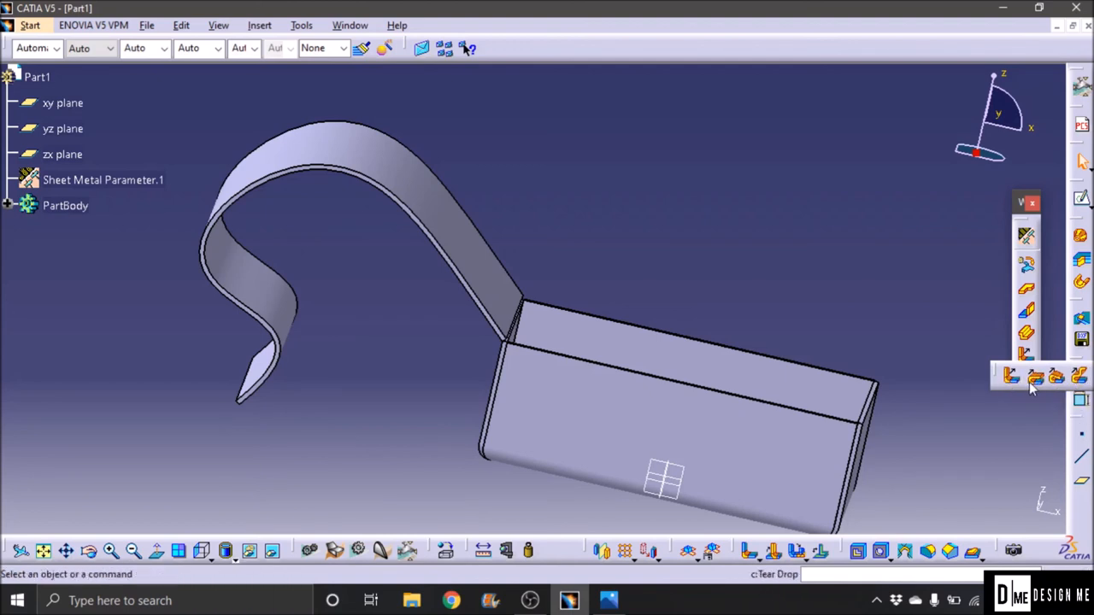
mouse_move(1012, 378)
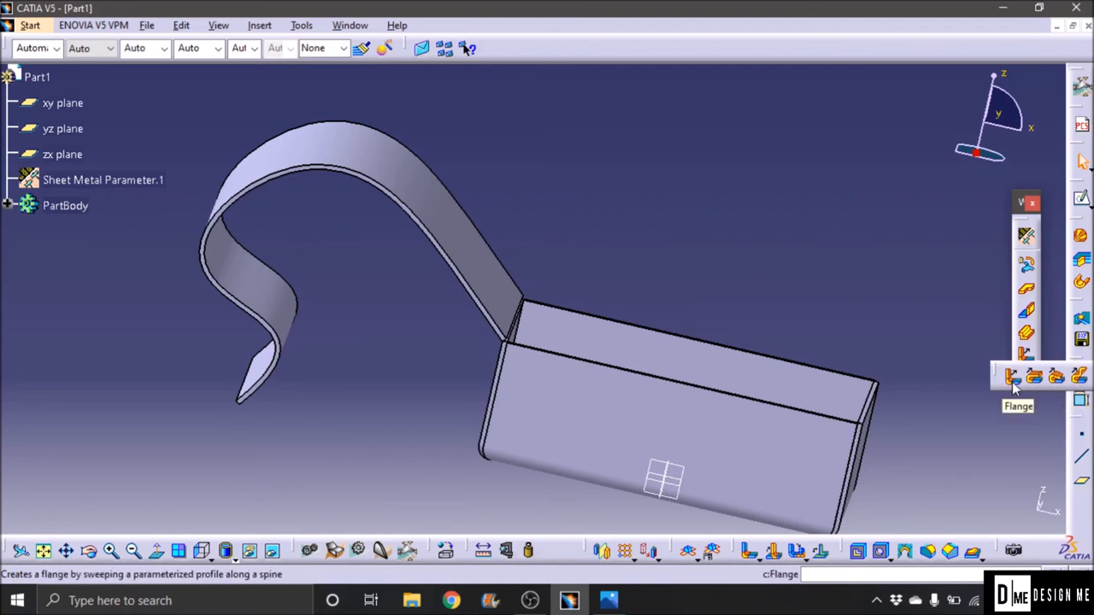
Step: Add a flange on the top edge: length 50 mm, angle 45°, bend radius 2 mm
click(1012, 376)
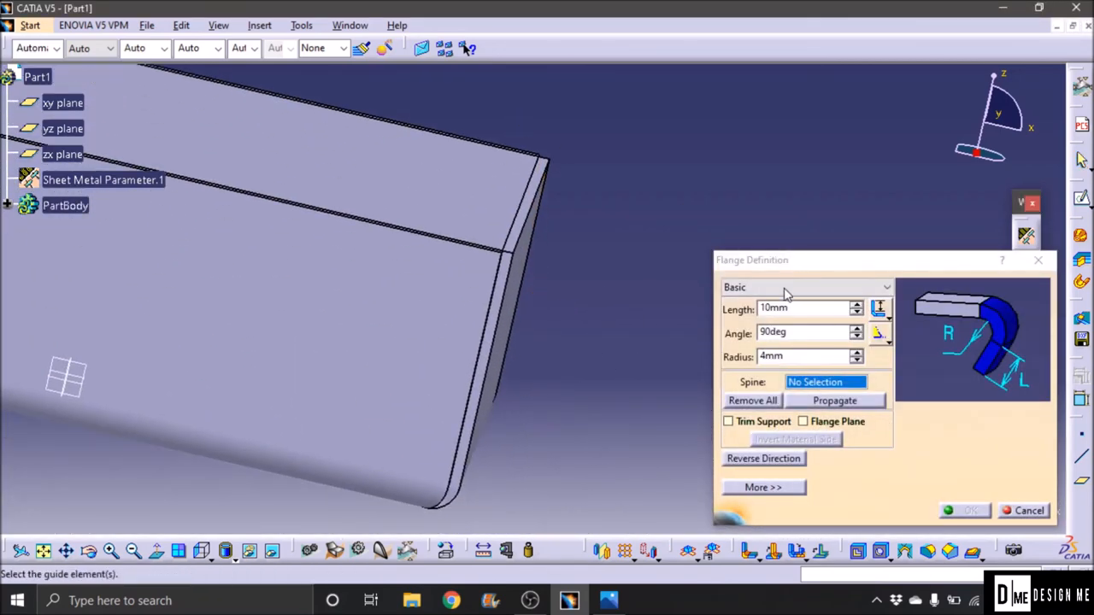
mouse_move(692, 368)
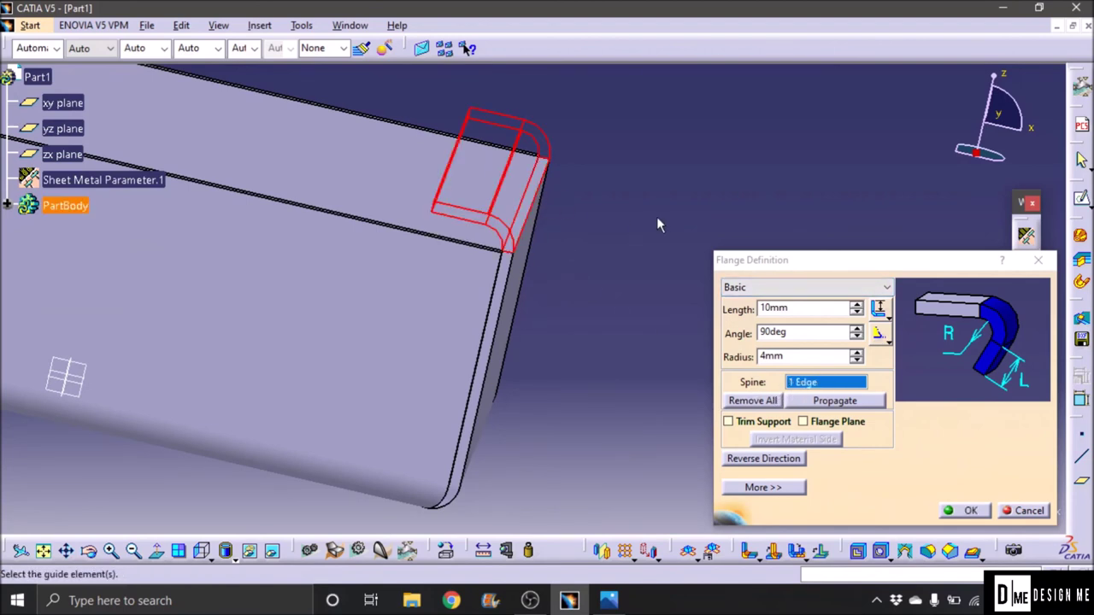
mouse_move(551, 246)
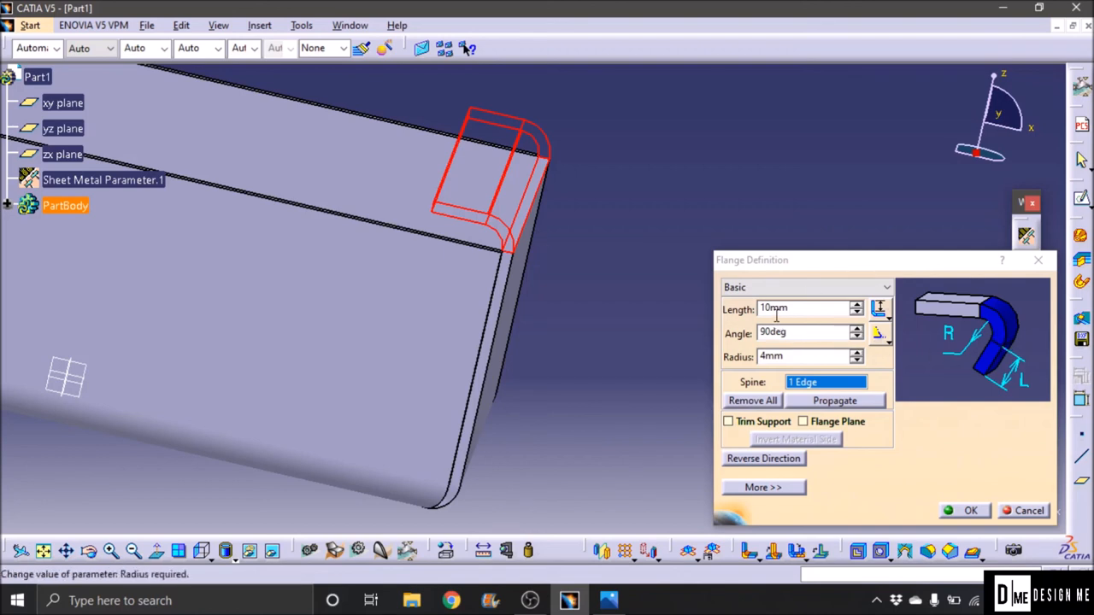
click(803, 308)
text(50)
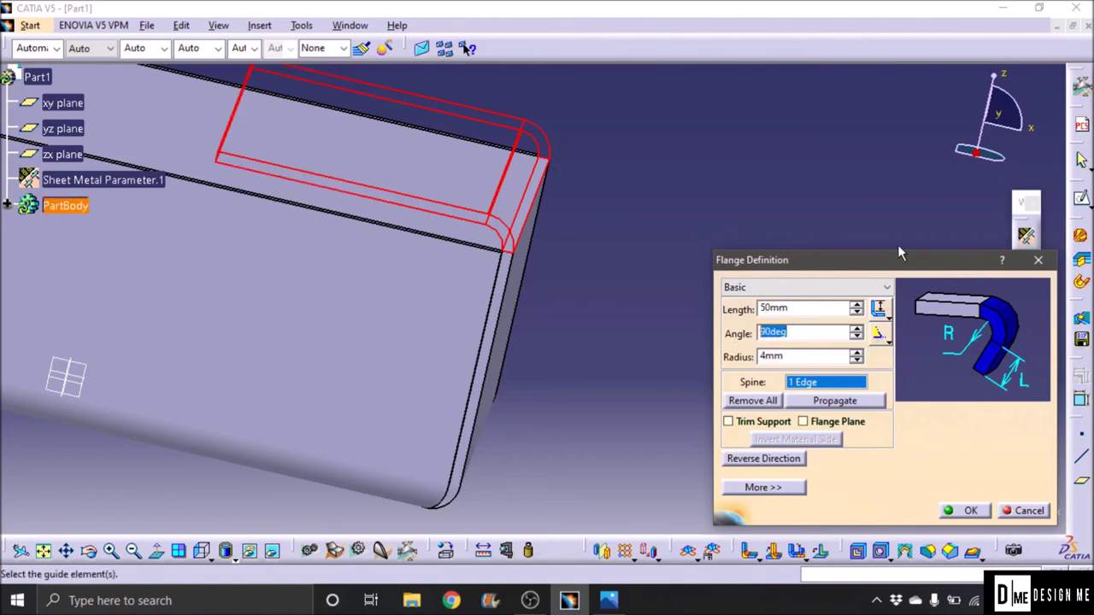
text(45)
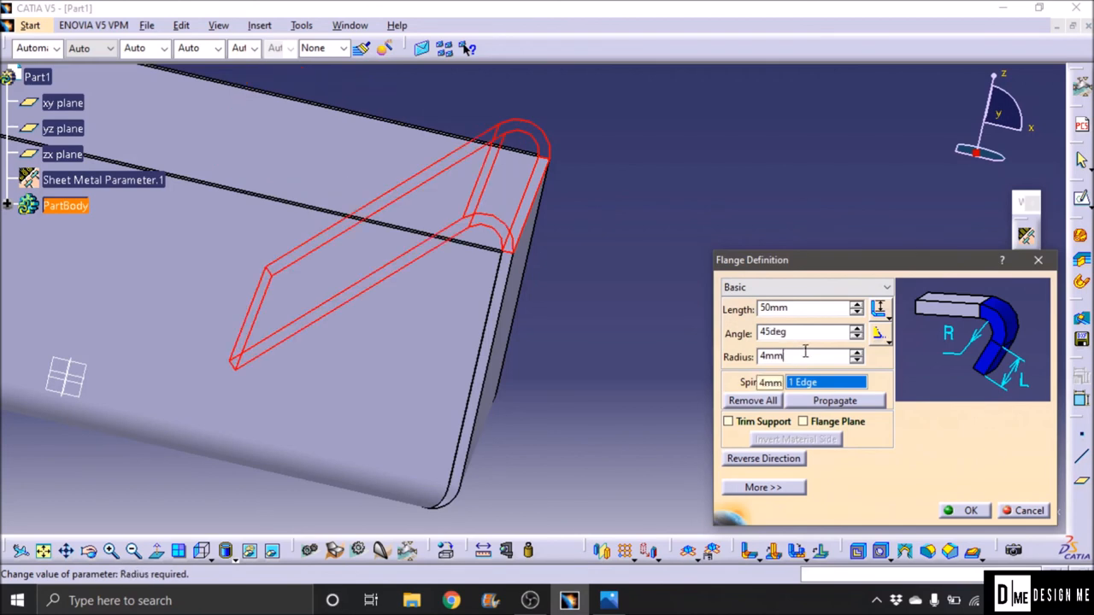
text(2)
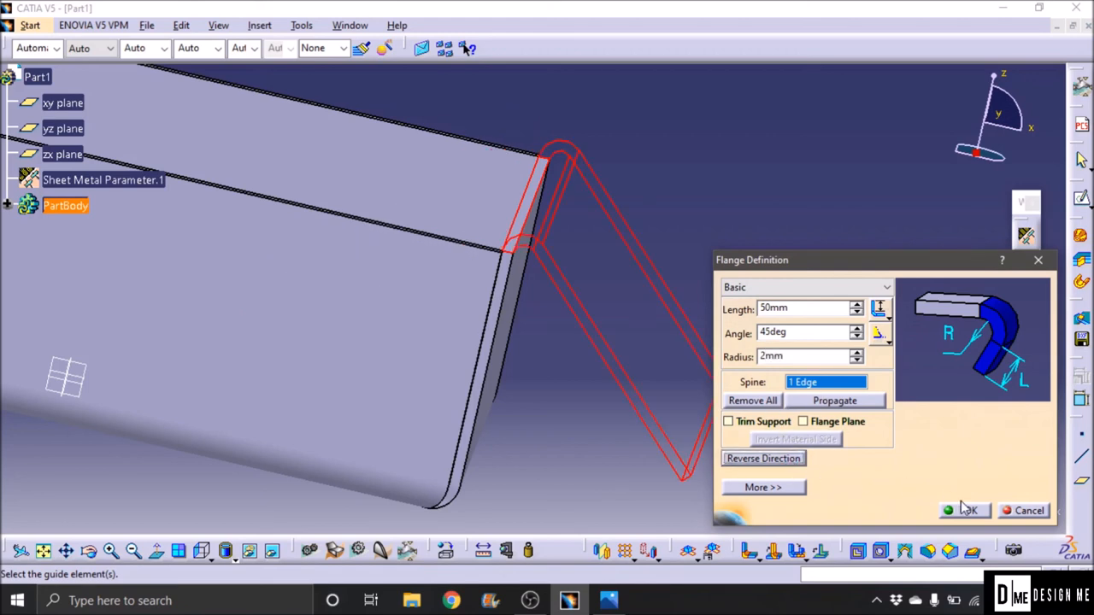
click(964, 509)
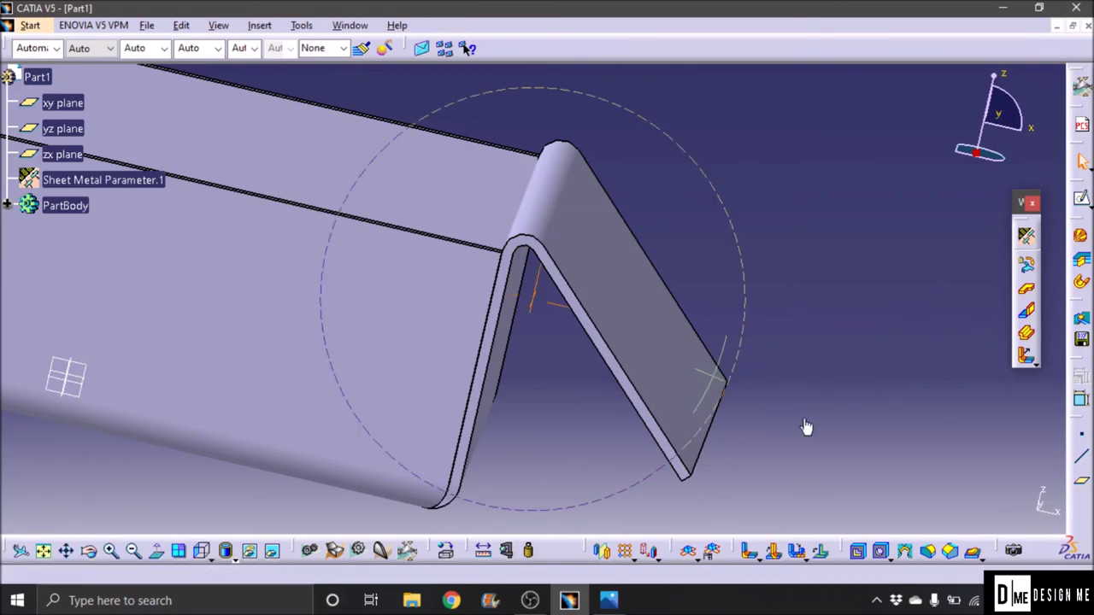
drag(803, 427, 670, 352)
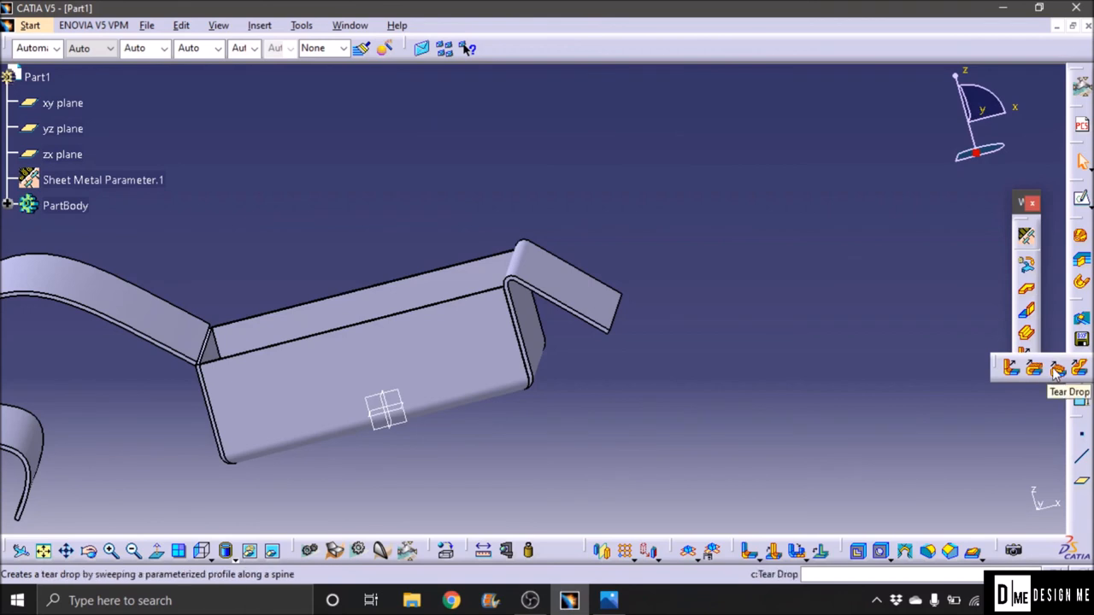
mouse_move(1058, 369)
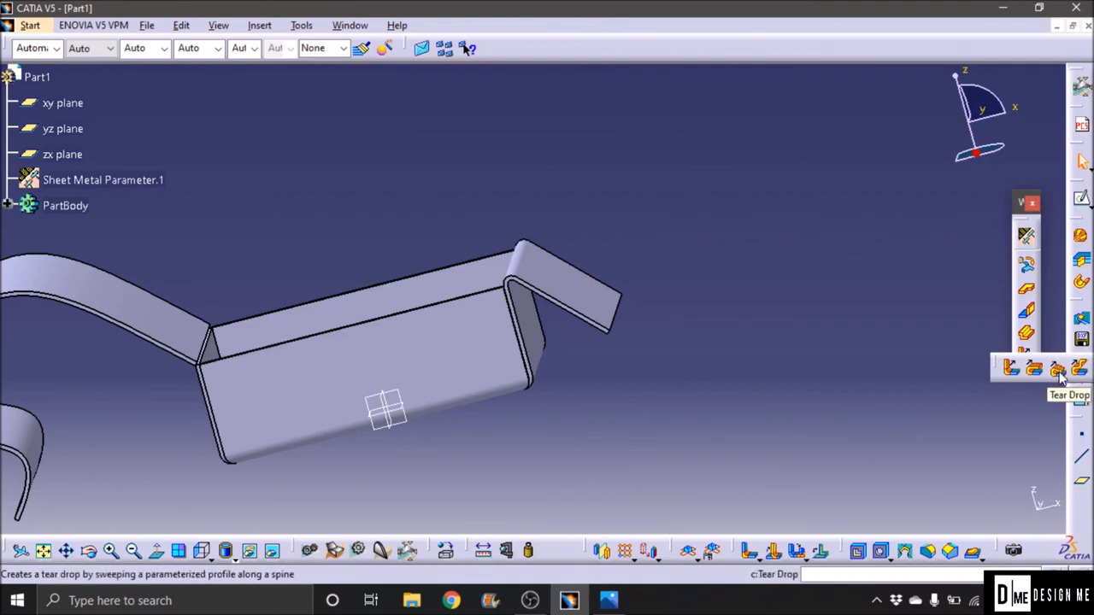
Step: Curl the flange's free edge into a tear drop hem, 10 mm long with 2 mm radius
click(1056, 367)
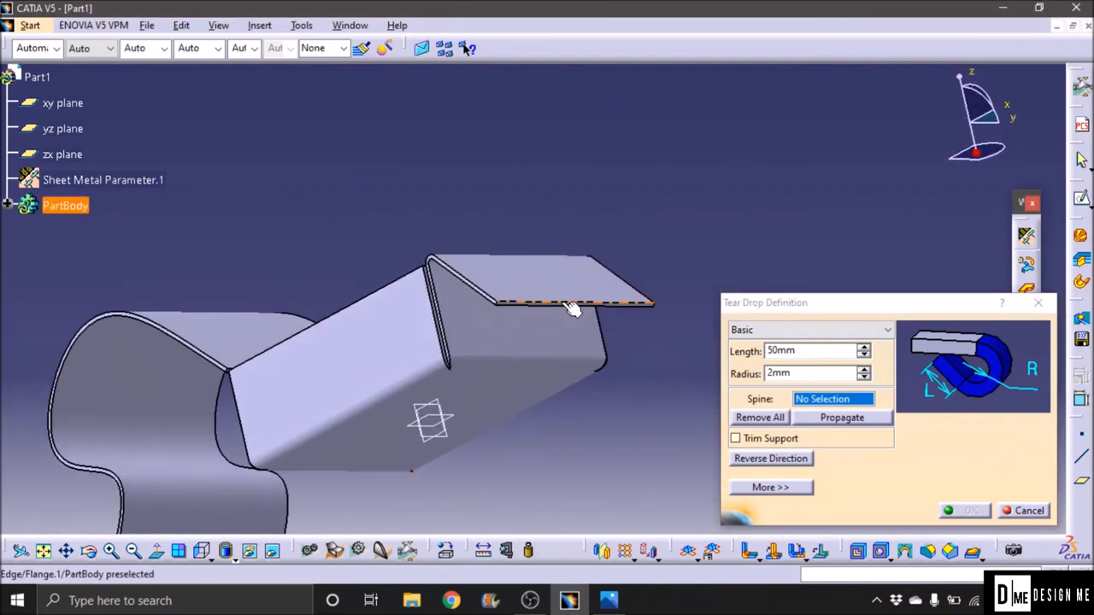
click(572, 304)
text(10)
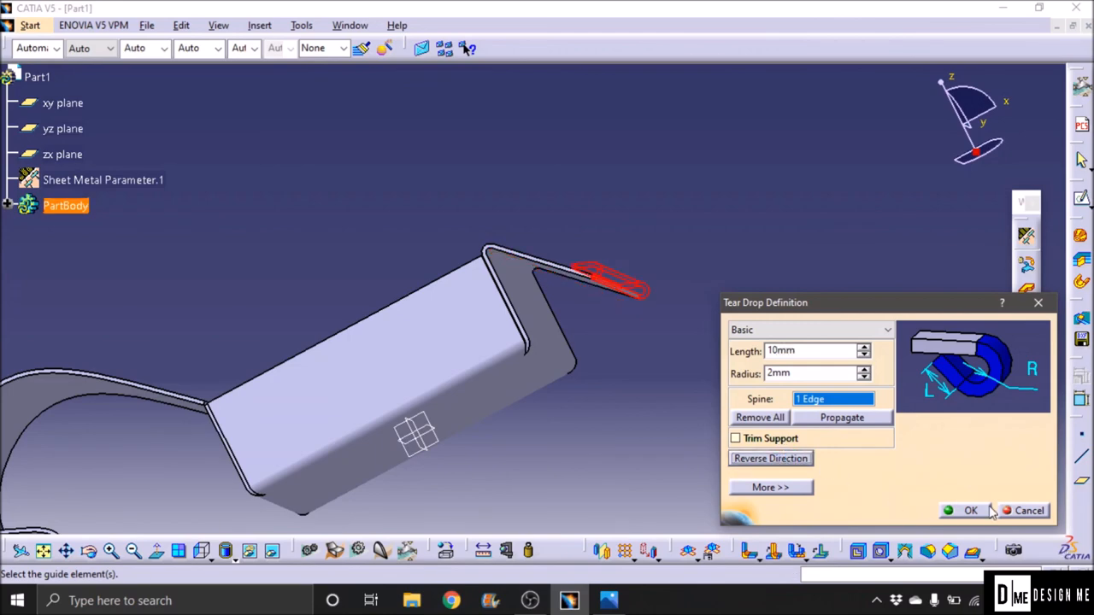
click(970, 509)
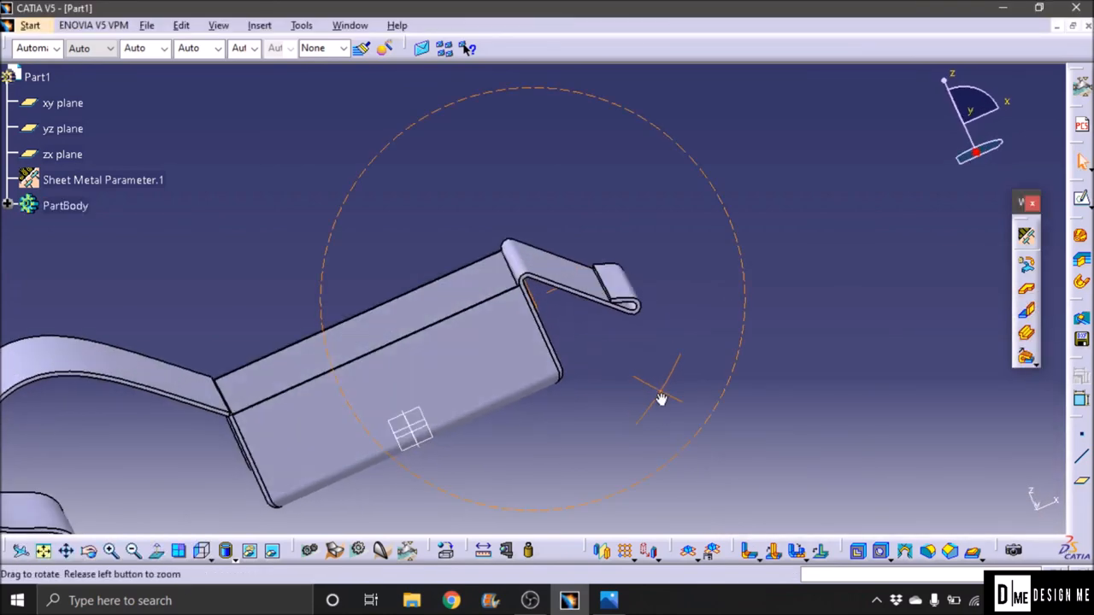
drag(664, 400, 664, 391)
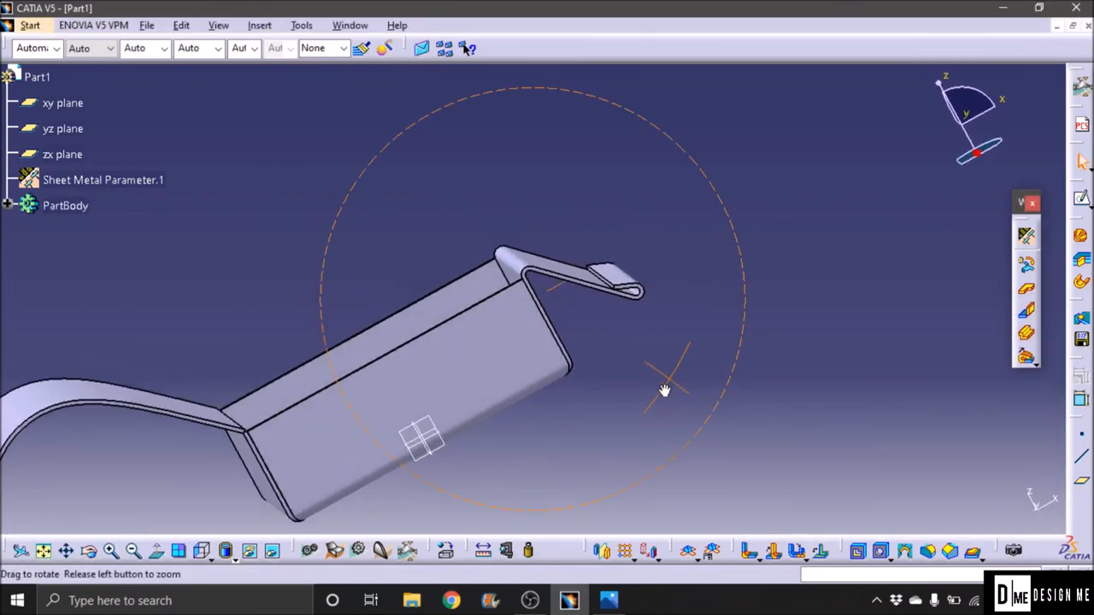